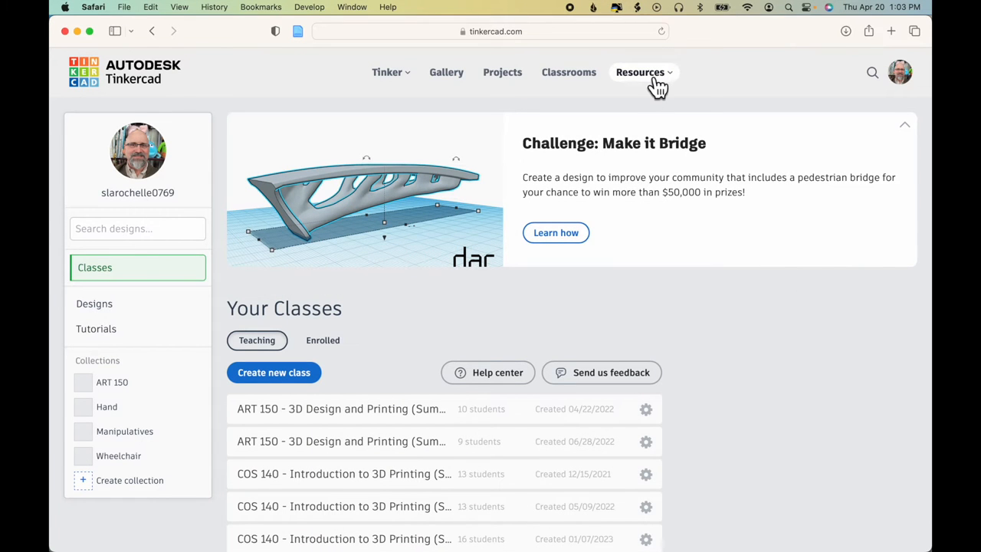
Open the Learning Center and scroll through the 3D Design projects to Chess Pawn
{"action": "left_click", "coordinate": [643, 72]}
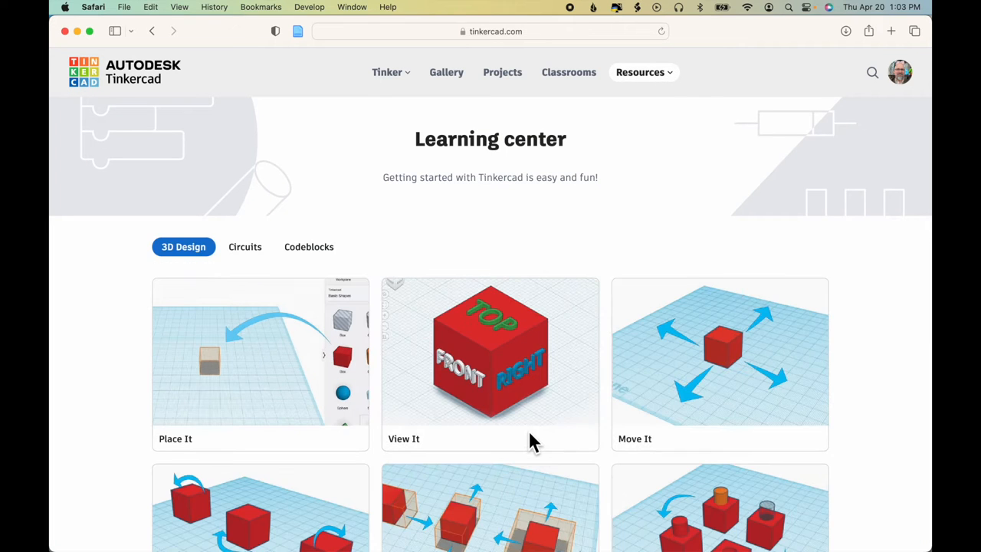
{"action": "scroll", "scroll_direction": "down", "scroll_amount": 3}
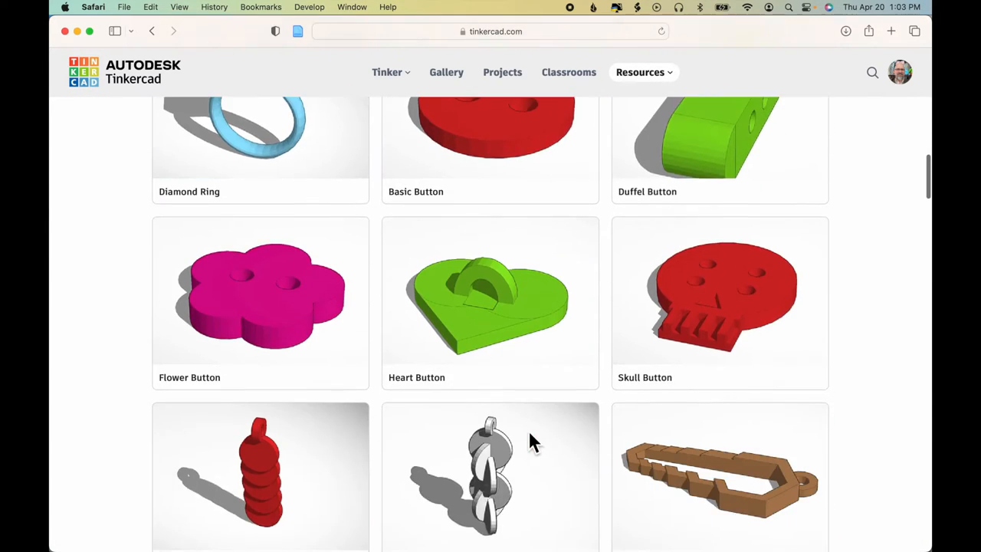
{"action": "scroll", "scroll_direction": "down", "scroll_amount": 3}
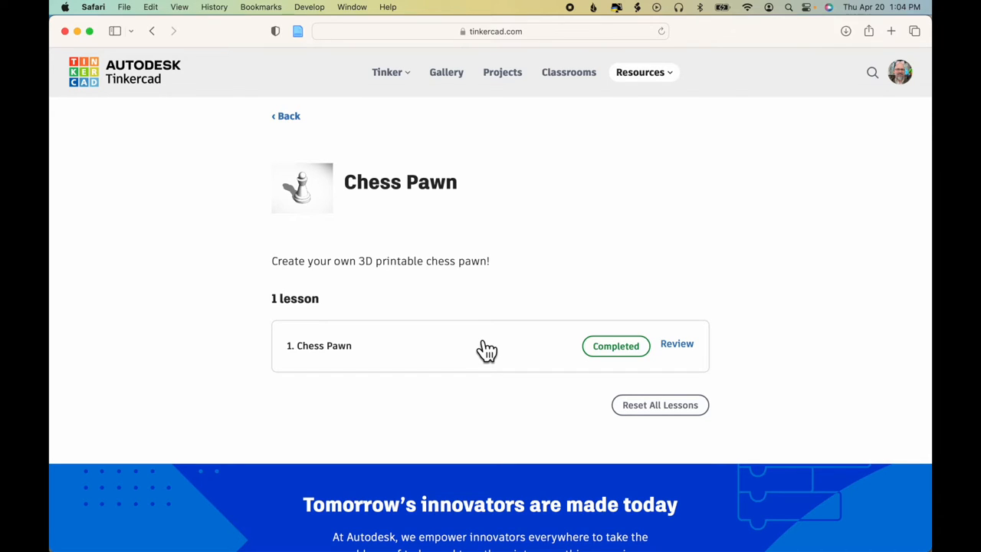
{"action": "mouse_move", "coordinate": [745, 348]}
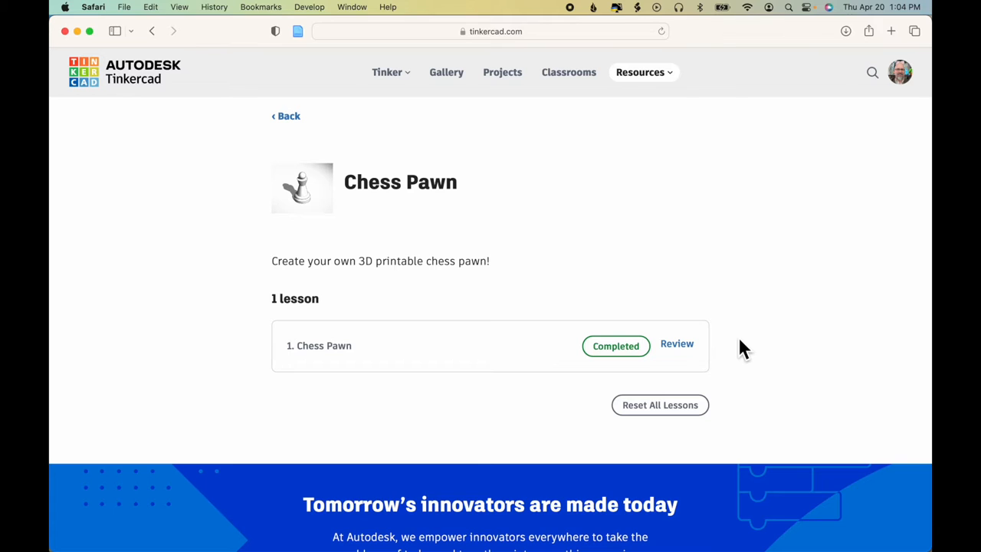
{"action": "mouse_move", "coordinate": [677, 344]}
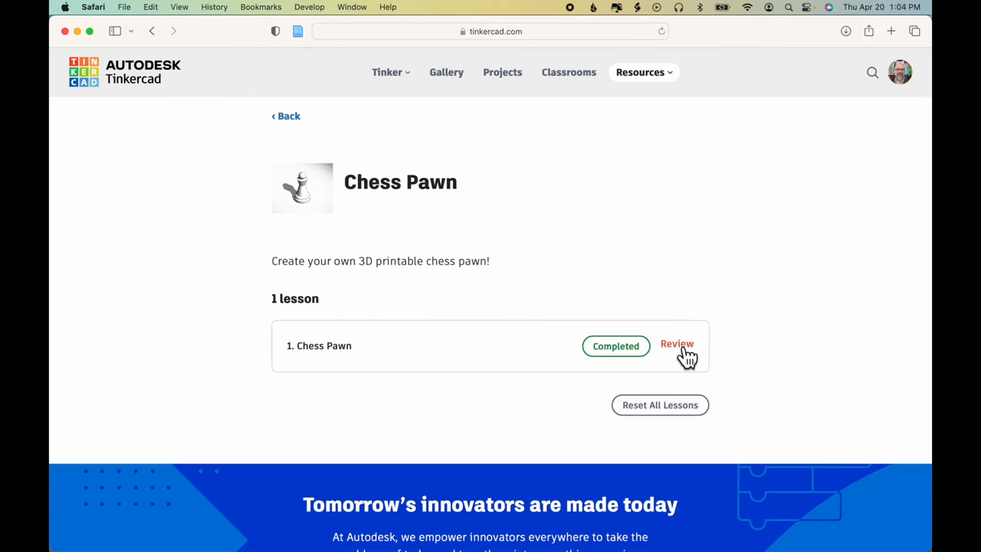
Reopen the finished Chess Pawn design and export it as an STL for 3D printing
{"action": "left_click", "coordinate": [677, 343]}
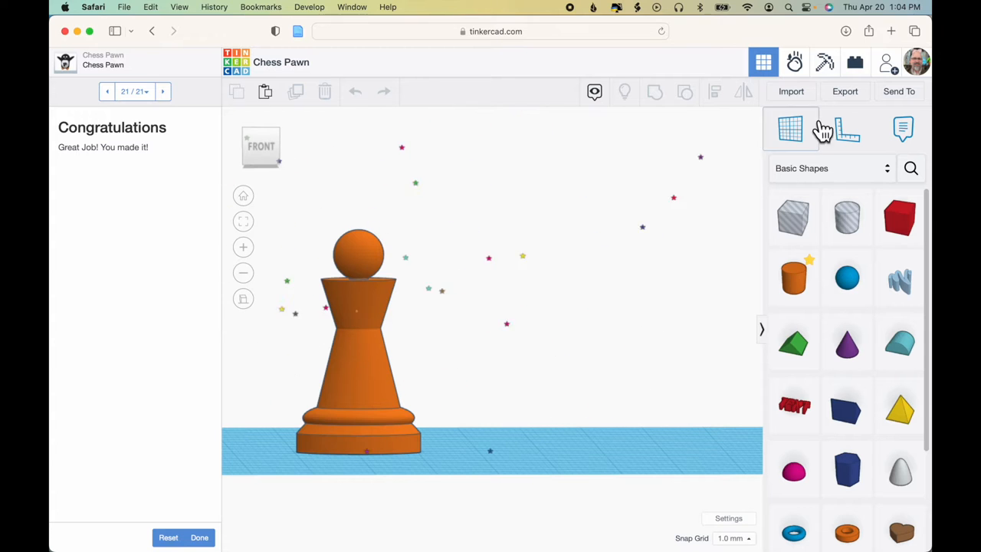
{"action": "left_click", "coordinate": [845, 91]}
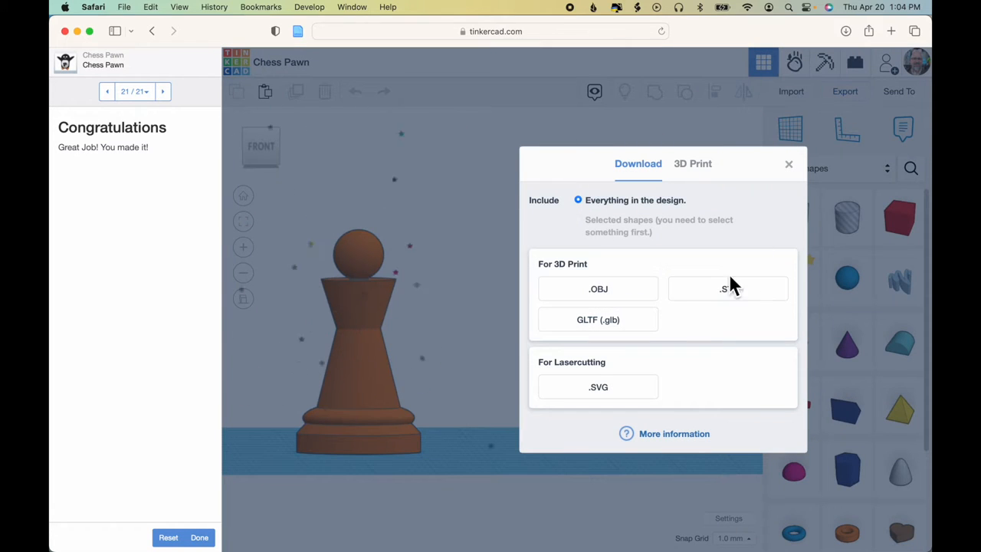
{"action": "left_click", "coordinate": [788, 163]}
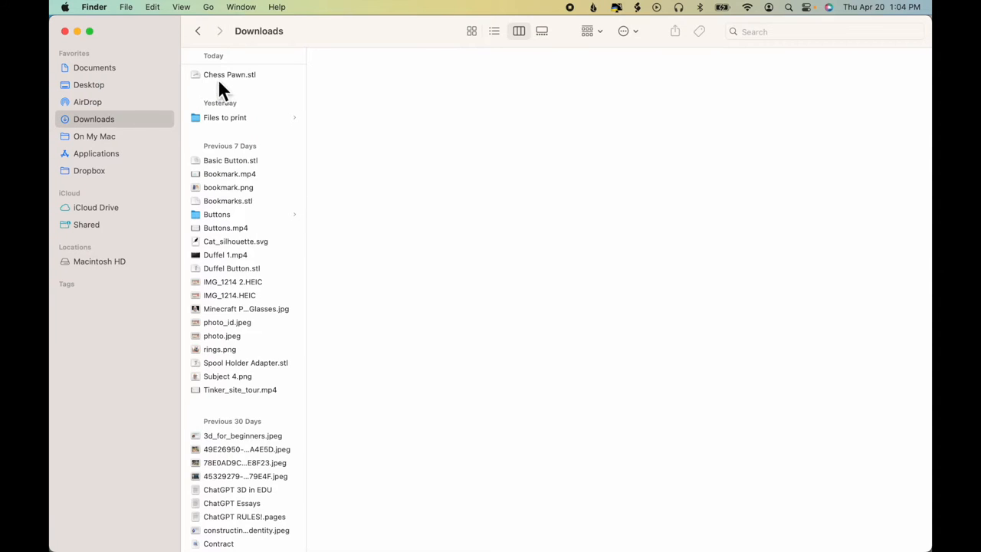
Select Chess Pawn.stl in Downloads and rotate its 3D preview to inspect it
{"action": "left_click", "coordinate": [230, 74]}
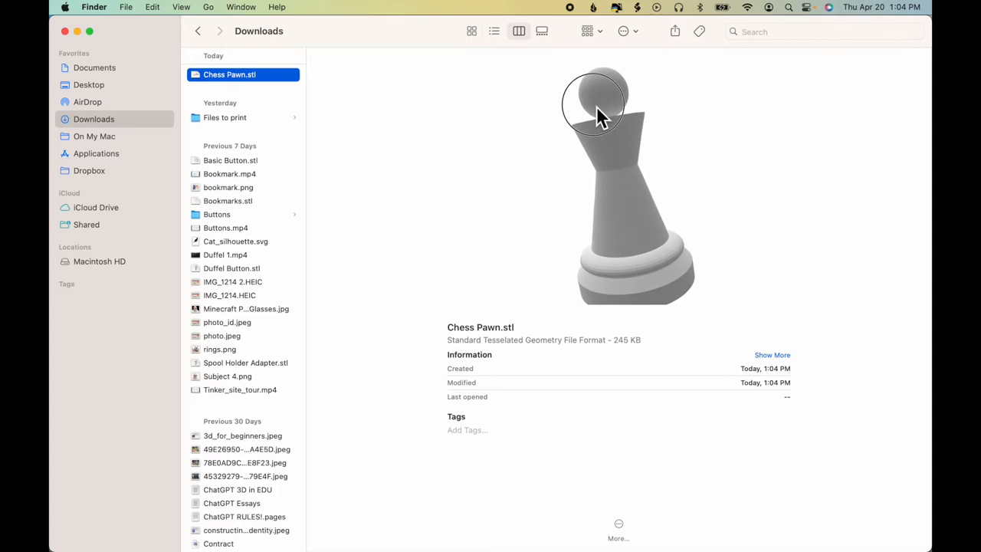
{"action": "left_click_drag", "start_coordinate": [597, 115], "coordinate": [564, 149]}
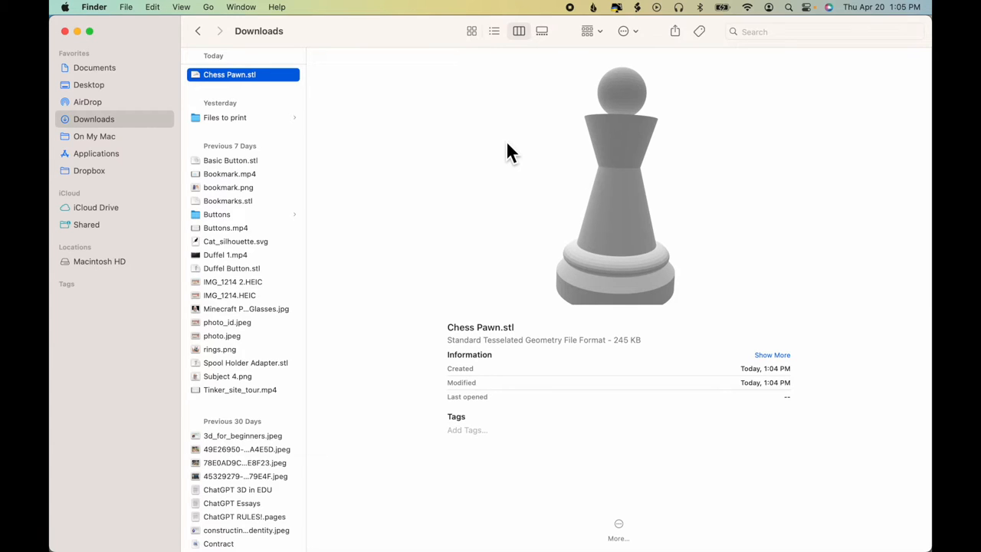
{"action": "mouse_move", "coordinate": [504, 146]}
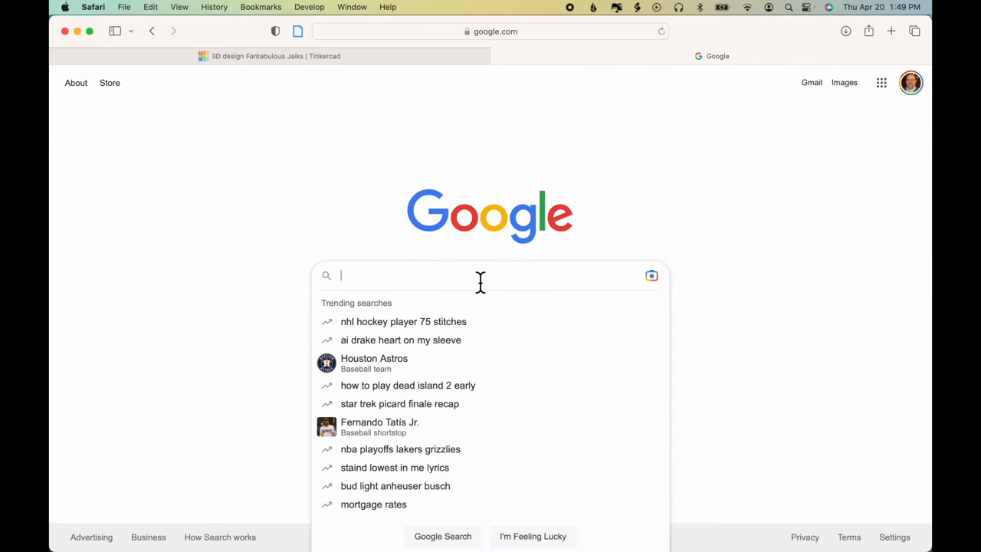
Search Google for 'chess rook' and scroll through the image results
{"action": "type", "text": "chess r"}
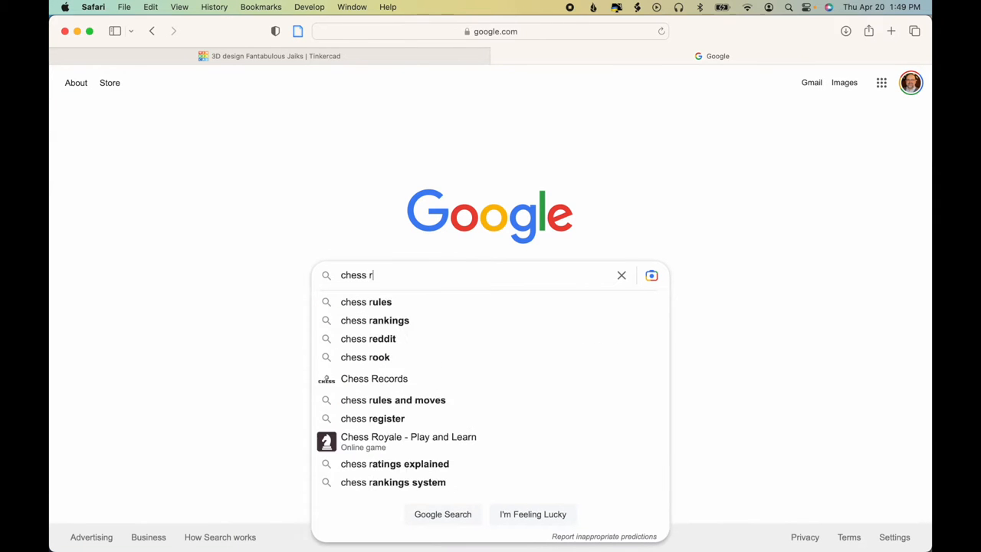
{"action": "left_click", "coordinate": [365, 357]}
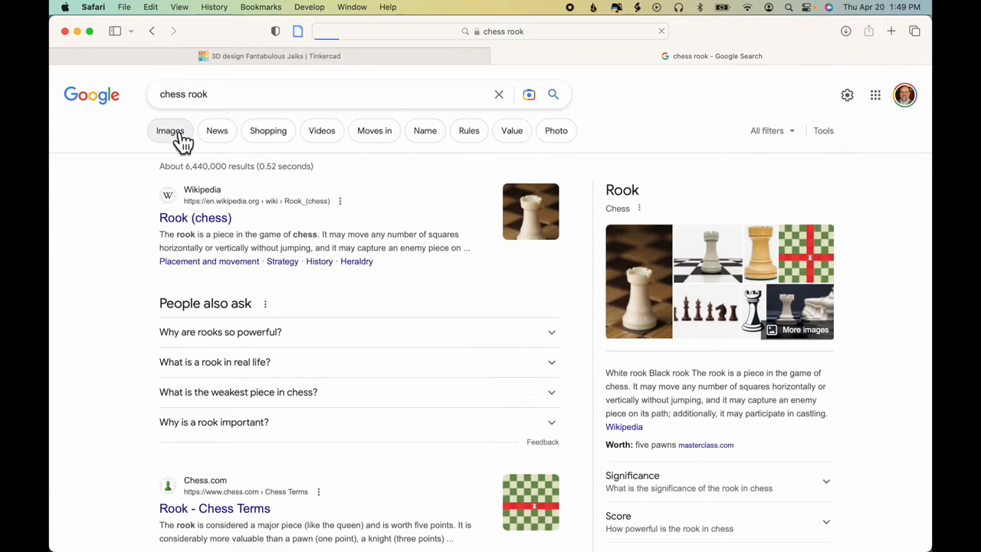
{"action": "left_click", "coordinate": [170, 130]}
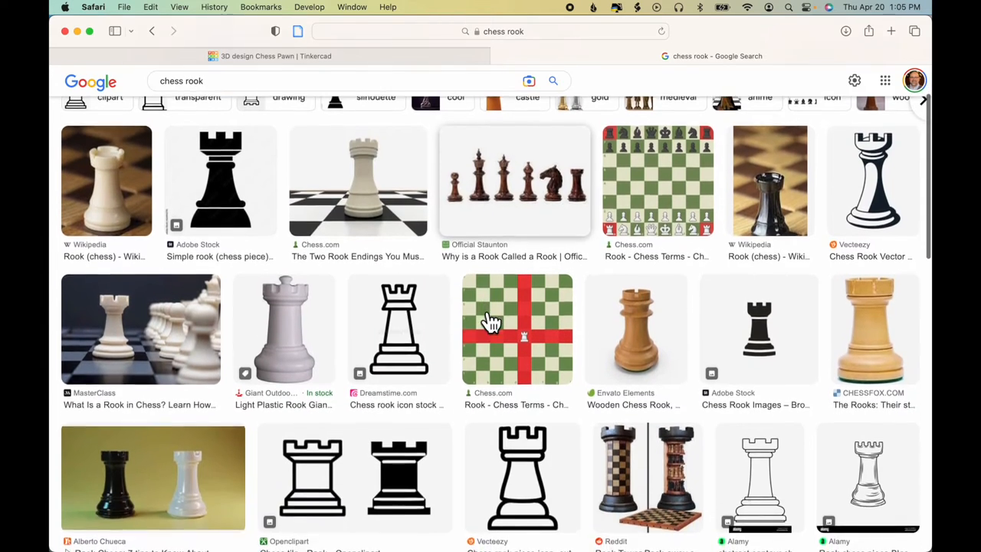
{"action": "scroll", "scroll_direction": "down", "scroll_amount": 3}
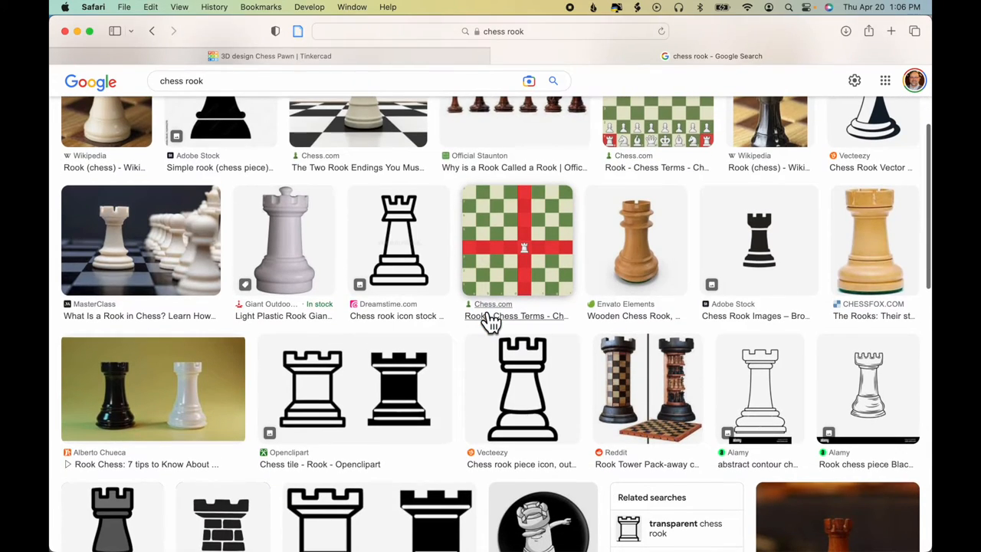
{"action": "scroll", "scroll_direction": "down", "scroll_amount": 3}
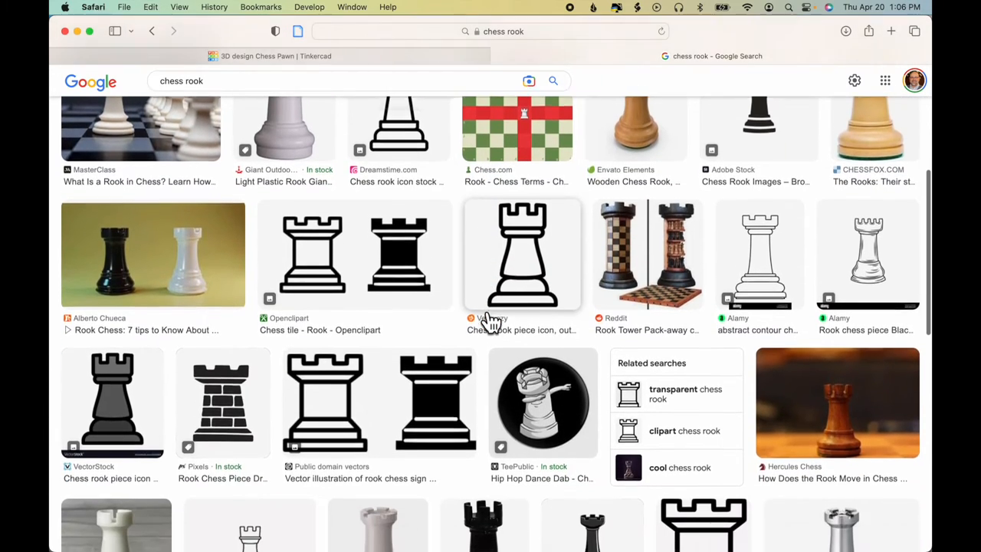
{"action": "scroll", "scroll_direction": "down", "scroll_amount": 3}
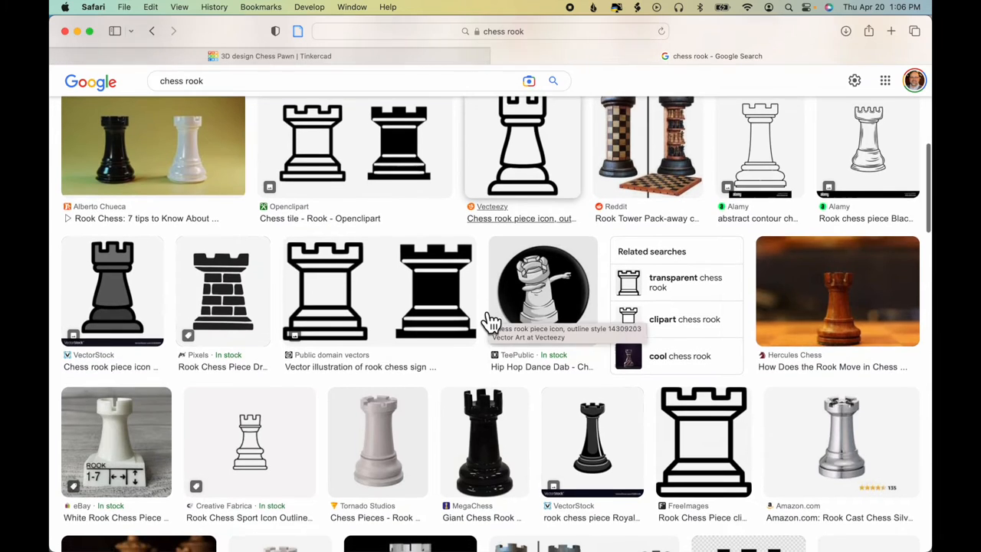
{"action": "scroll", "scroll_direction": "down", "scroll_amount": 3}
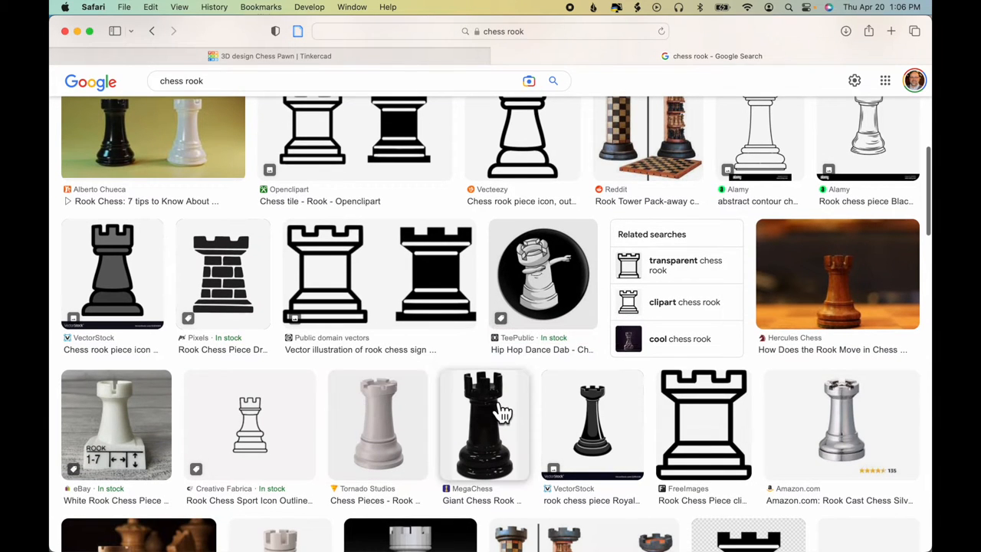
{"action": "scroll", "scroll_direction": "down", "scroll_amount": 3}
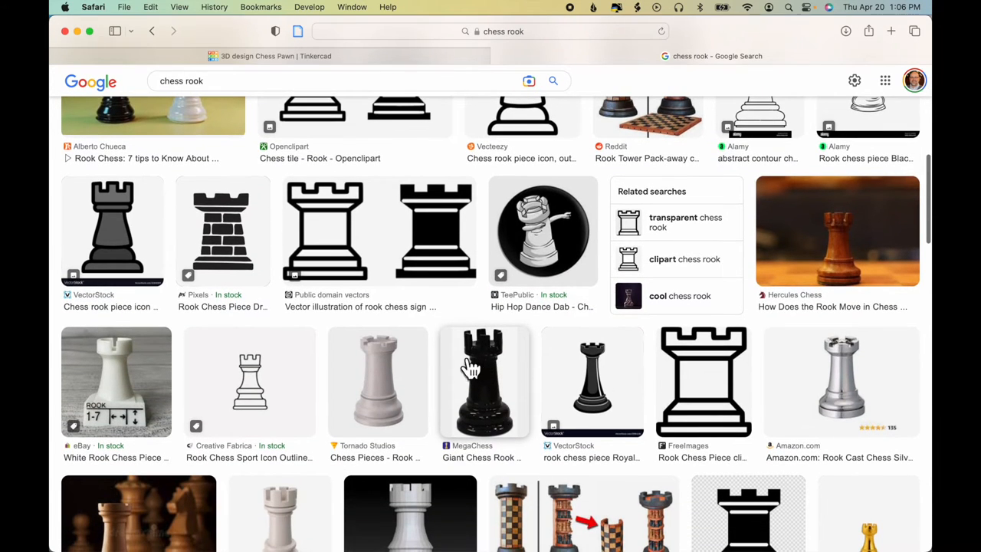
{"action": "scroll", "scroll_direction": "down", "scroll_amount": 3}
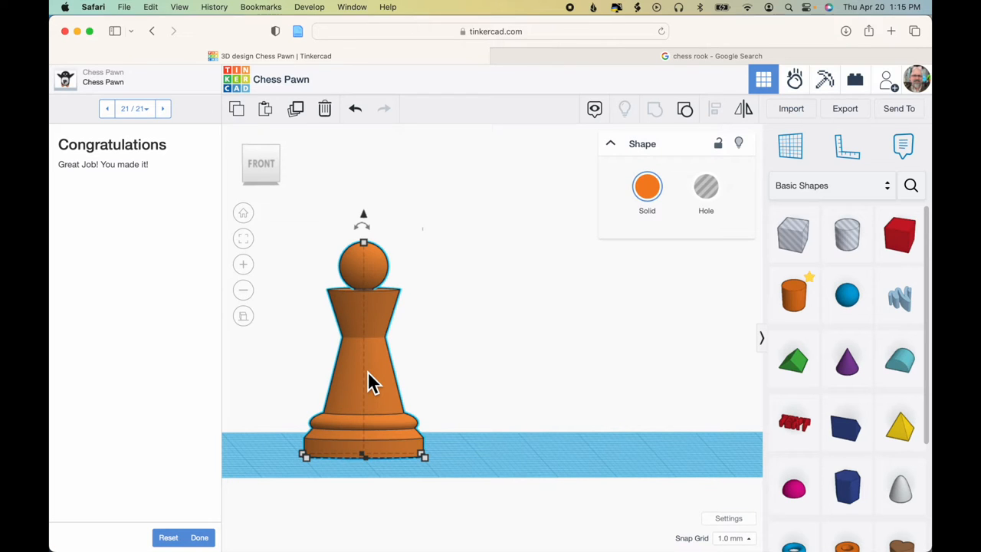
{"action": "mouse_move", "coordinate": [685, 109]}
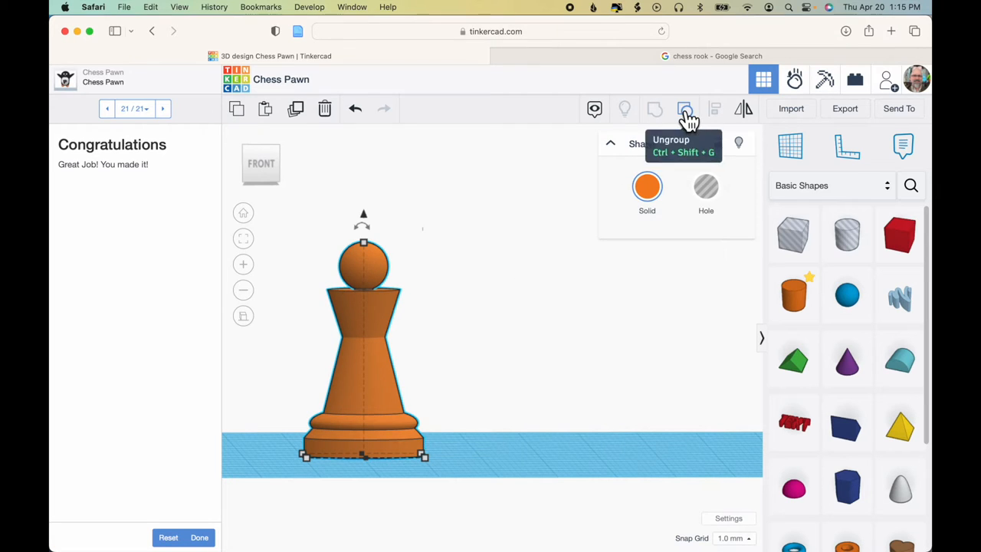
Ungroup the Chess Pawn into its six separate coloured shapes
{"action": "left_click", "coordinate": [684, 108]}
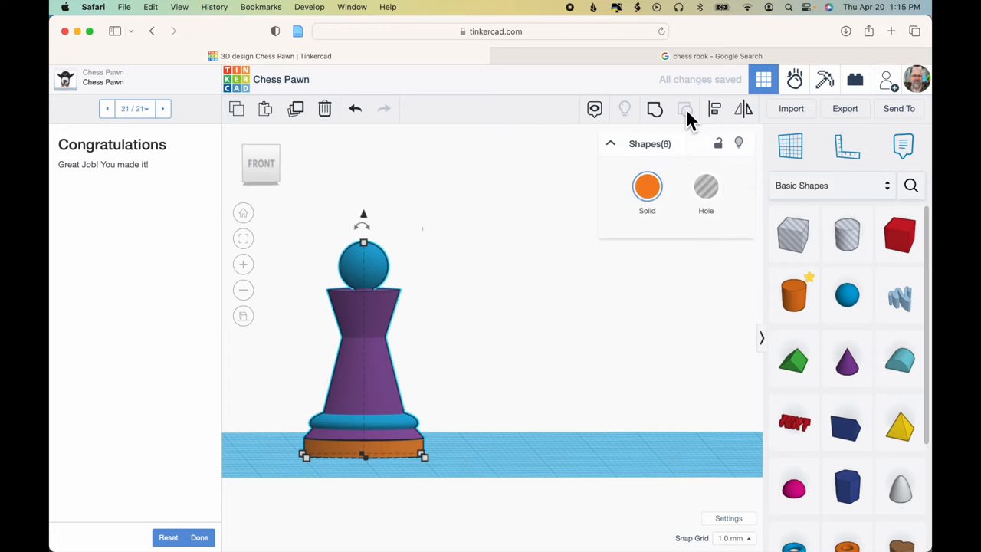
{"action": "mouse_move", "coordinate": [685, 108]}
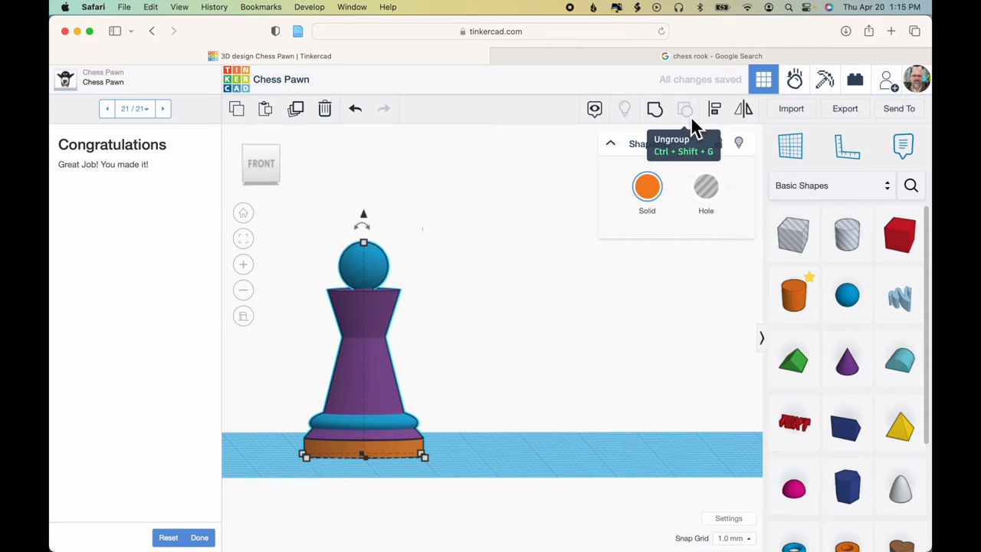
{"action": "mouse_move", "coordinate": [594, 312]}
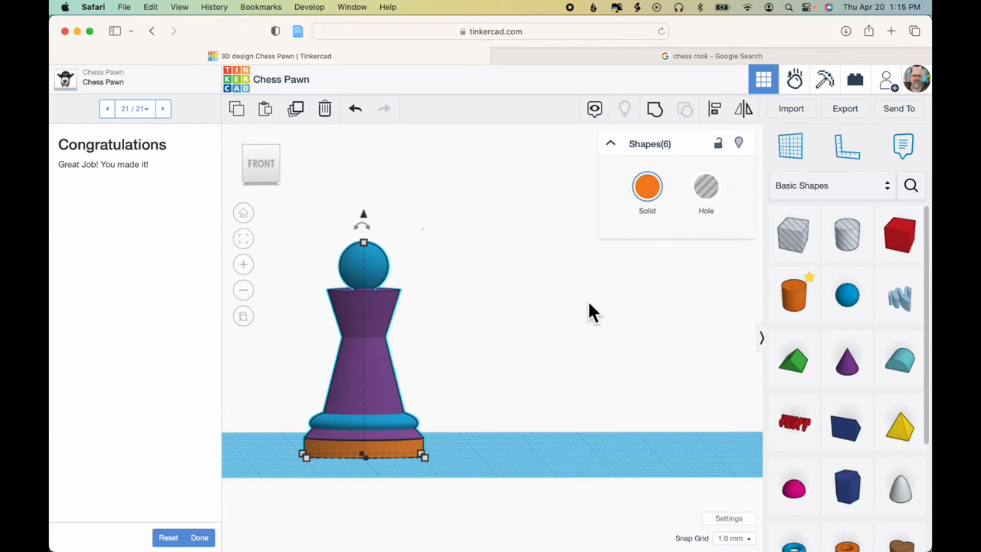
{"action": "mouse_move", "coordinate": [363, 280]}
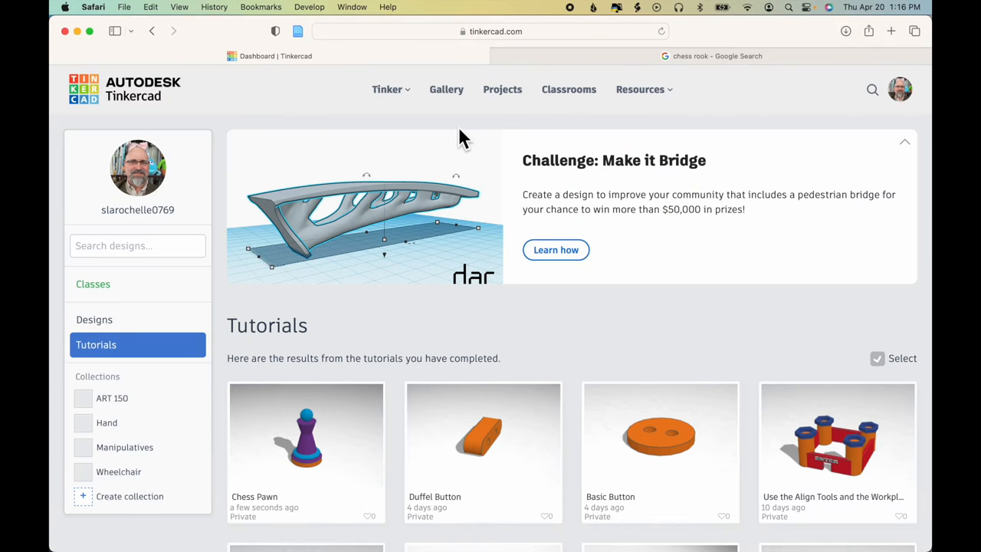
{"action": "mouse_move", "coordinate": [899, 90]}
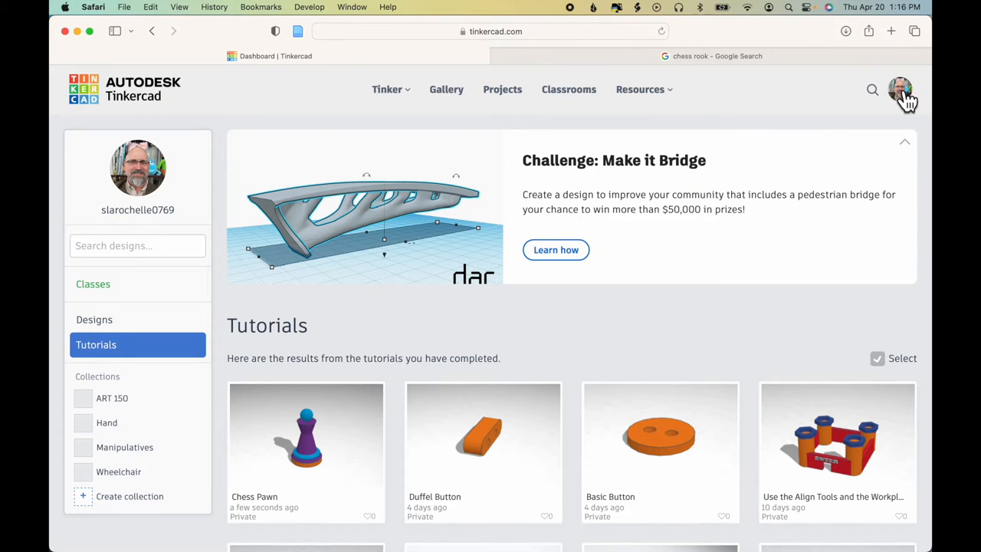
Create a new 3D design and paste the six-part pawn onto its workplane
{"action": "left_click", "coordinate": [900, 88]}
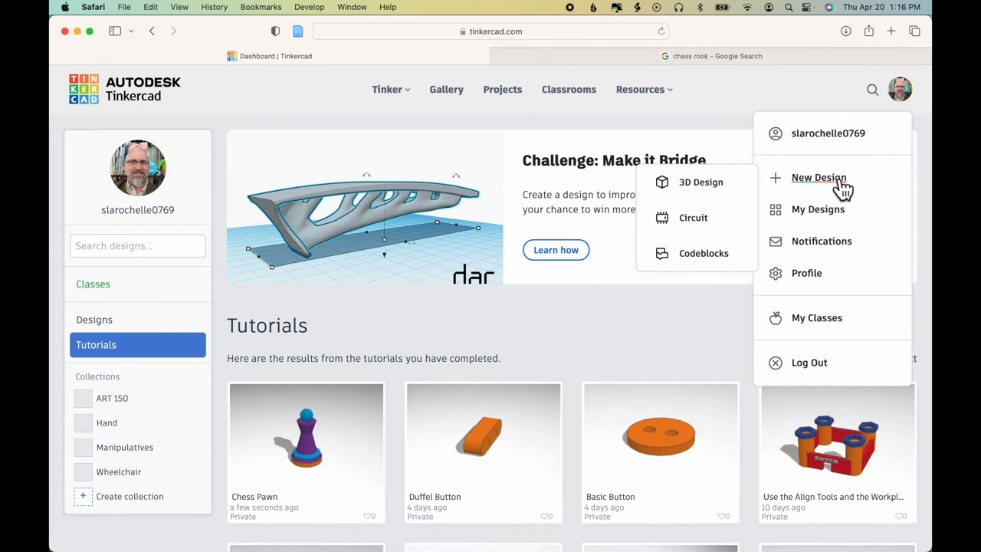
{"action": "left_click", "coordinate": [700, 181]}
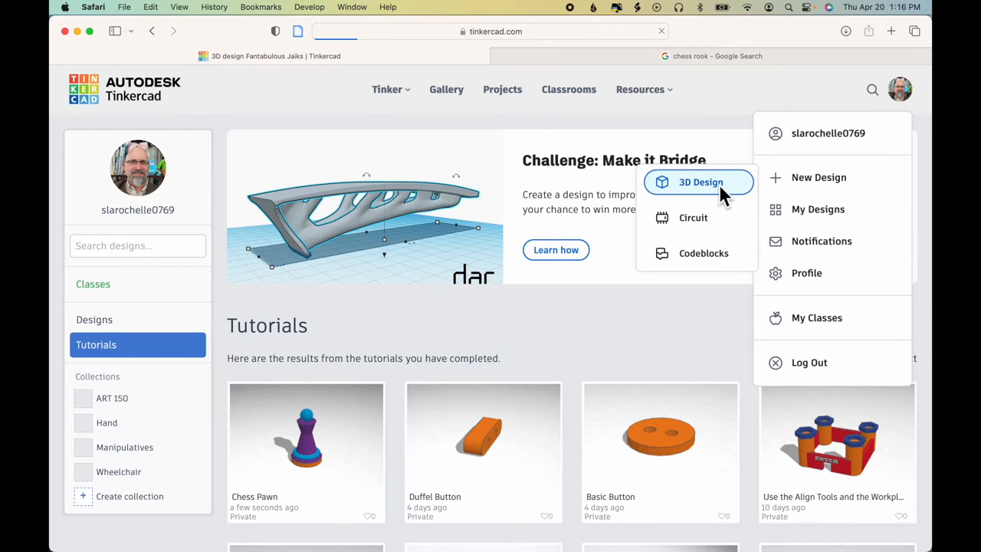
{"action": "left_click", "coordinate": [698, 182]}
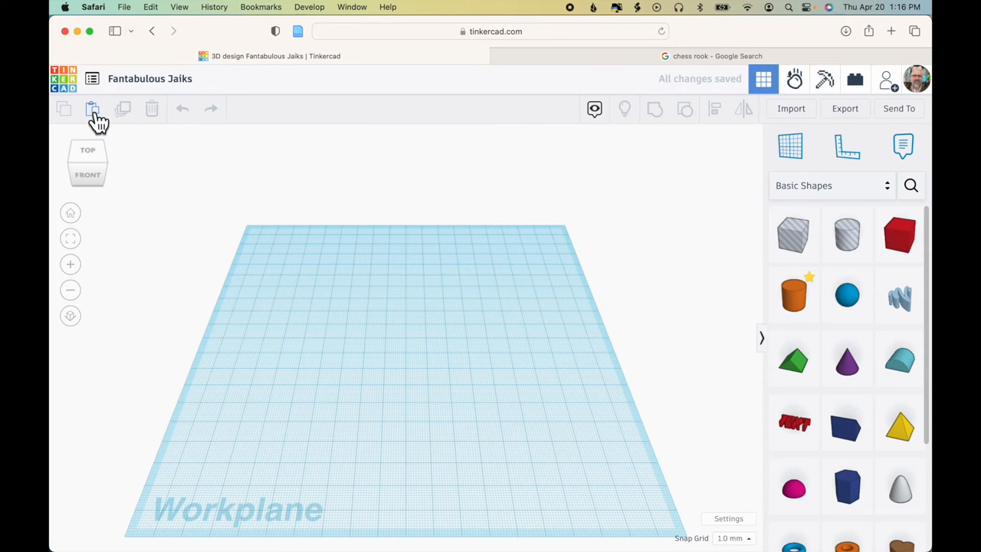
{"action": "left_click", "coordinate": [94, 109]}
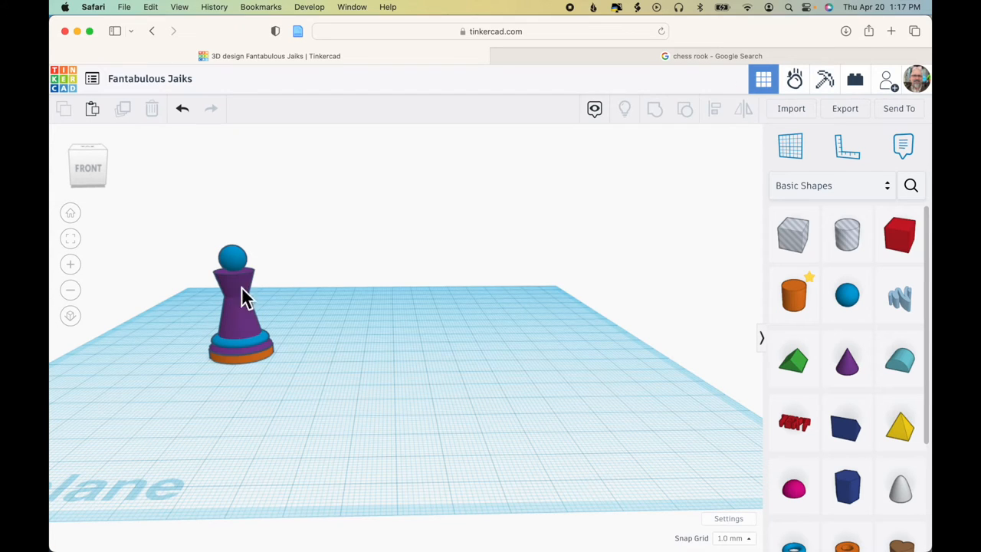
{"action": "mouse_move", "coordinate": [293, 383]}
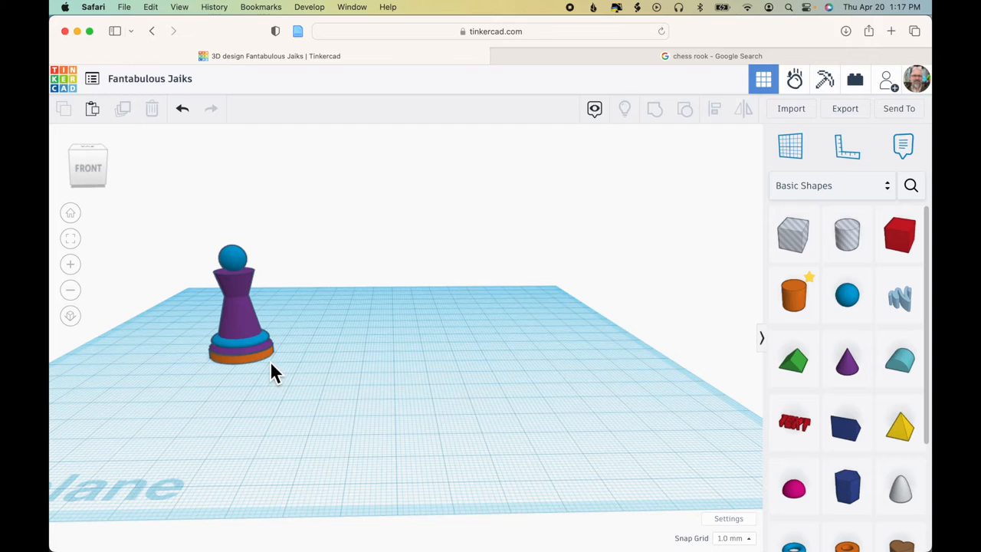
{"action": "mouse_move", "coordinate": [407, 361]}
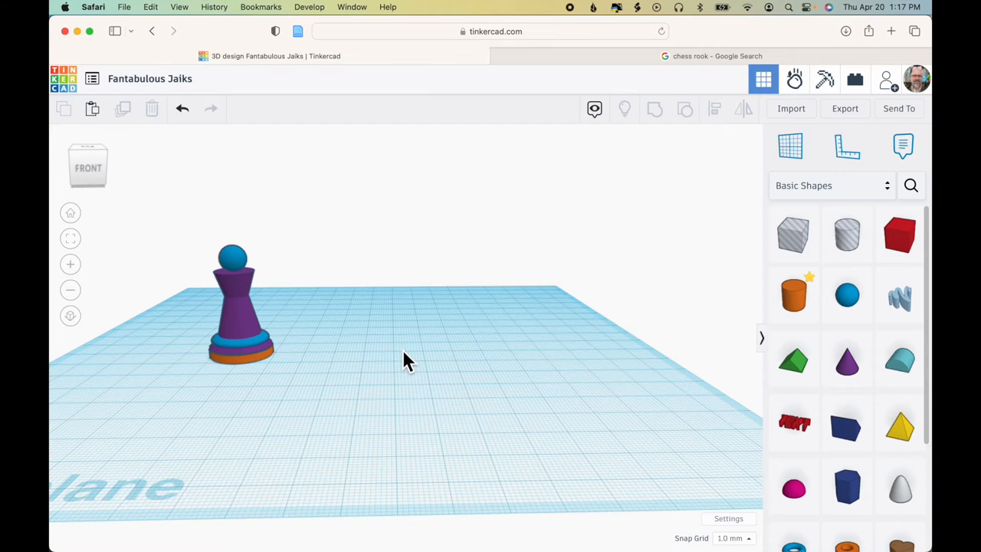
{"action": "mouse_move", "coordinate": [304, 358]}
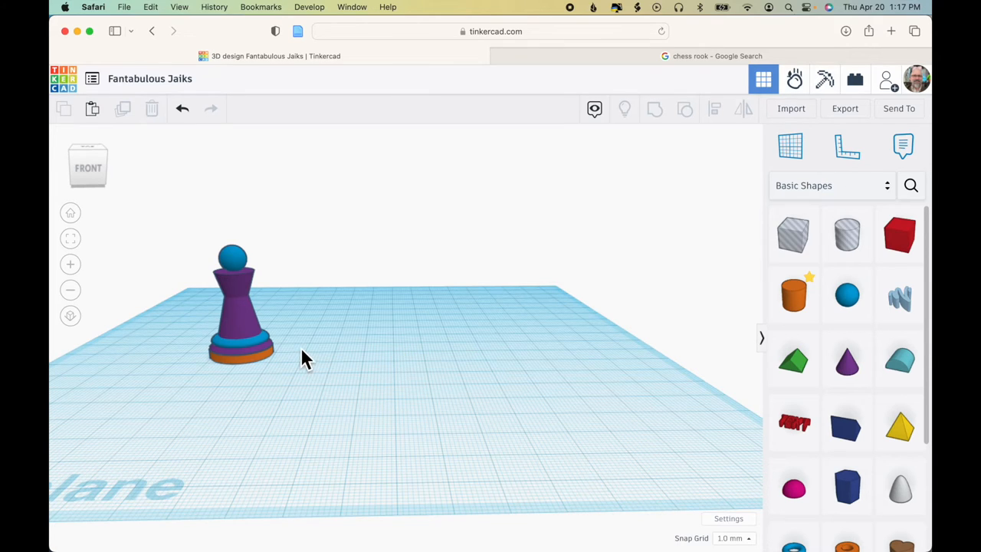
{"action": "mouse_move", "coordinate": [312, 270]}
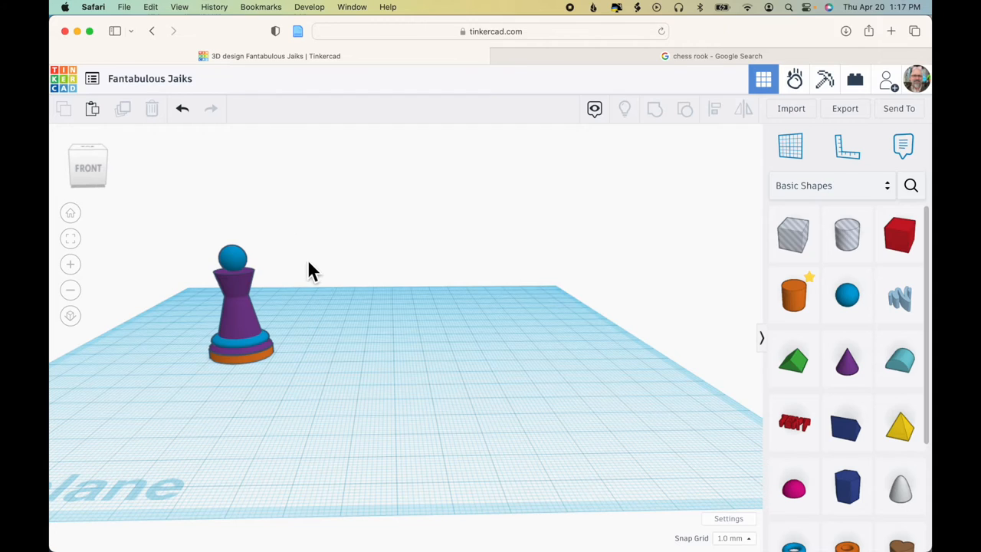
{"action": "mouse_move", "coordinate": [252, 373]}
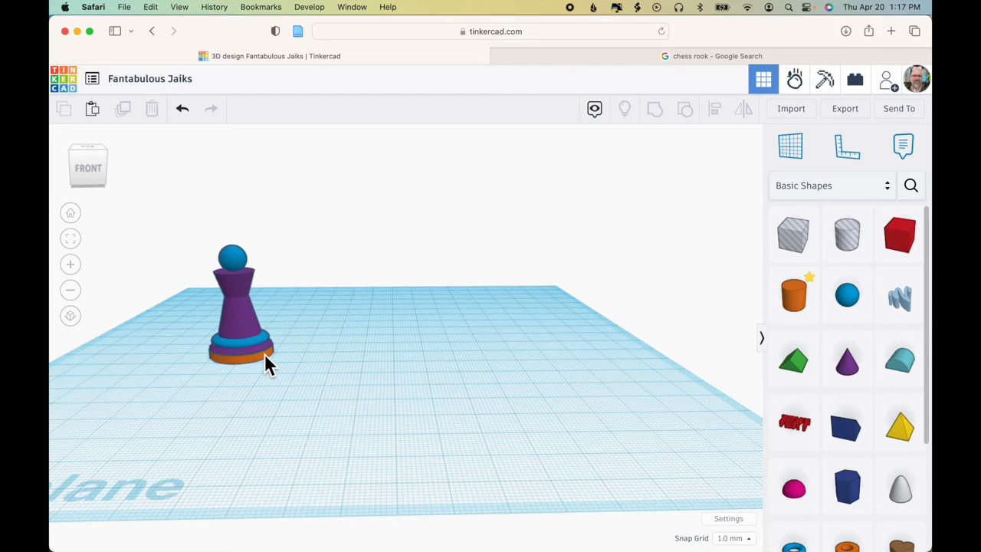
{"action": "mouse_move", "coordinate": [275, 372]}
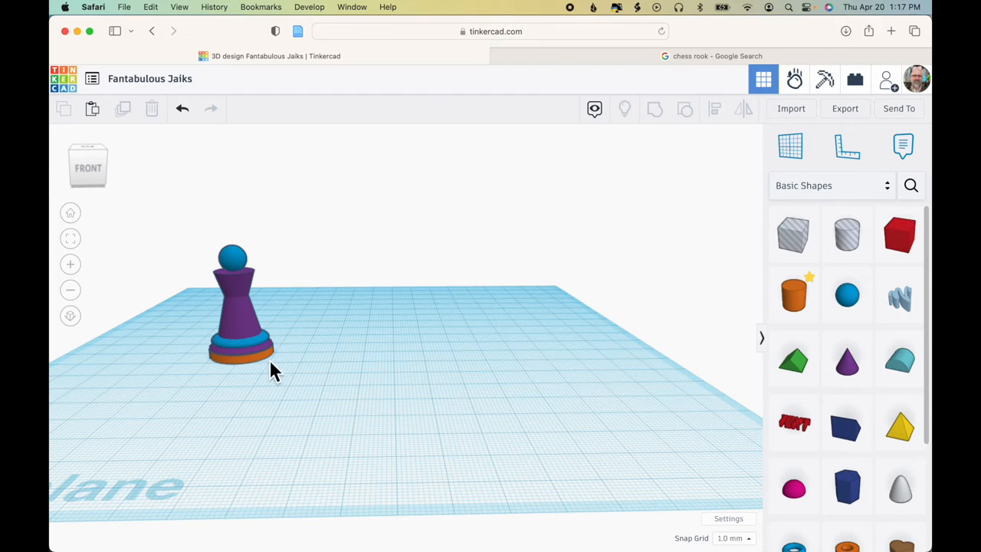
{"action": "left_click", "coordinate": [238, 356]}
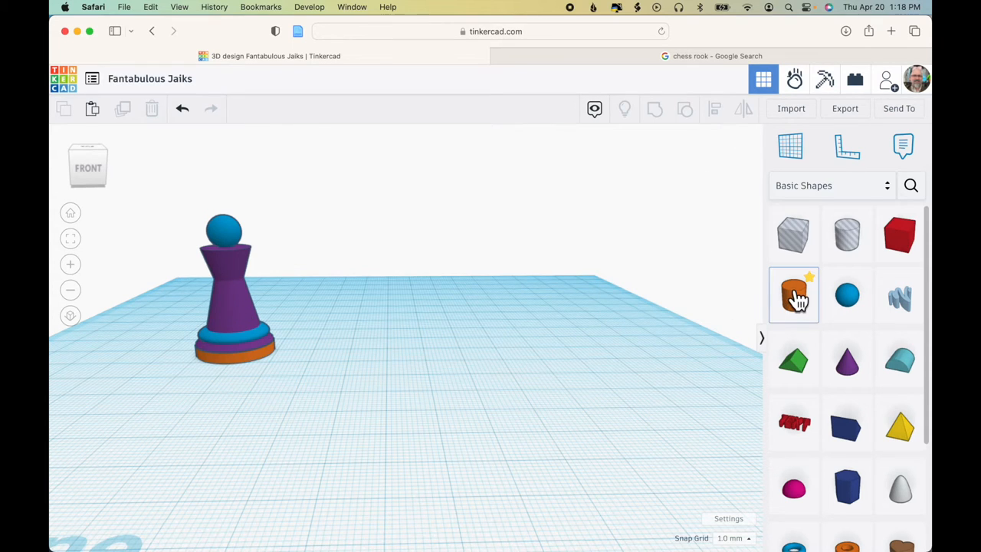
Add a 64-sided cylinder, 25 mm wide and long, and lower it into a flat disc
{"action": "left_click", "coordinate": [793, 294]}
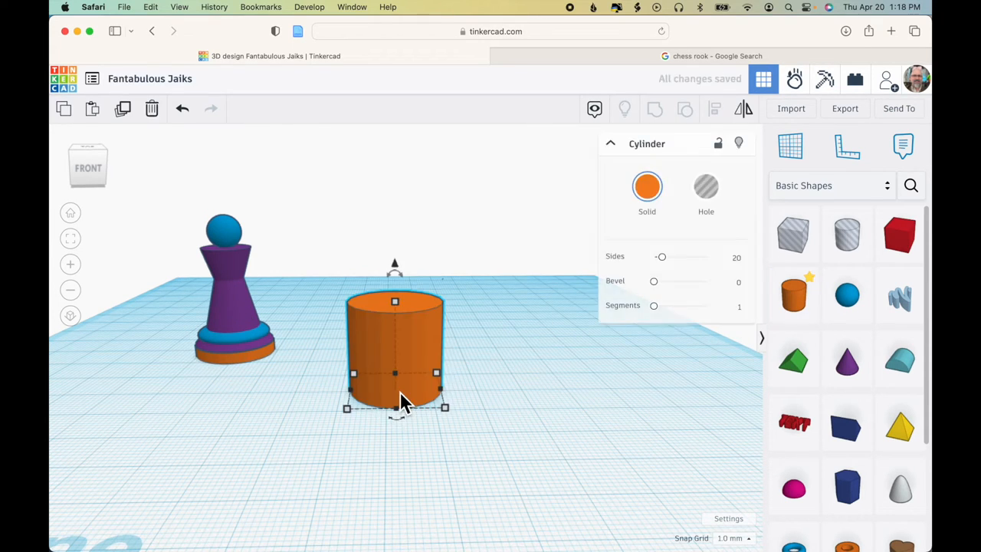
{"action": "mouse_move", "coordinate": [663, 264]}
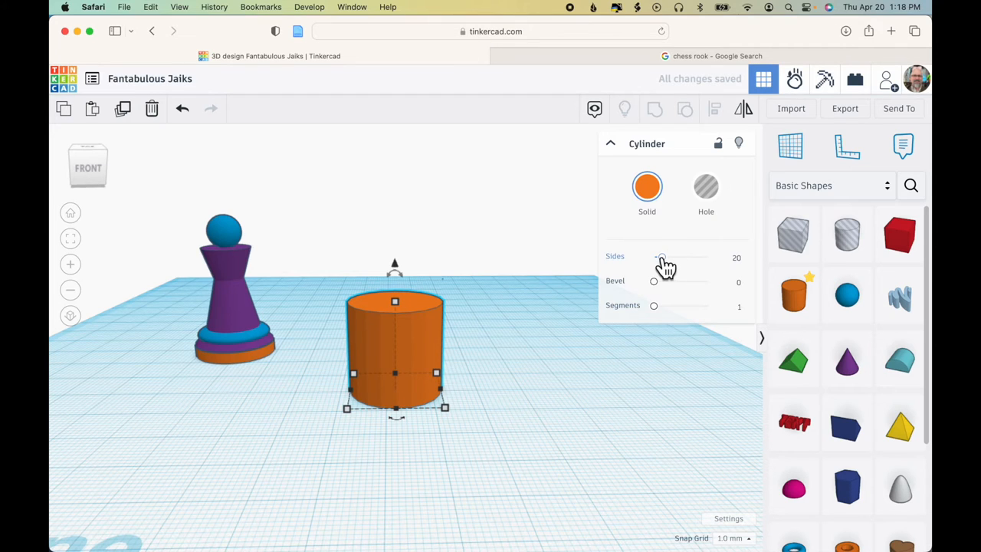
{"action": "left_click_drag", "start_coordinate": [660, 257], "coordinate": [665, 257]}
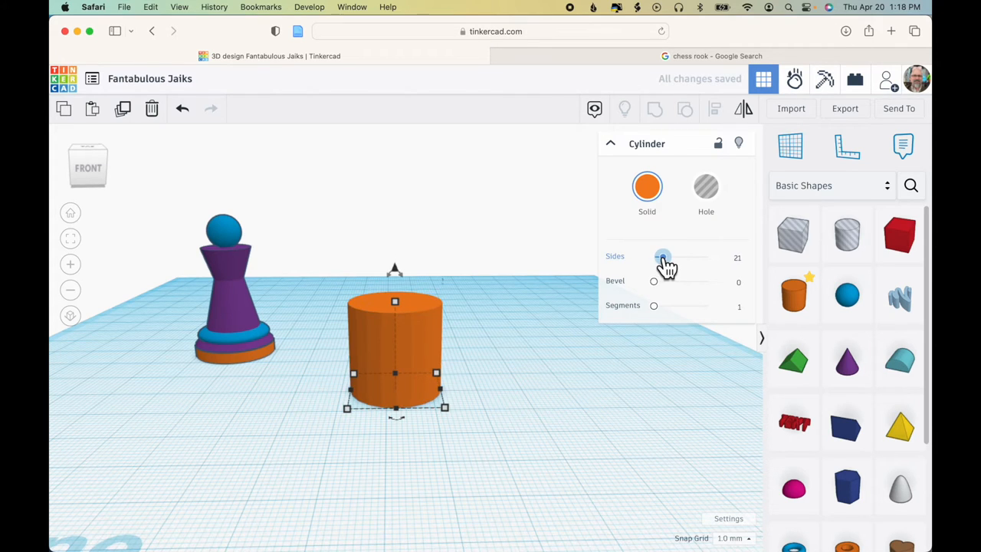
{"action": "left_click_drag", "start_coordinate": [663, 256], "coordinate": [706, 257]}
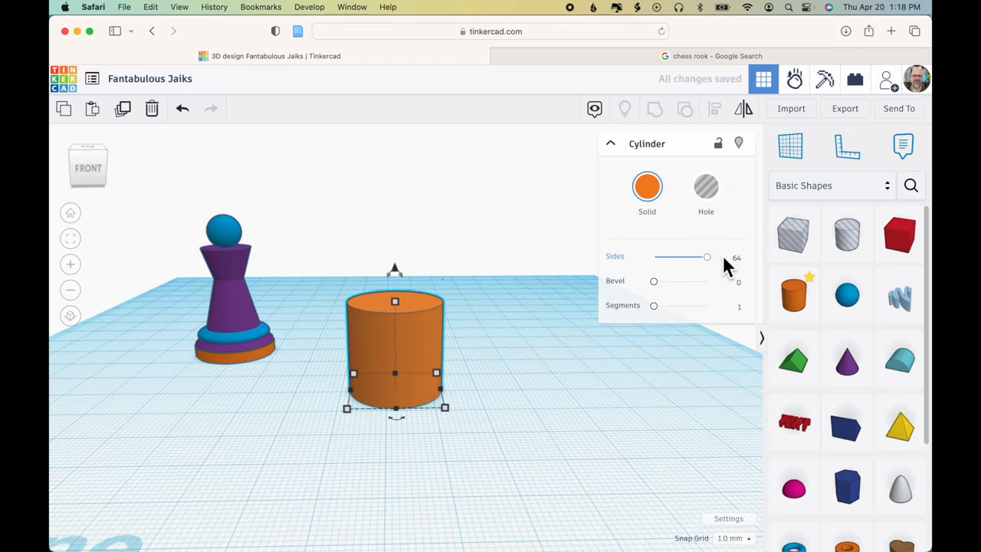
{"action": "mouse_move", "coordinate": [477, 358]}
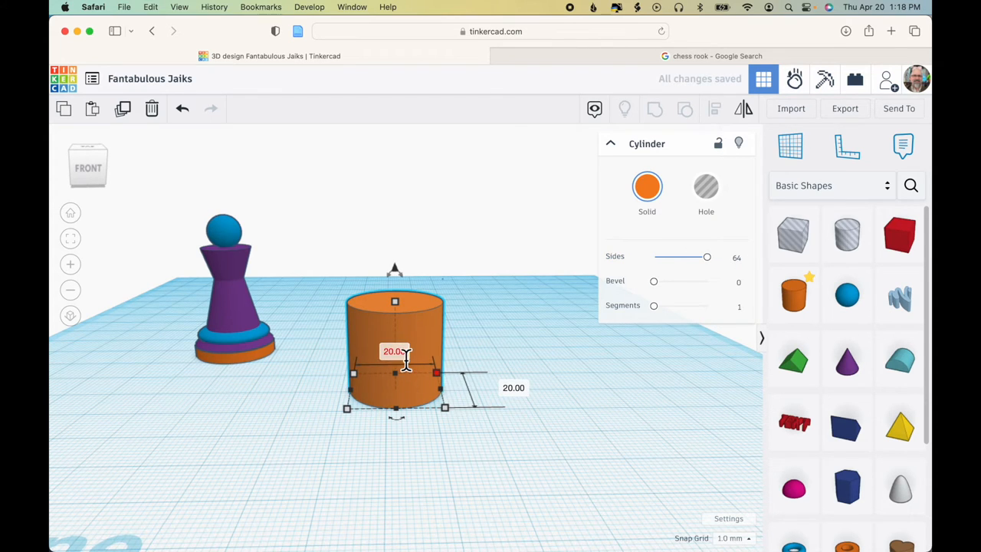
{"action": "type", "text": "25"}
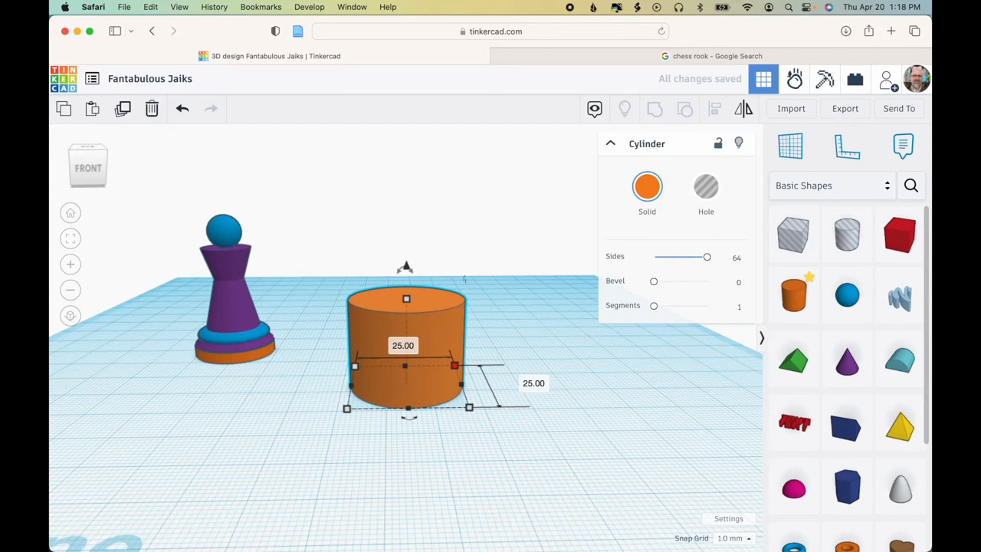
{"action": "left_click_drag", "start_coordinate": [406, 299], "coordinate": [406, 314]}
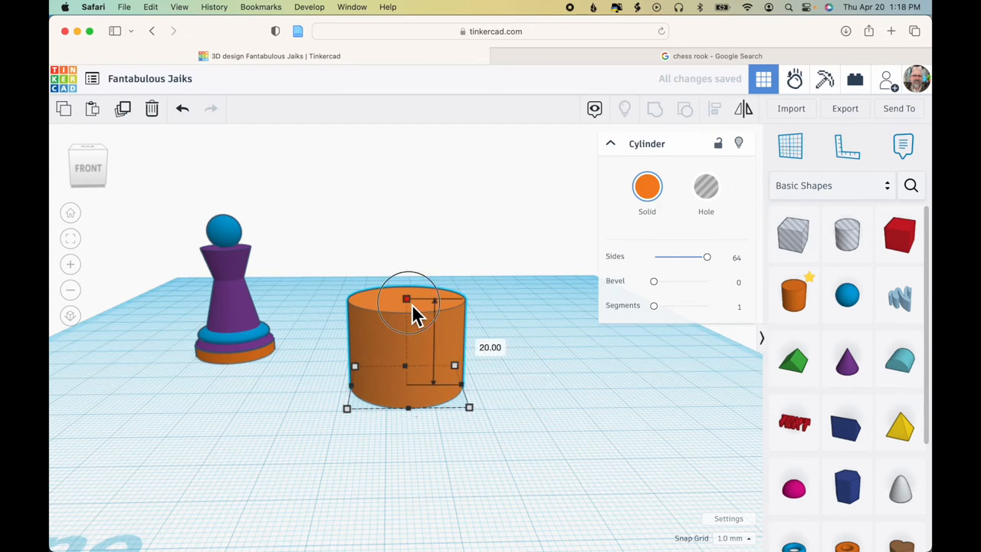
{"action": "left_click", "coordinate": [489, 348]}
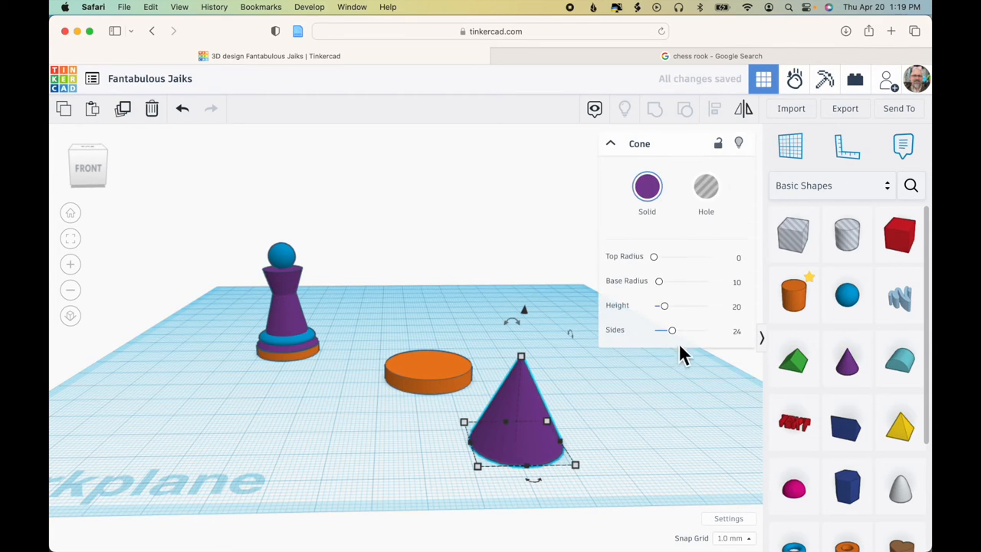
Smooth the cone to 64 sides and select it together with the orange disc
{"action": "left_click_drag", "start_coordinate": [672, 330], "coordinate": [707, 331]}
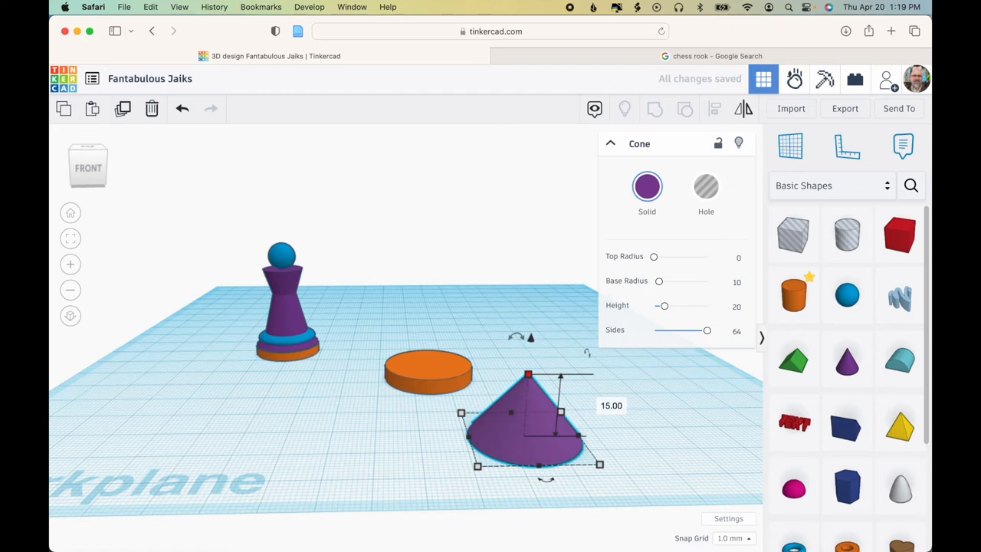
{"action": "left_click", "coordinate": [428, 368]}
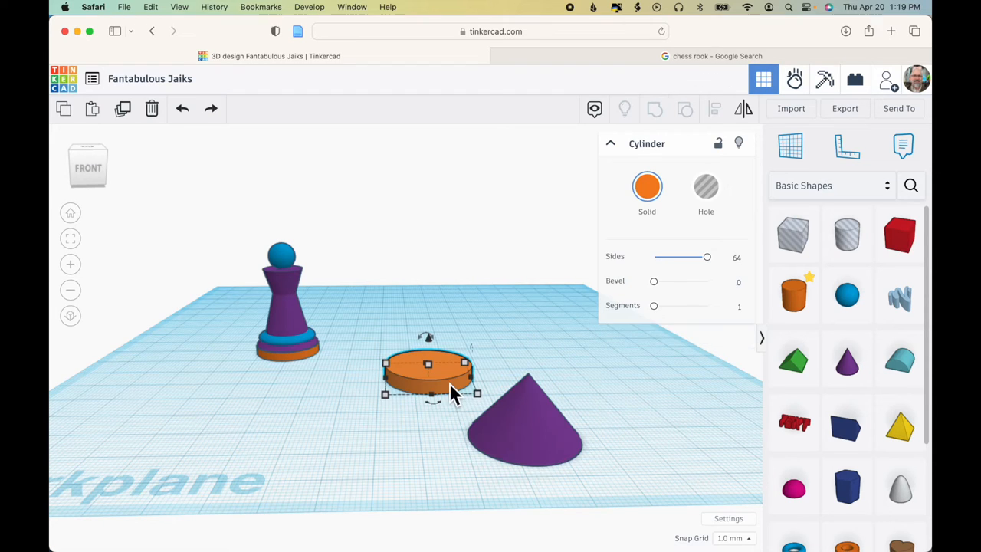
{"action": "mouse_move", "coordinate": [522, 438]}
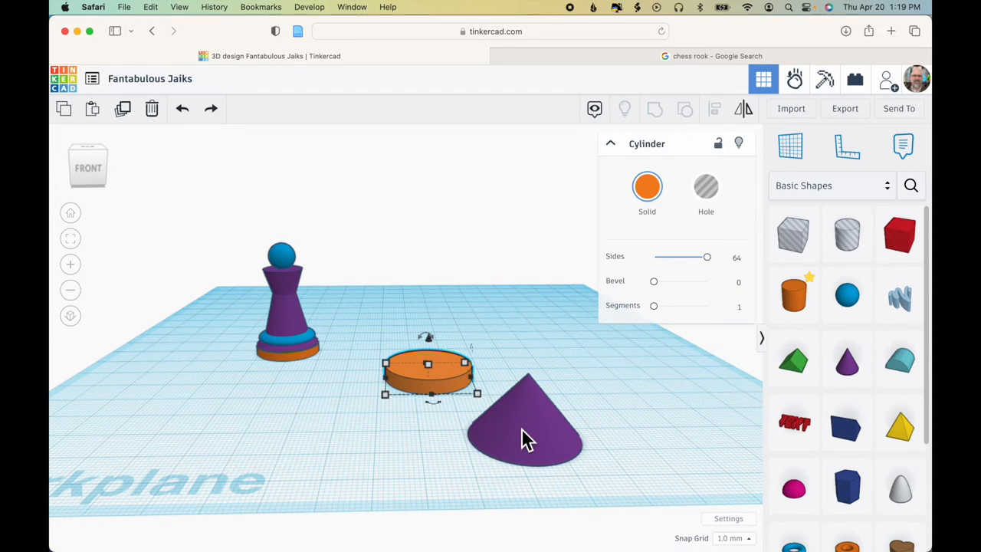
{"action": "left_click", "coordinate": [525, 436]}
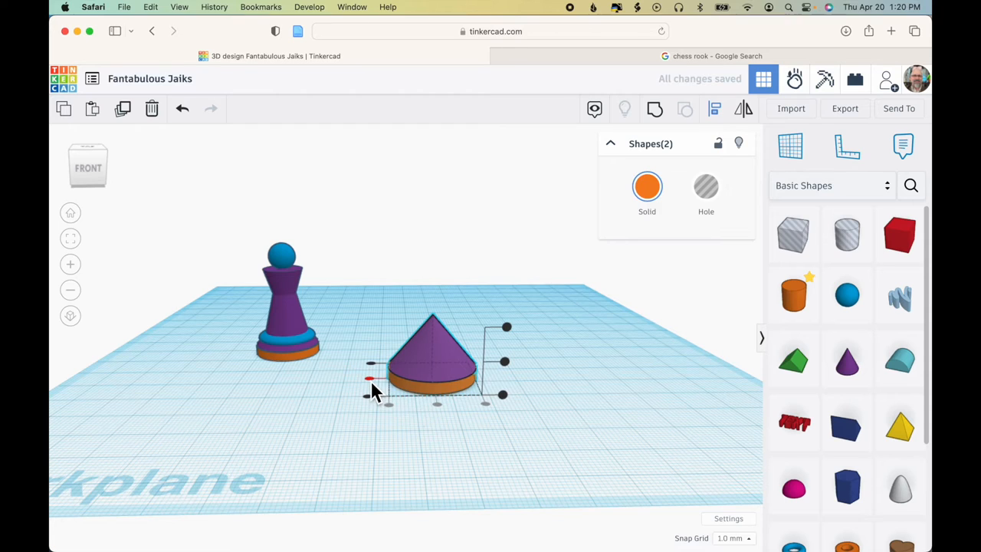
{"action": "mouse_move", "coordinate": [609, 182]}
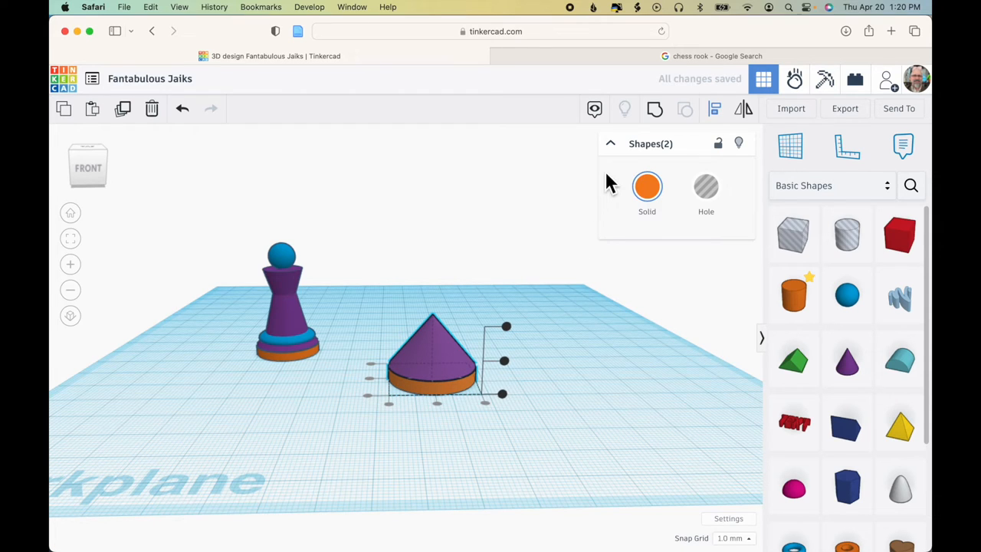
{"action": "mouse_move", "coordinate": [659, 146]}
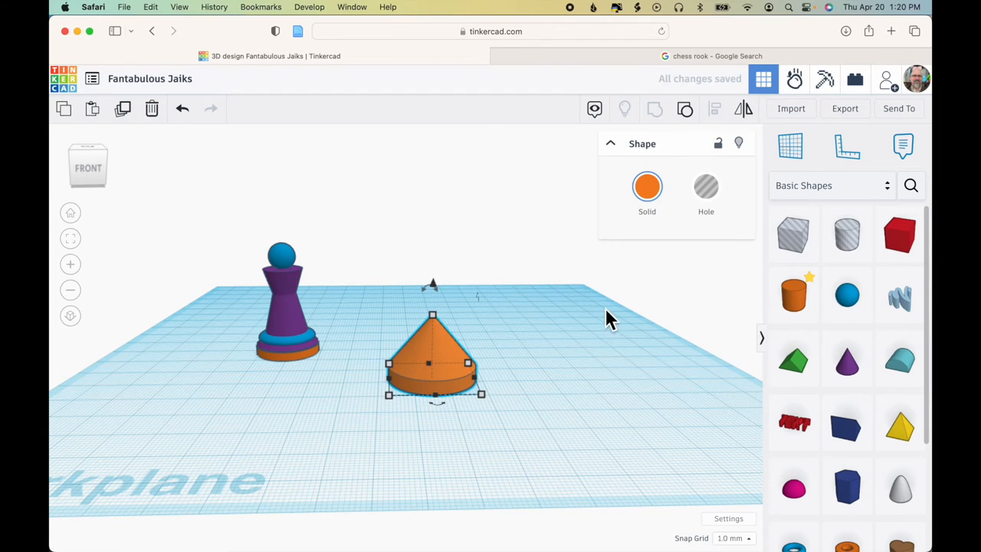
{"action": "mouse_move", "coordinate": [310, 350]}
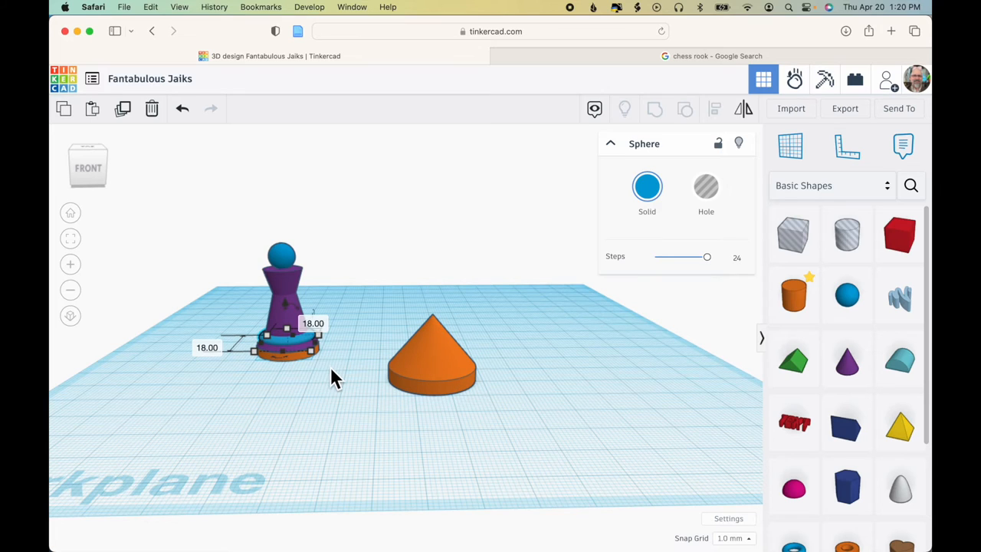
{"action": "mouse_move", "coordinate": [836, 328]}
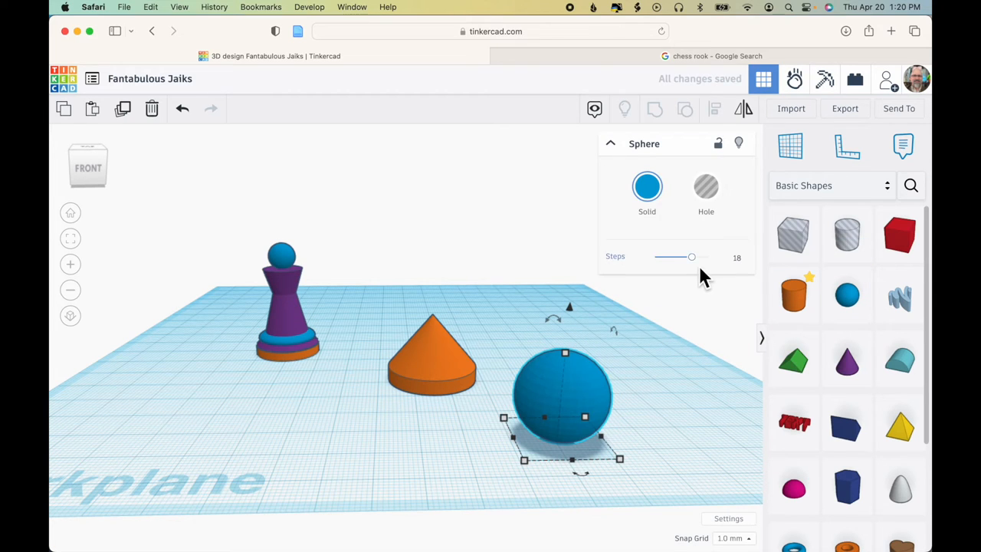
Adjust the sphere's steps, select the base, and position the sphere near the orange cone
{"action": "left_click_drag", "start_coordinate": [691, 257], "coordinate": [706, 257]}
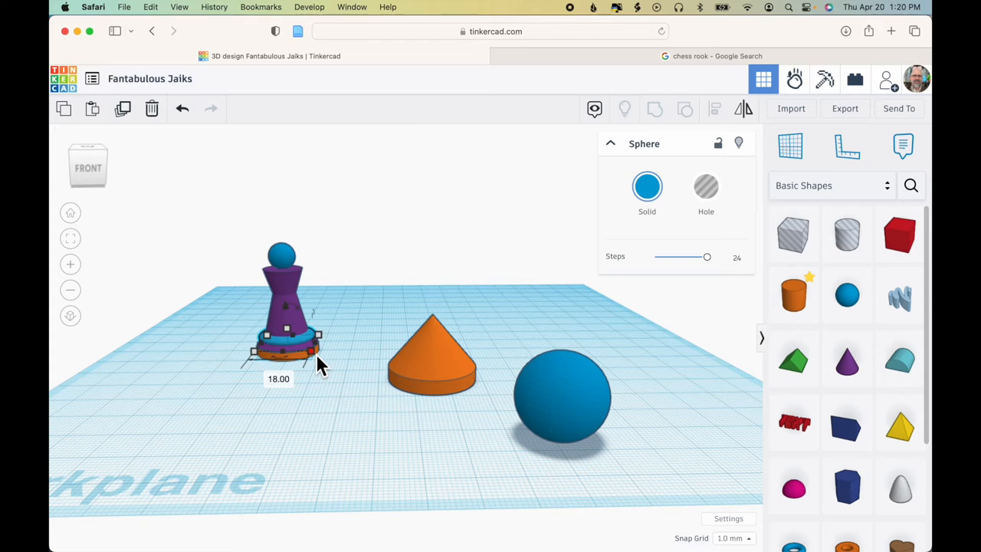
{"action": "left_click", "coordinate": [561, 395]}
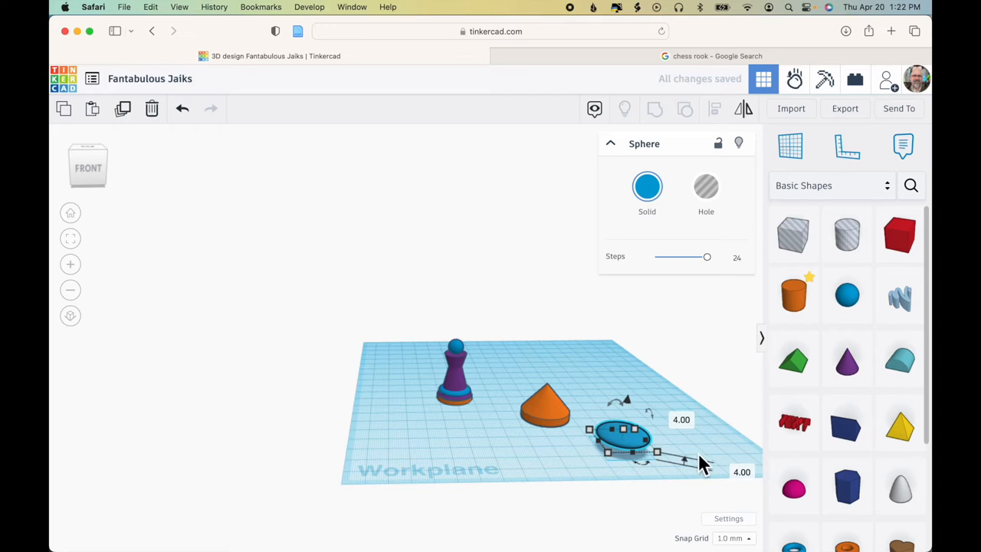
{"action": "left_click_drag", "start_coordinate": [621, 433], "coordinate": [586, 414]}
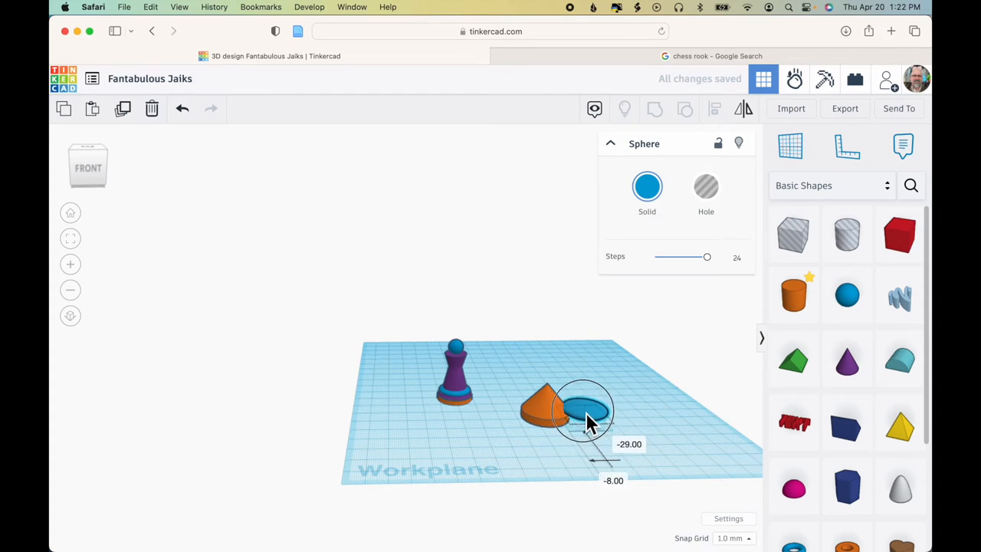
{"action": "left_click_drag", "start_coordinate": [582, 410], "coordinate": [544, 398]}
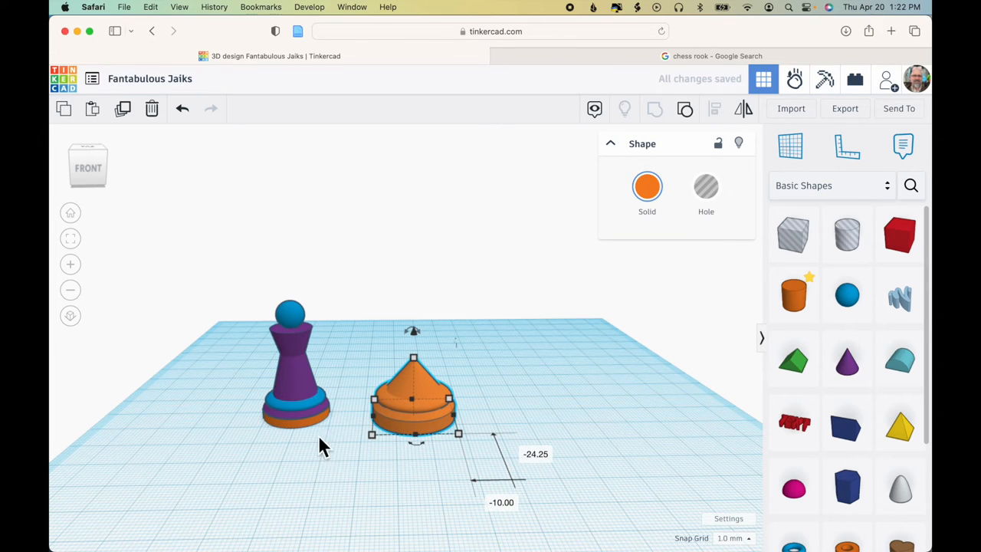
{"action": "left_click", "coordinate": [322, 440]}
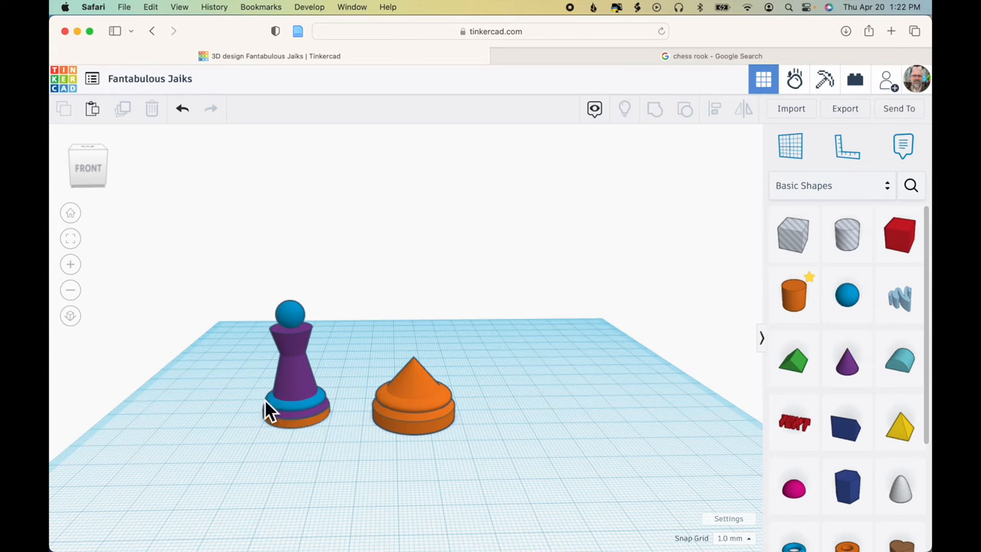
{"action": "mouse_move", "coordinate": [482, 399]}
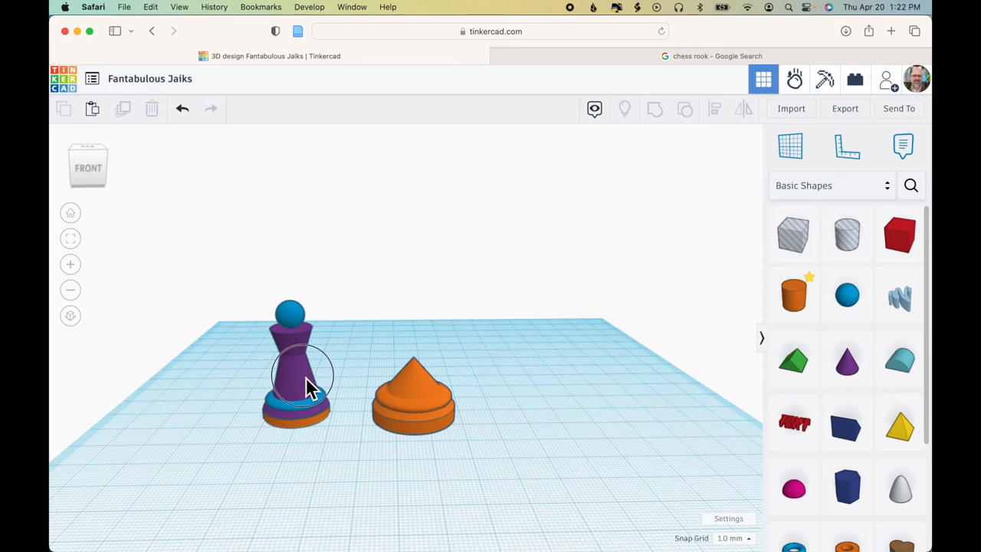
{"action": "left_click", "coordinate": [299, 387]}
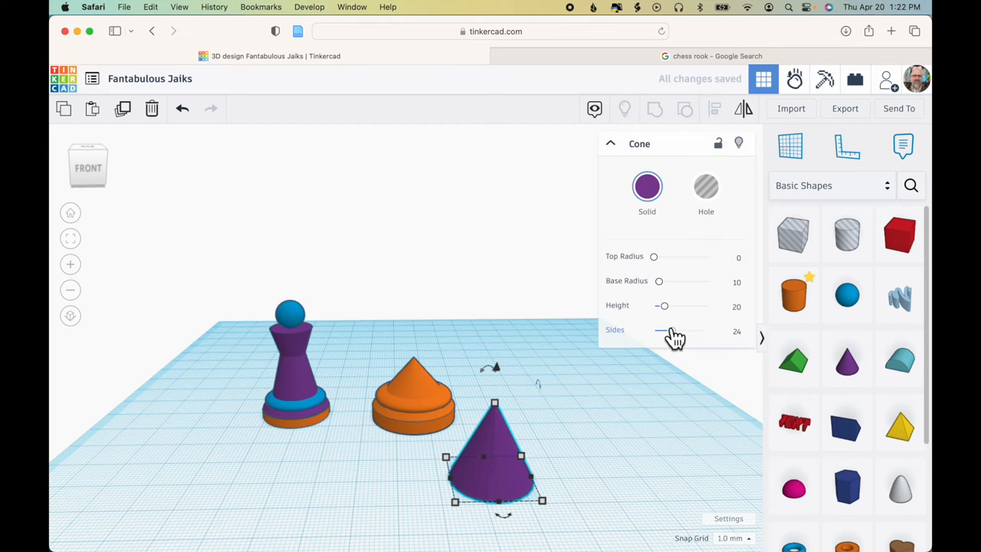
Smooth the purple cone to 64 sides, centre it on the orange base, then revisit rook images
{"action": "left_click_drag", "start_coordinate": [657, 330], "coordinate": [707, 330]}
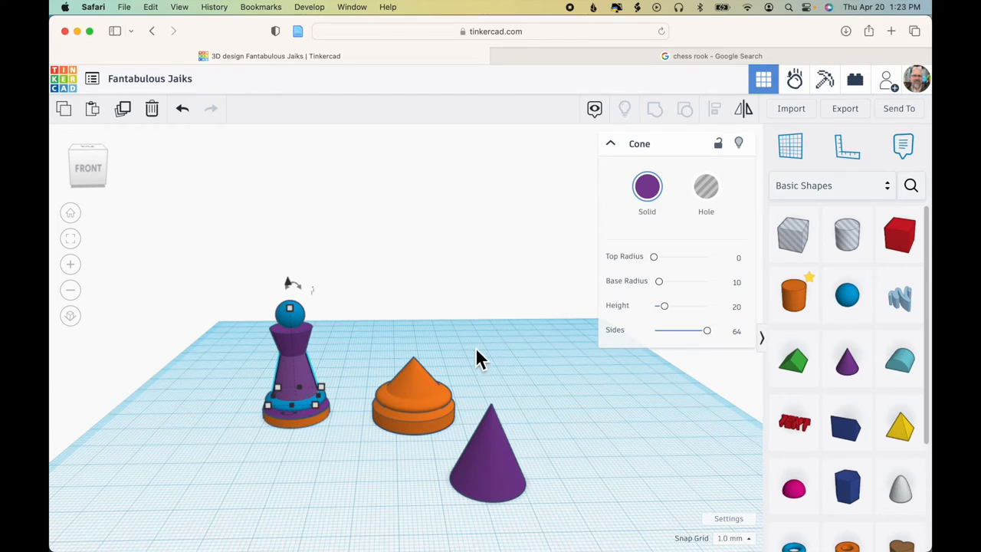
{"action": "left_click", "coordinate": [490, 460]}
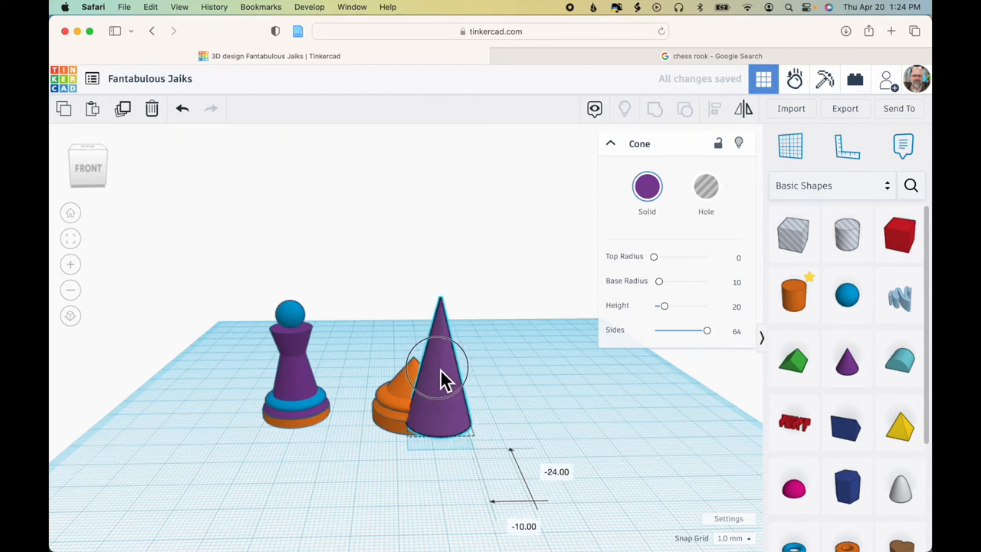
{"action": "left_click_drag", "start_coordinate": [441, 375], "coordinate": [414, 360]}
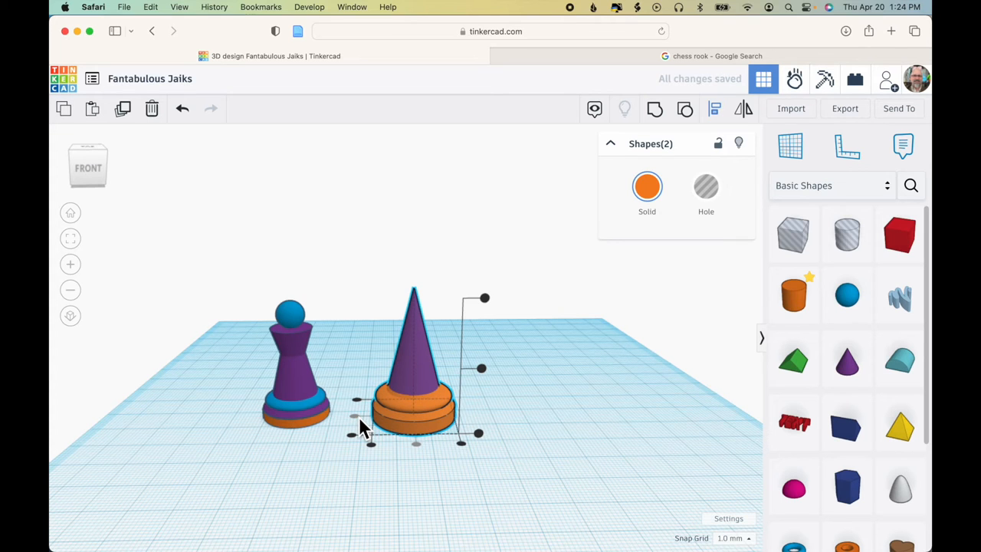
{"action": "left_click", "coordinate": [558, 410]}
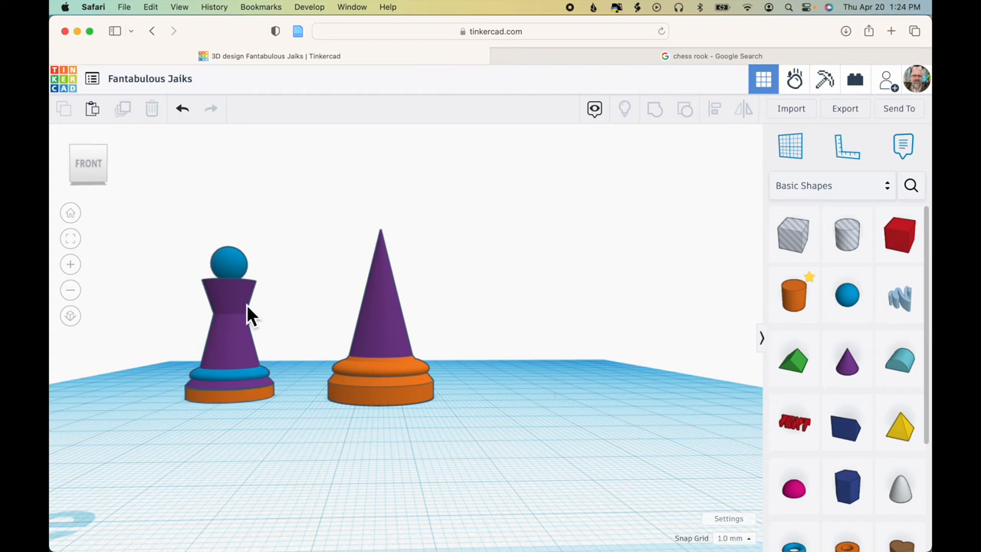
{"action": "mouse_move", "coordinate": [375, 249]}
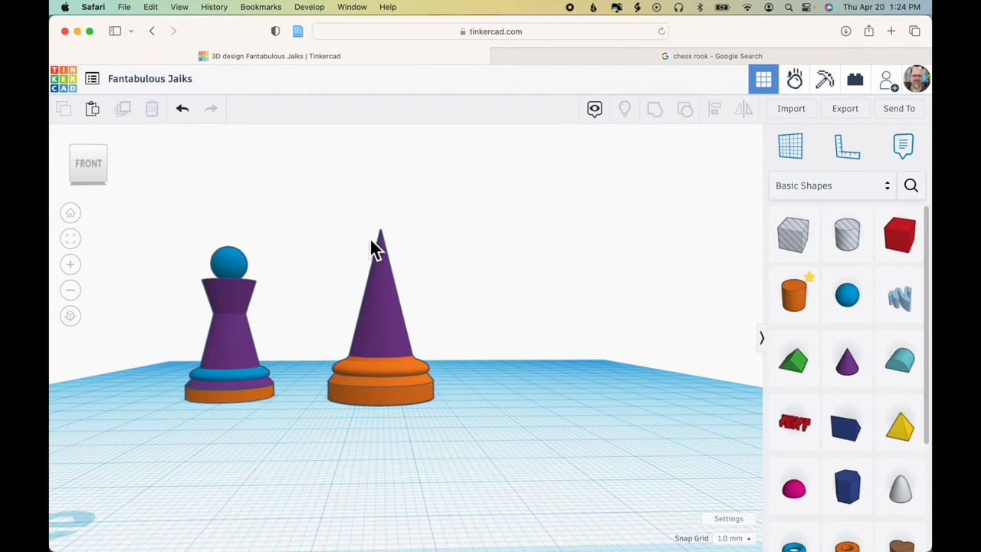
{"action": "mouse_move", "coordinate": [268, 306]}
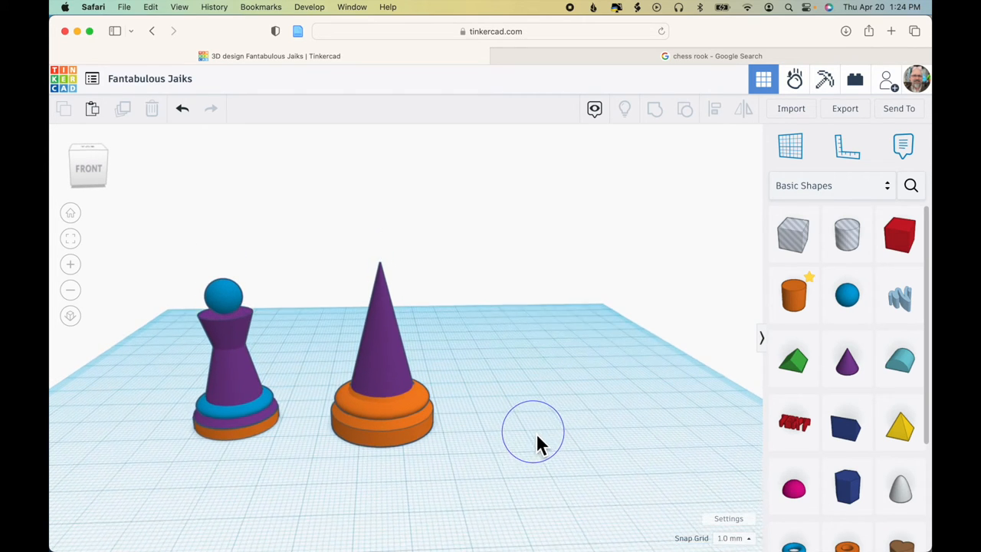
{"action": "left_click", "coordinate": [712, 55]}
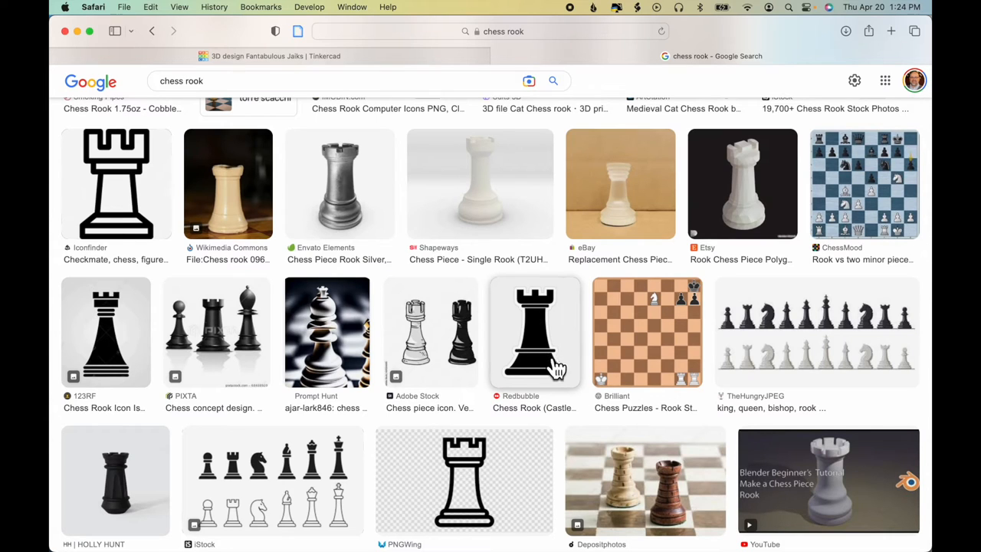
{"action": "mouse_move", "coordinate": [553, 350]}
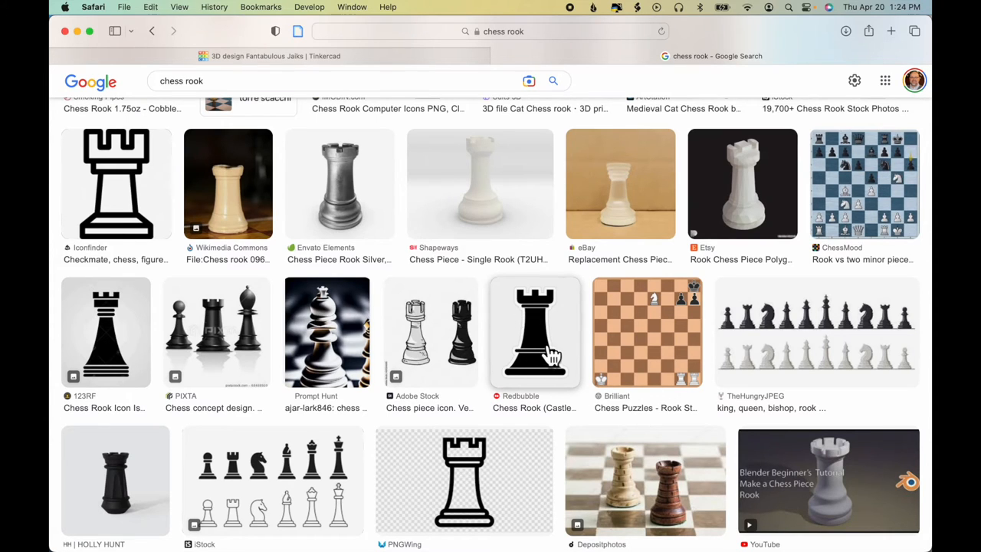
{"action": "mouse_move", "coordinate": [528, 332]}
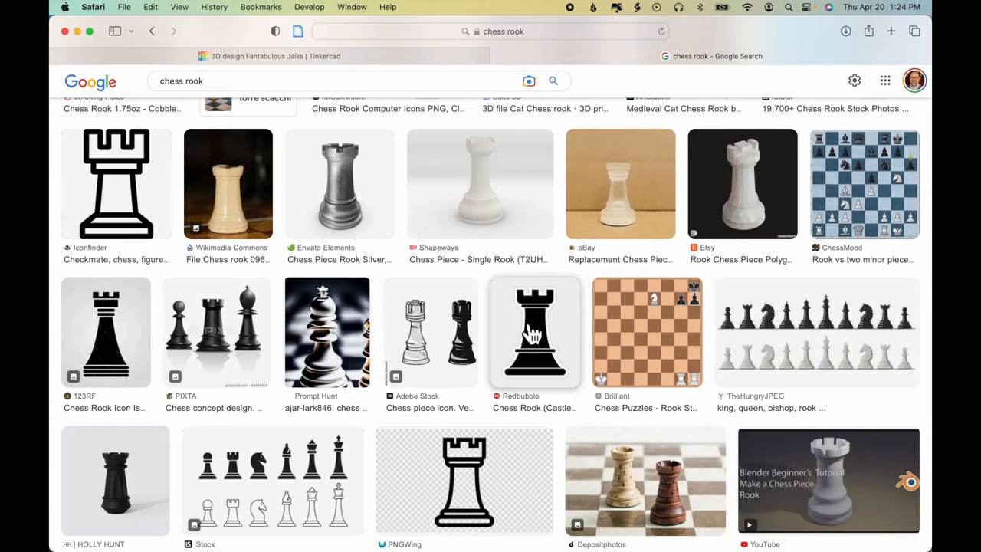
{"action": "mouse_move", "coordinate": [532, 334]}
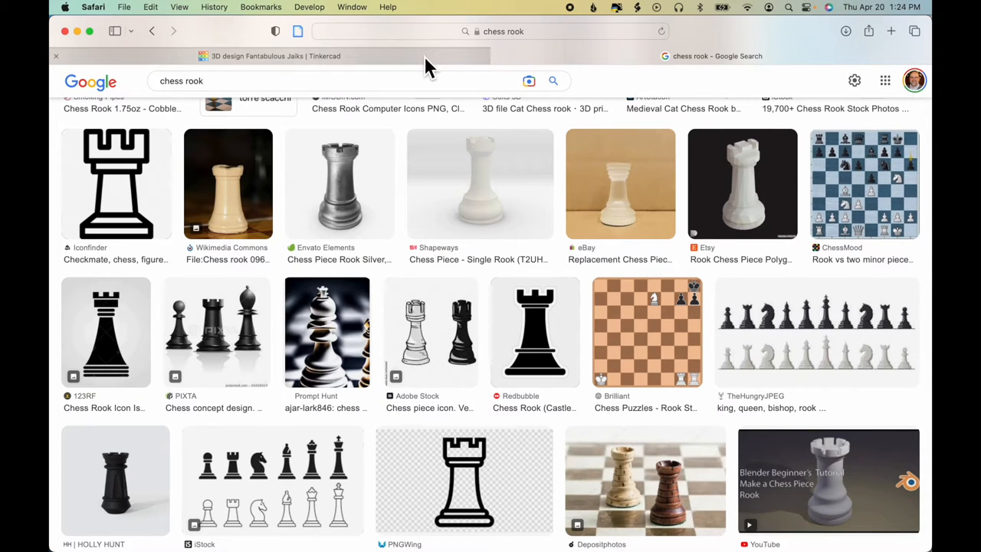
Switch from the rook image results back to the Tinkercad chess design
{"action": "left_click", "coordinate": [268, 55]}
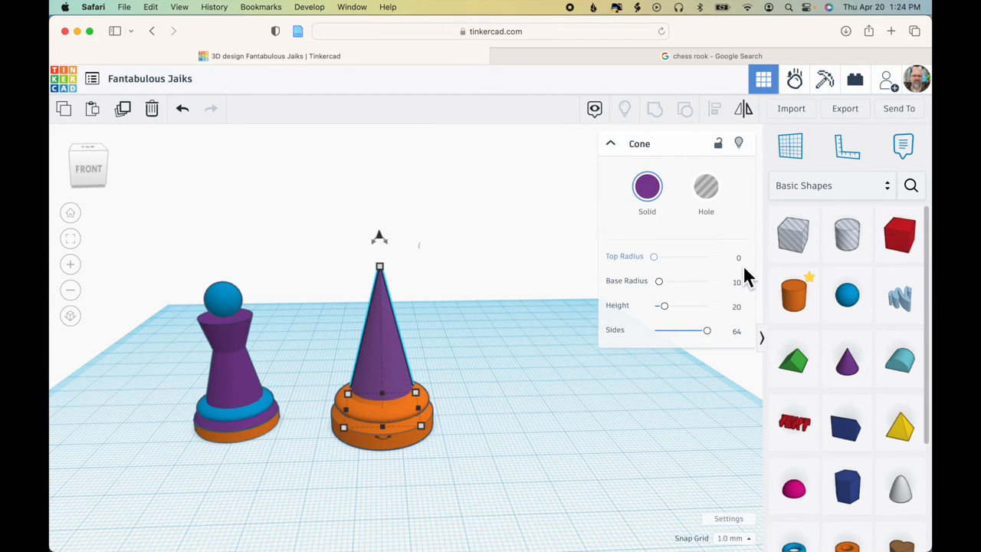
Give the cone a 7 mm top radius, centre it over the orange base, then deselect
{"action": "left_click", "coordinate": [729, 256]}
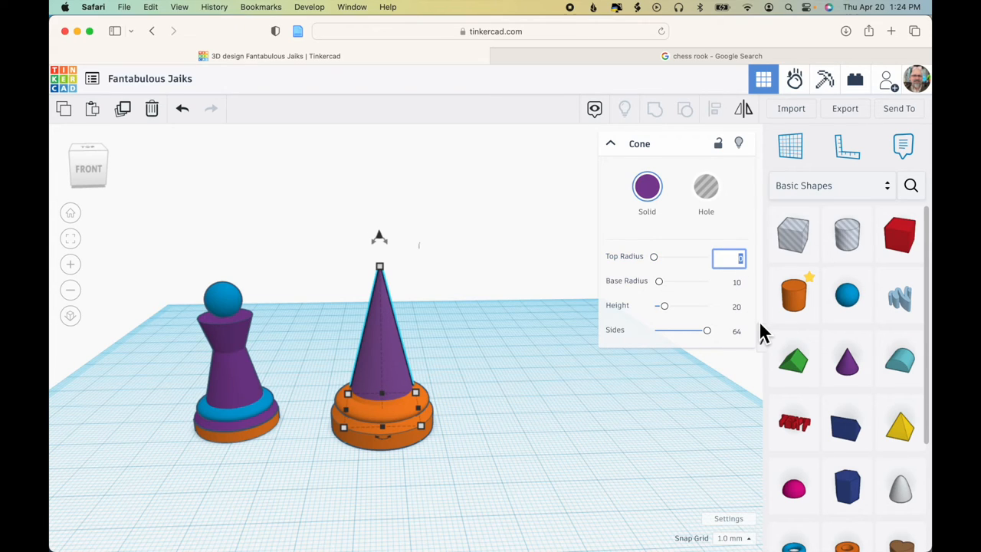
{"action": "type", "text": "7"}
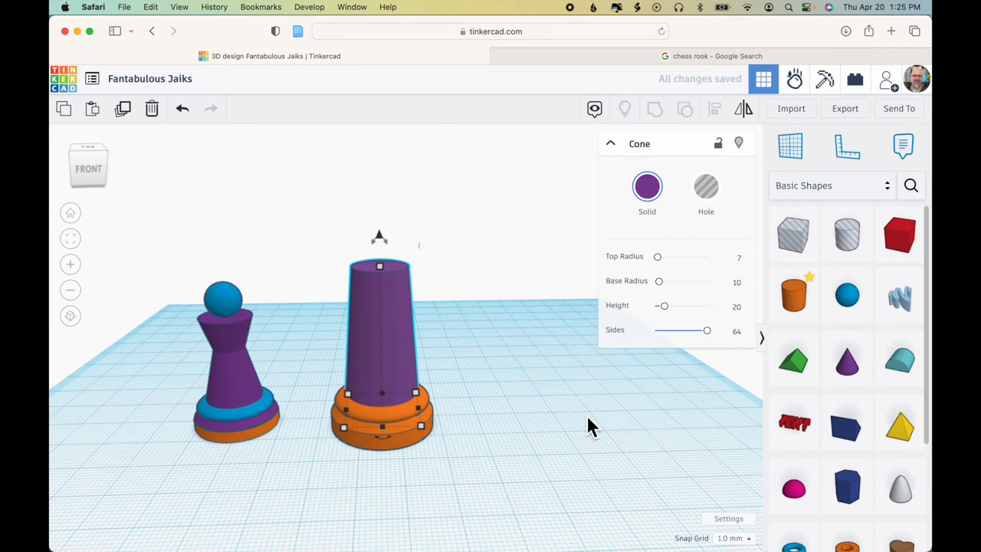
{"action": "left_click_drag", "start_coordinate": [590, 425], "coordinate": [471, 467]}
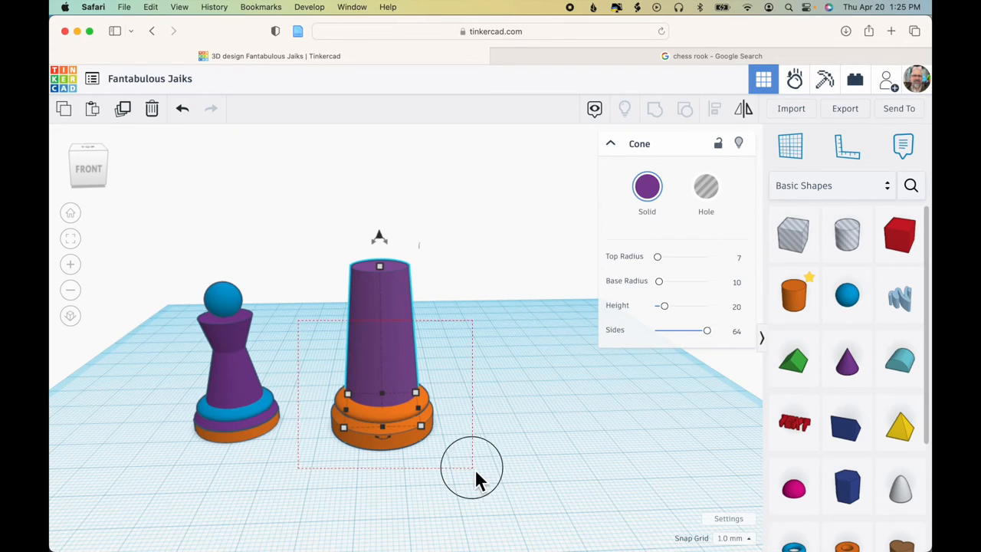
{"action": "left_click", "coordinate": [714, 109]}
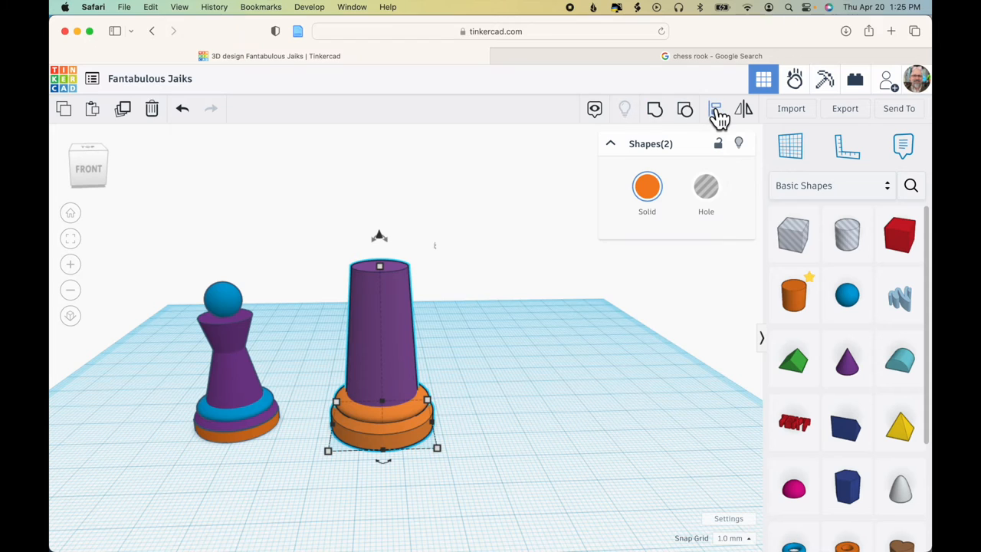
{"action": "left_click", "coordinate": [715, 108]}
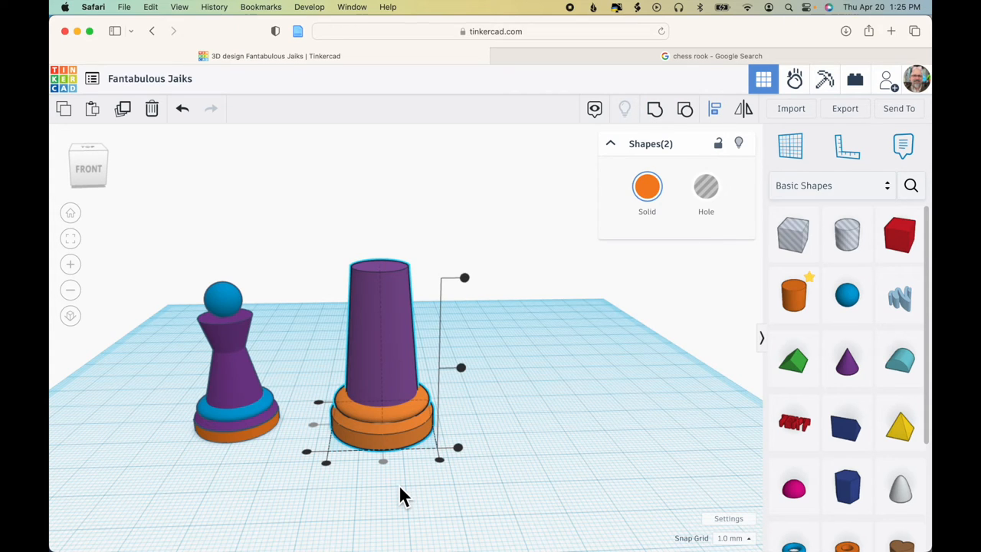
{"action": "mouse_move", "coordinate": [514, 358]}
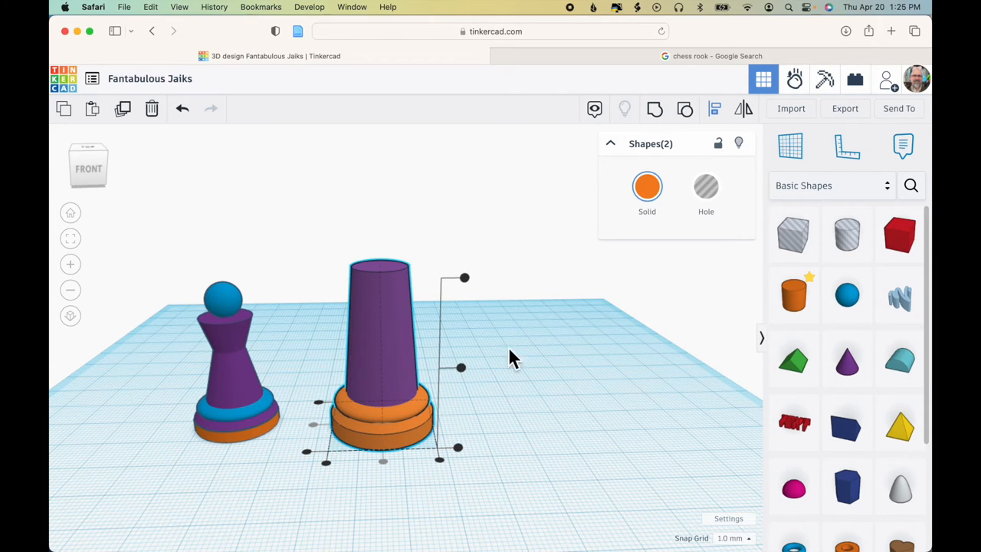
{"action": "mouse_move", "coordinate": [655, 109]}
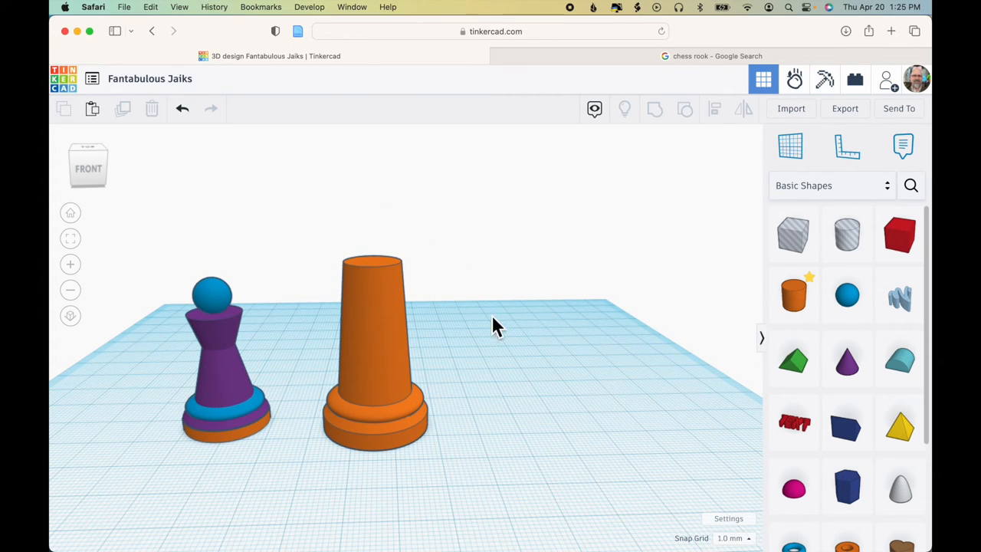
{"action": "mouse_move", "coordinate": [448, 268]}
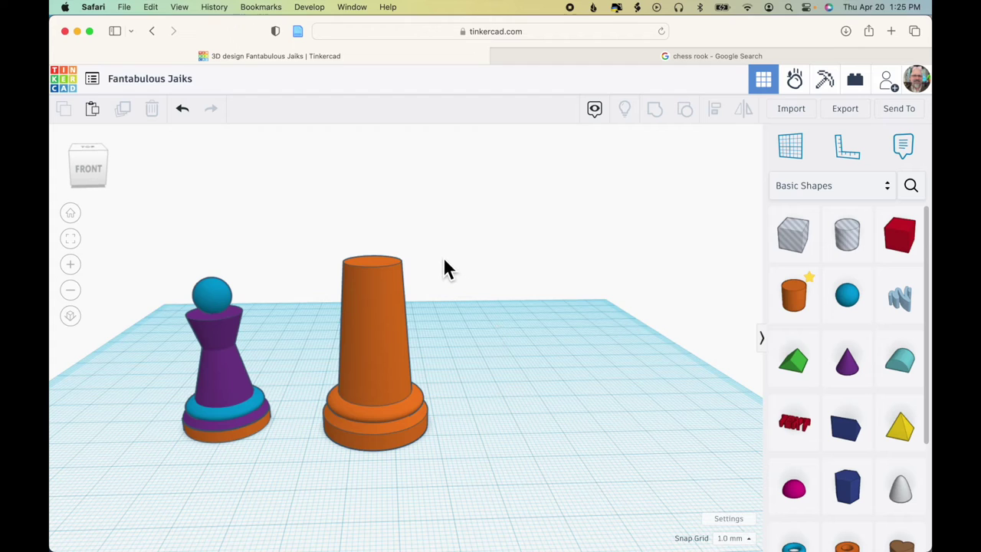
{"action": "mouse_move", "coordinate": [285, 326]}
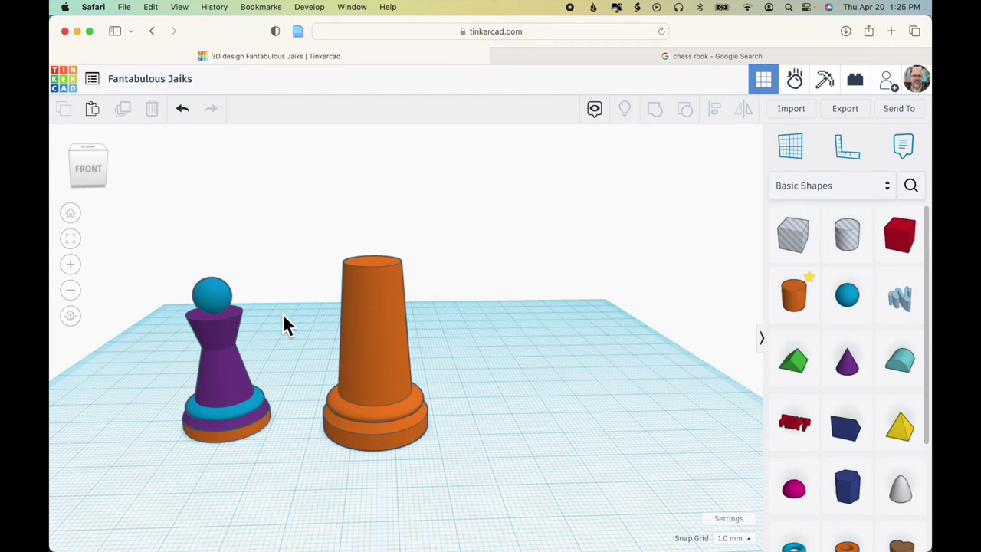
{"action": "mouse_move", "coordinate": [239, 346]}
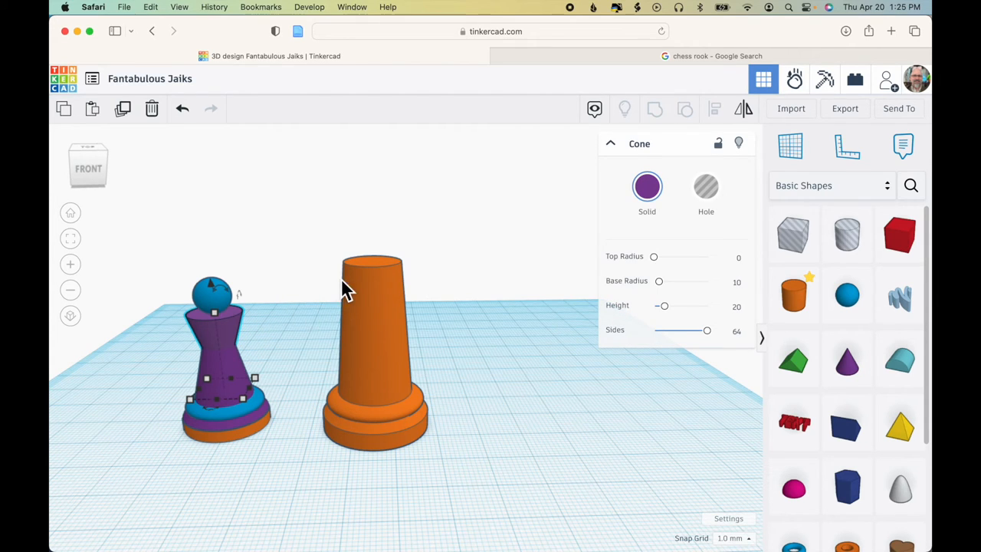
{"action": "mouse_move", "coordinate": [427, 288]}
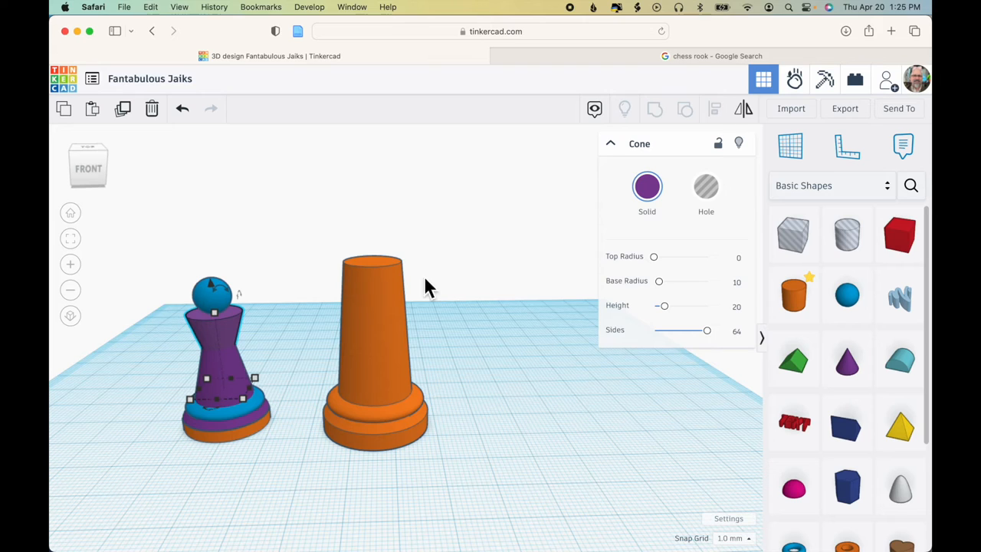
{"action": "left_click", "coordinate": [509, 364]}
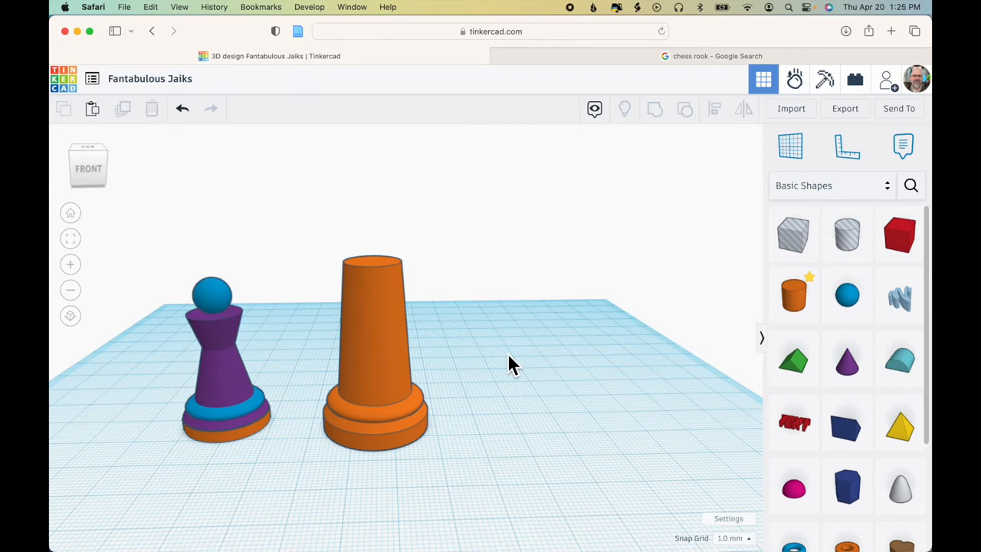
Place a cone beside the rook, raise it to 64 sides and flip it 180°
{"action": "left_click", "coordinate": [846, 359]}
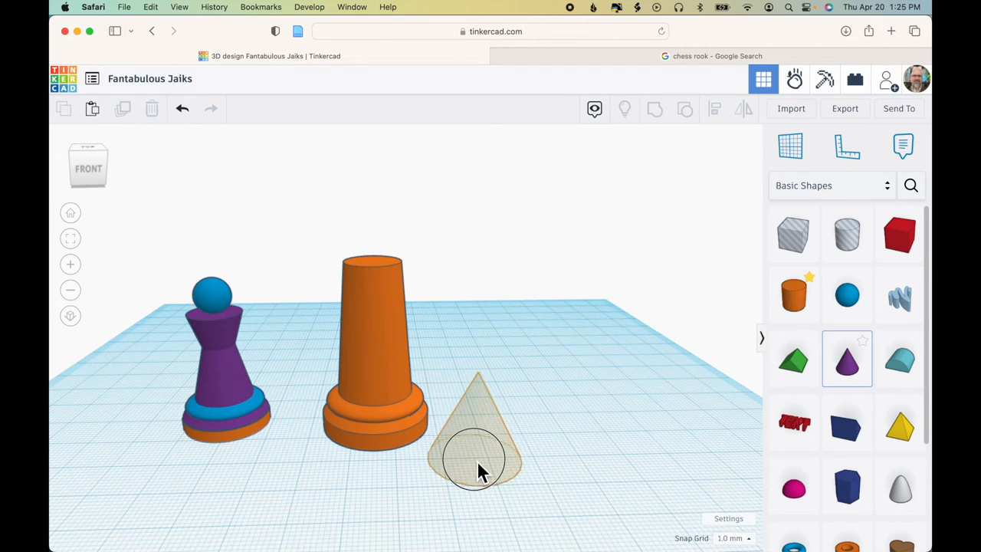
{"action": "left_click", "coordinate": [479, 467]}
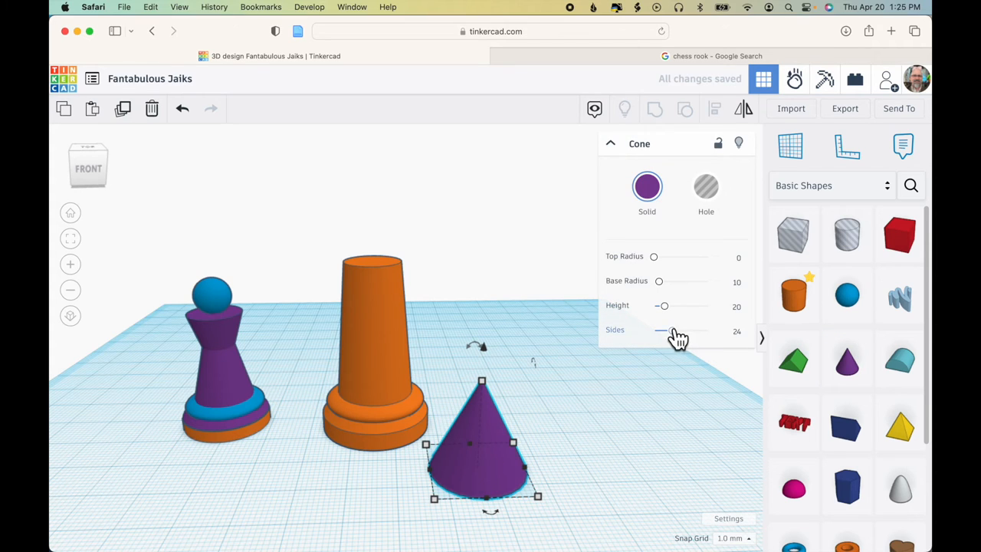
{"action": "left_click_drag", "start_coordinate": [658, 330], "coordinate": [706, 330]}
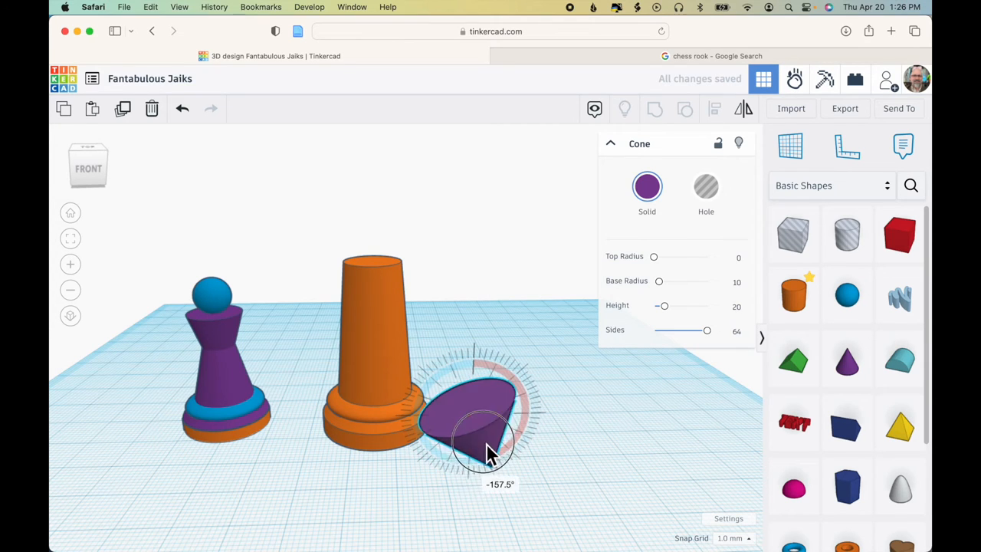
{"action": "left_click_drag", "start_coordinate": [490, 452], "coordinate": [479, 456]}
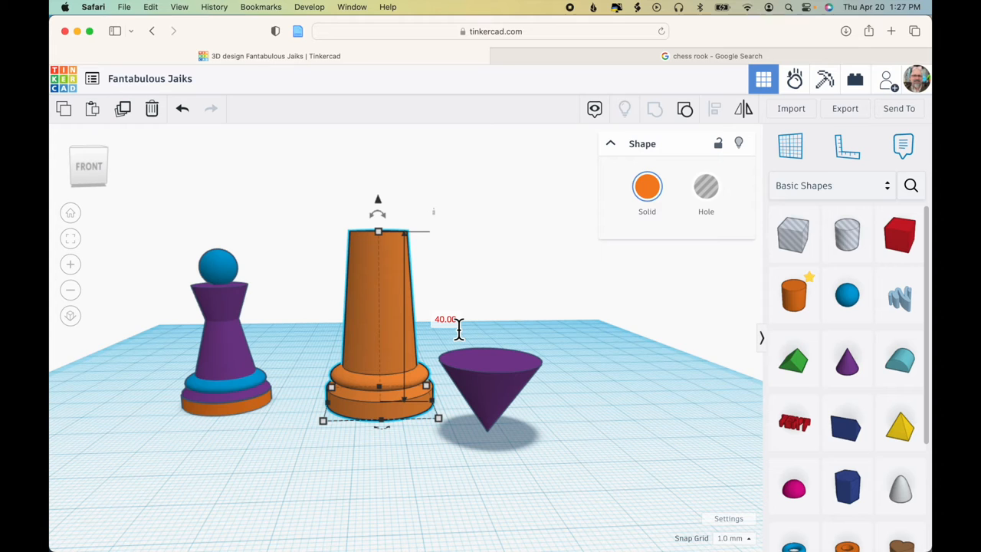
{"action": "mouse_move", "coordinate": [494, 391]}
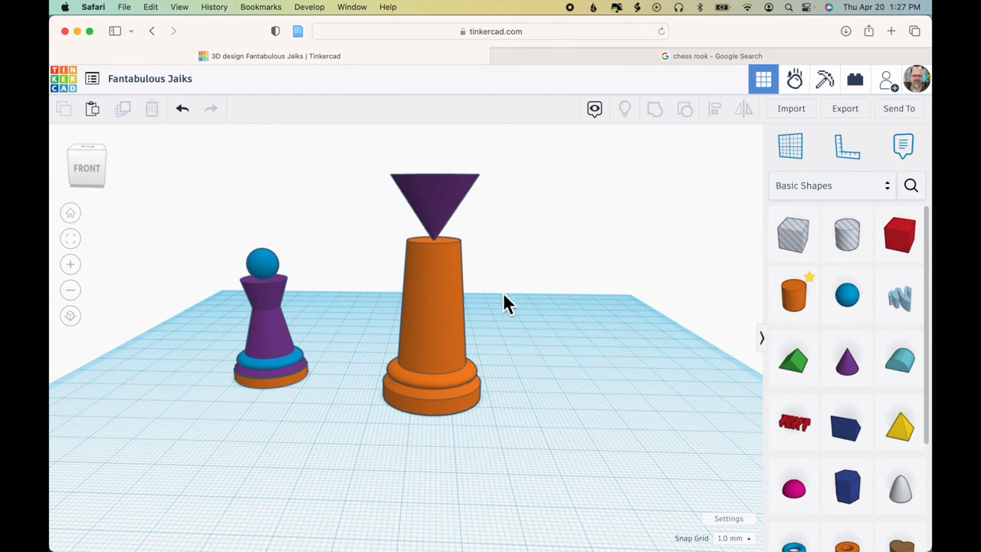
Lower the inverted cone into the tower top and group it with the rook
{"action": "left_click", "coordinate": [434, 206]}
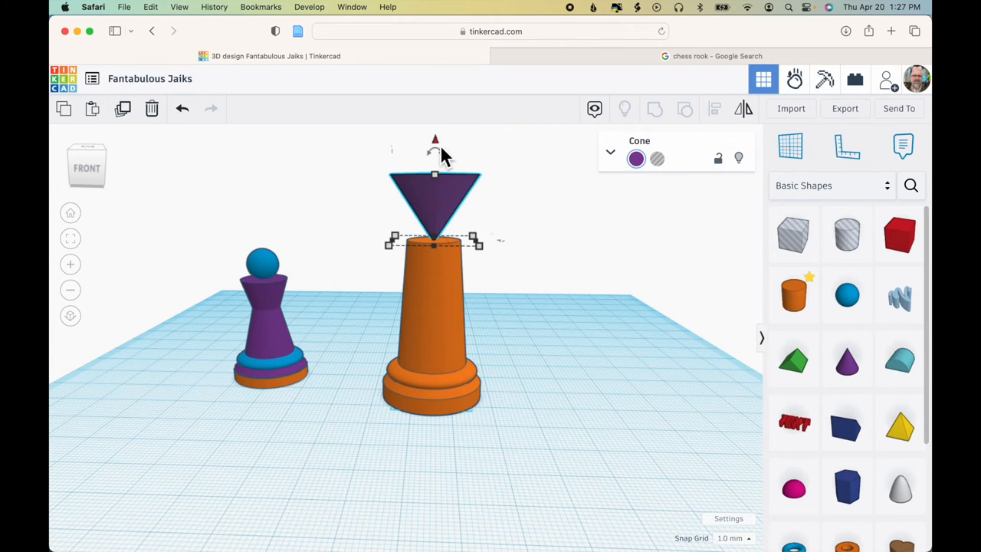
{"action": "left_click_drag", "start_coordinate": [434, 138], "coordinate": [434, 172]}
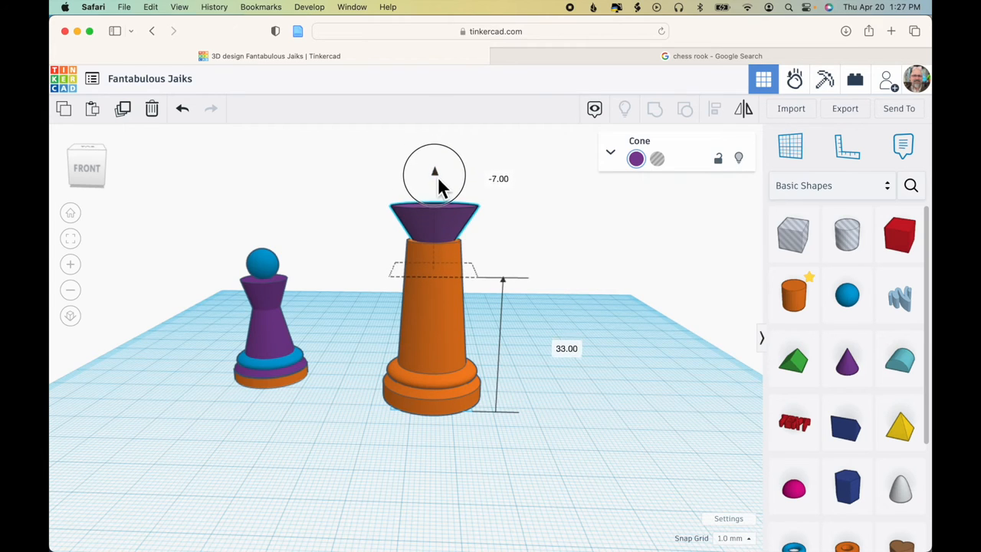
{"action": "left_click_drag", "start_coordinate": [434, 172], "coordinate": [434, 214]}
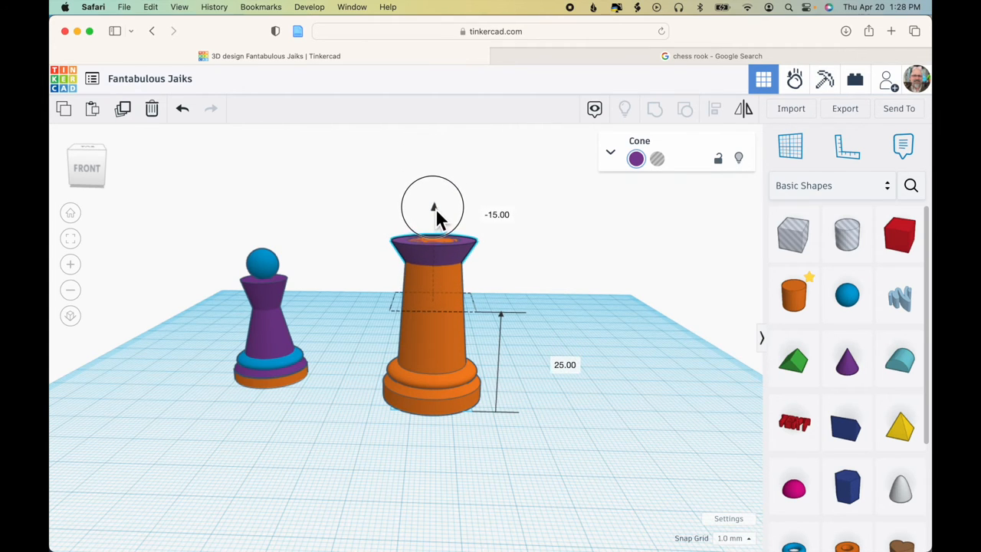
{"action": "left_click", "coordinate": [622, 317]}
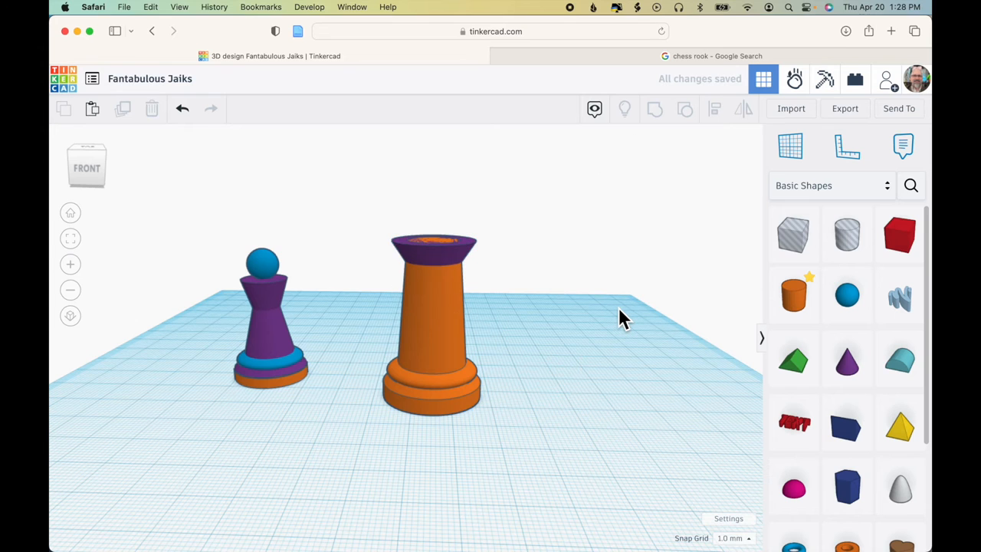
{"action": "mouse_move", "coordinate": [576, 354]}
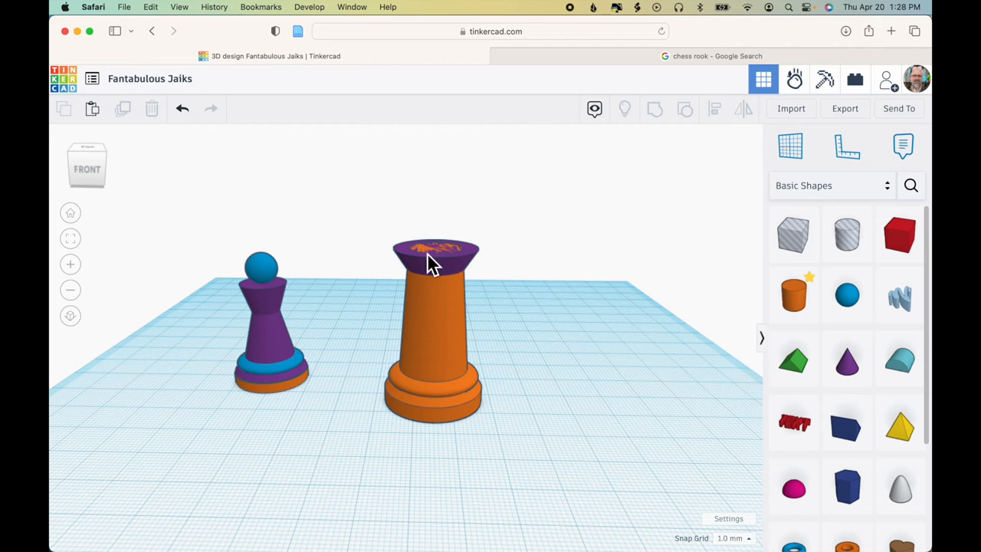
{"action": "left_click", "coordinate": [435, 329]}
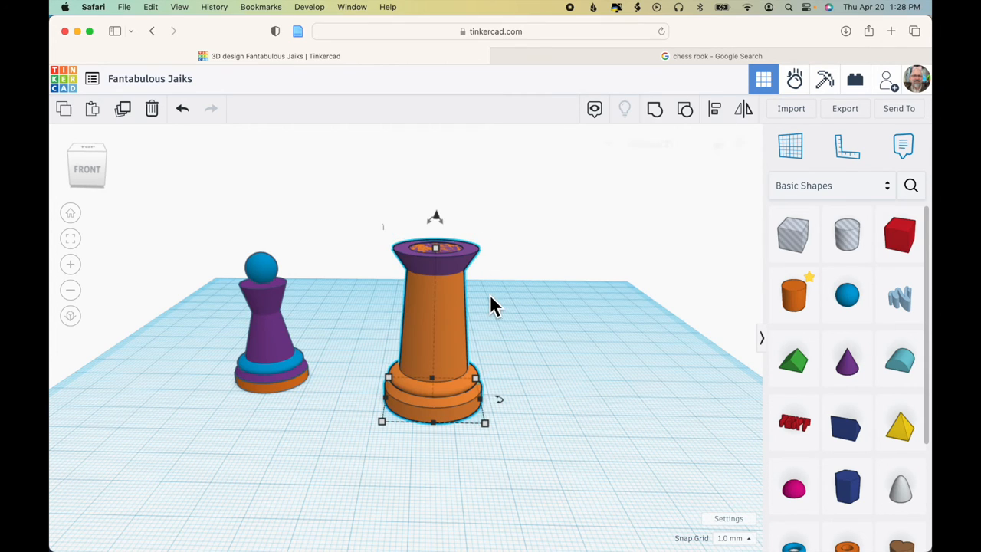
{"action": "left_click", "coordinate": [654, 109]}
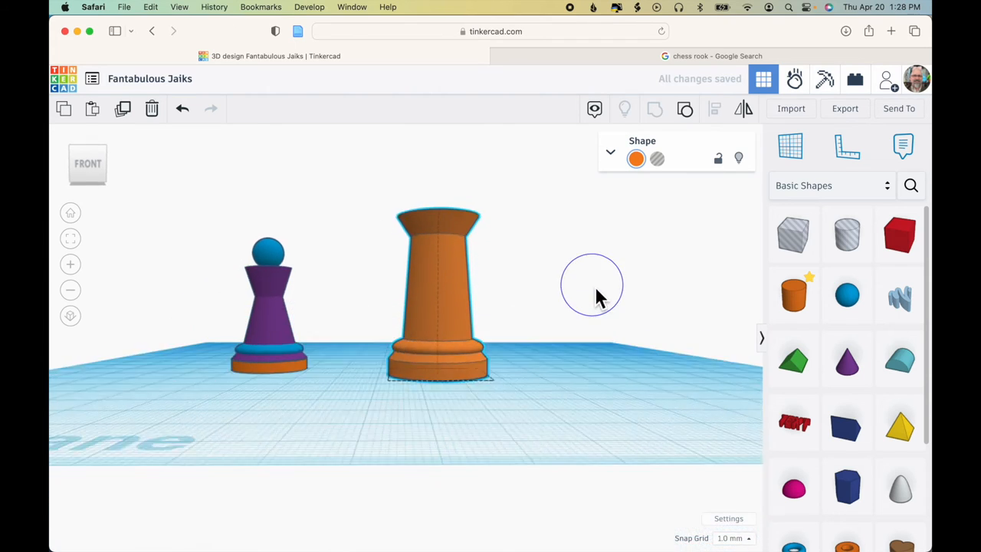
{"action": "left_click", "coordinate": [716, 55]}
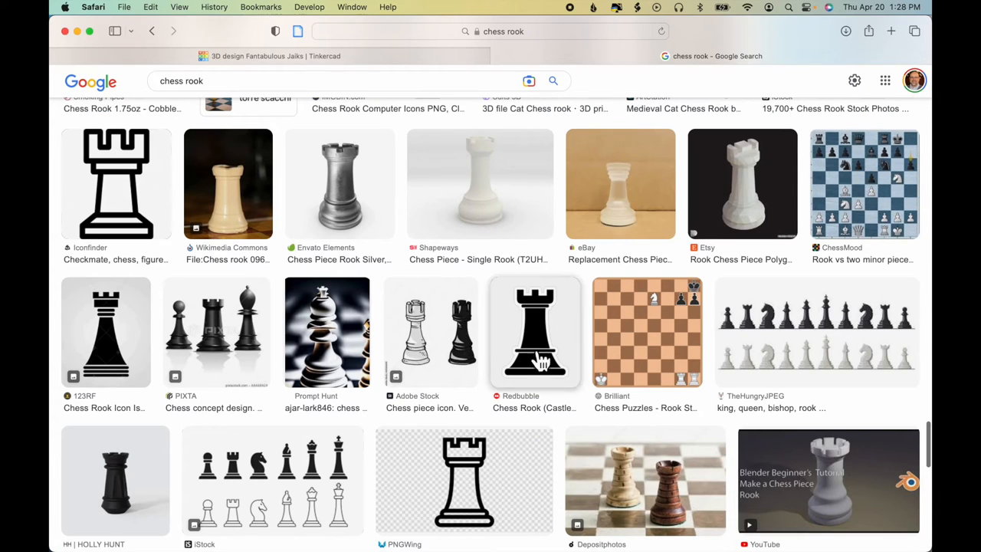
{"action": "mouse_move", "coordinate": [425, 318]}
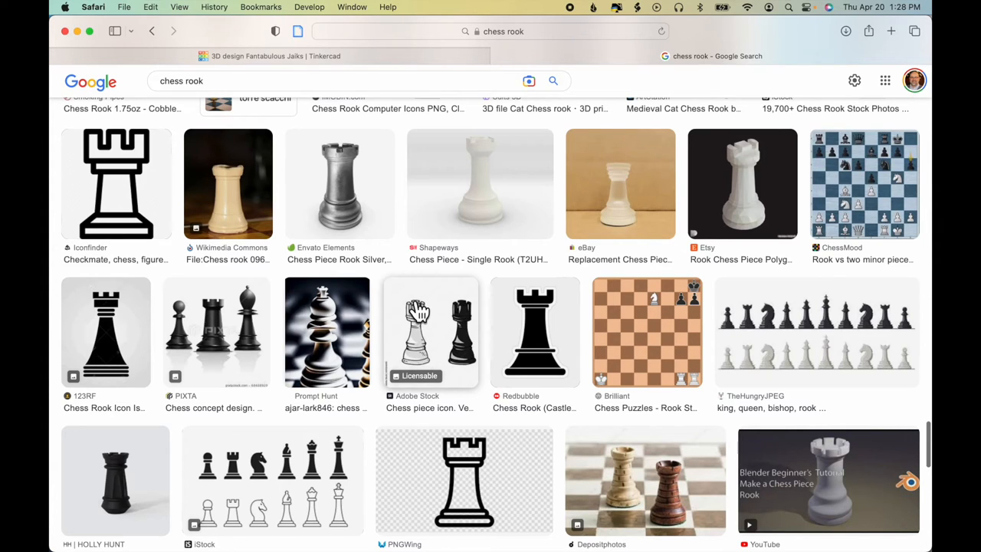
{"action": "mouse_move", "coordinate": [423, 326]}
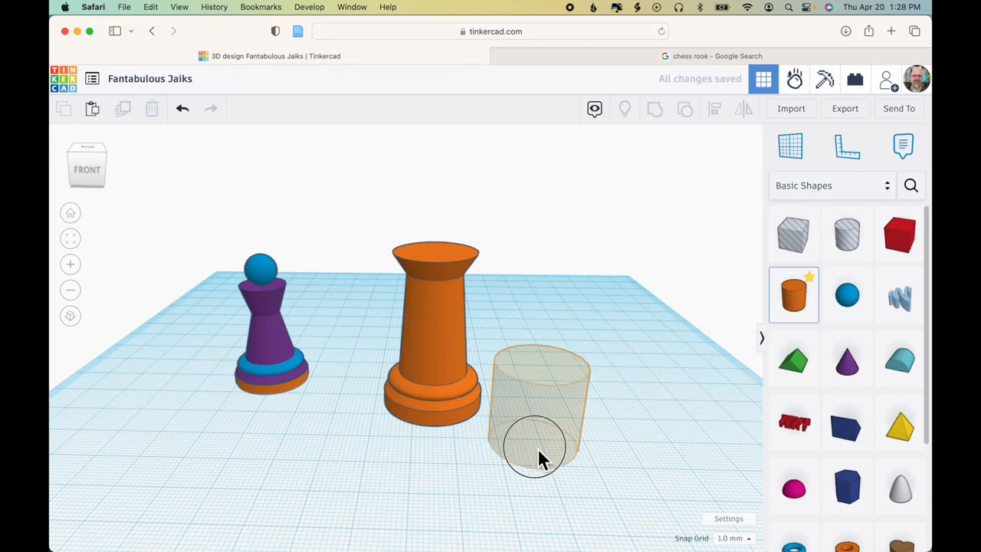
Place a cylinder beside the rook, set 64 sides and flatten it to 5 mm
{"action": "left_click", "coordinate": [536, 444]}
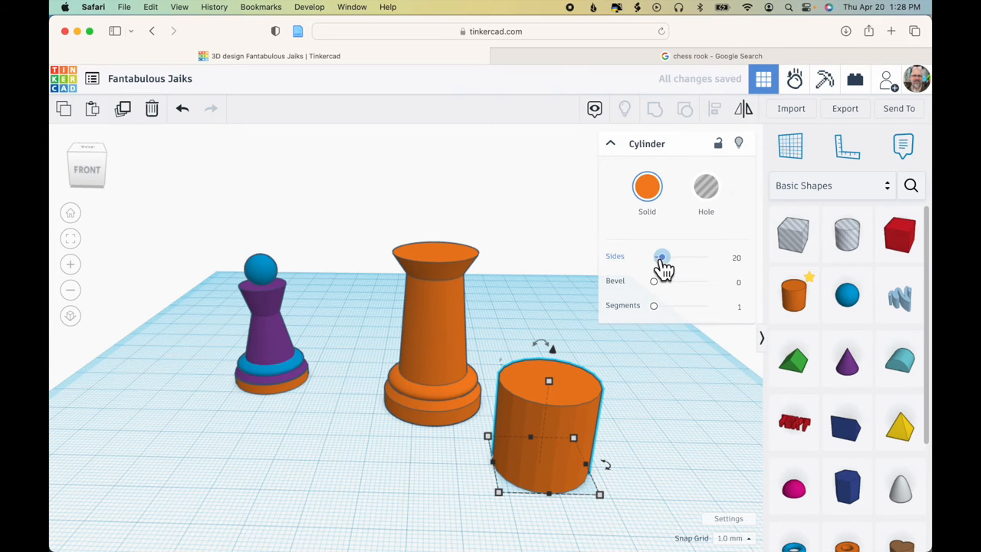
{"action": "left_click_drag", "start_coordinate": [662, 257], "coordinate": [706, 256]}
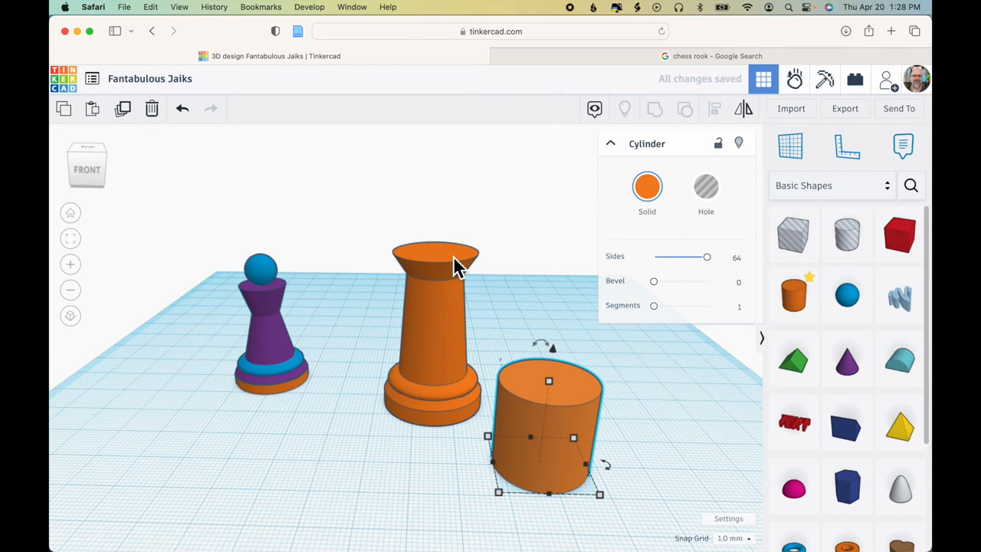
{"action": "mouse_move", "coordinate": [465, 264]}
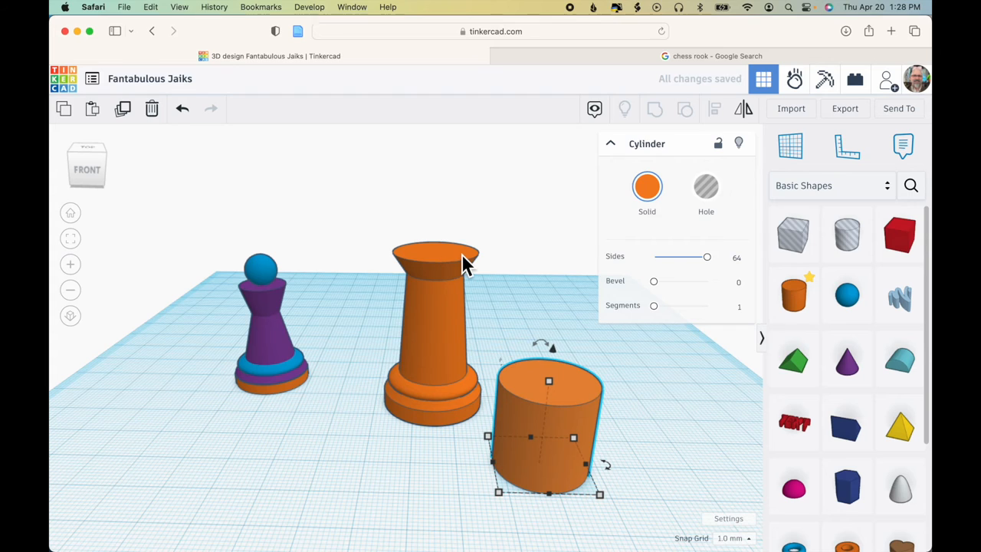
{"action": "mouse_move", "coordinate": [437, 249]}
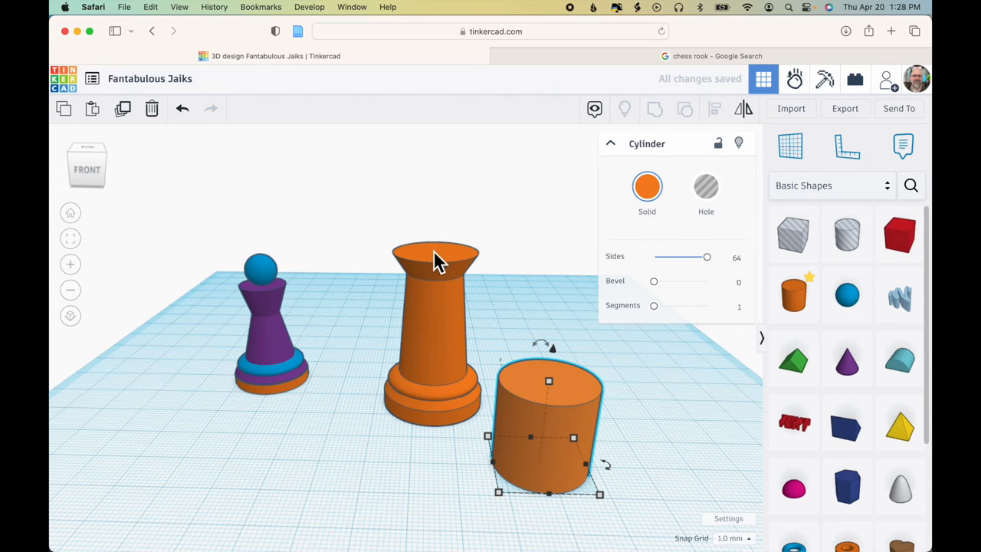
{"action": "mouse_move", "coordinate": [514, 345]}
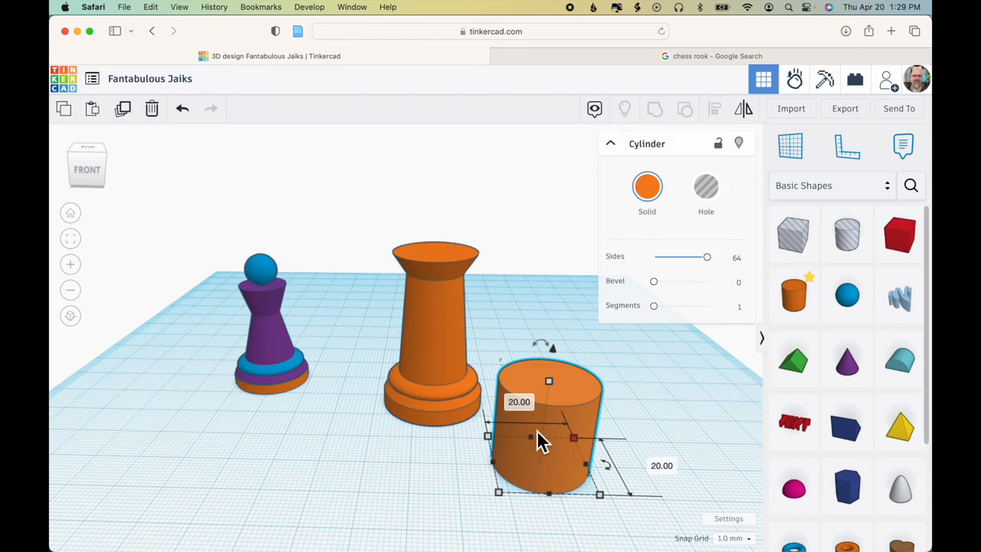
{"action": "left_click", "coordinate": [647, 420]}
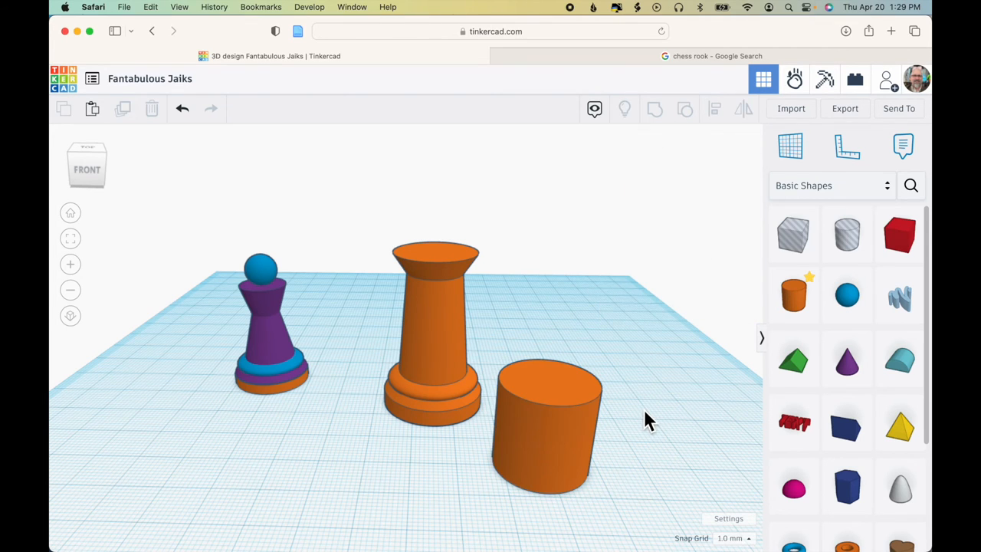
{"action": "mouse_move", "coordinate": [450, 266]}
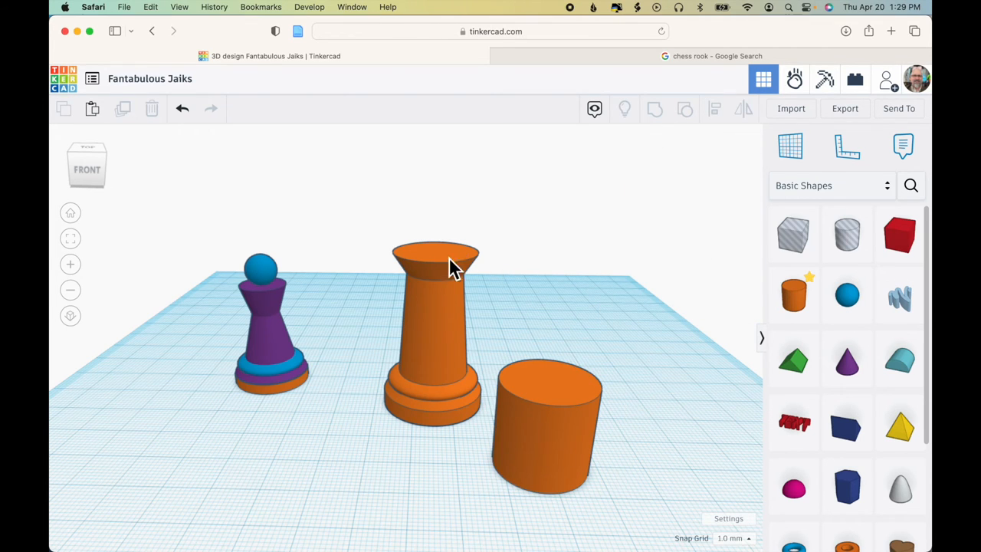
{"action": "left_click", "coordinate": [548, 429]}
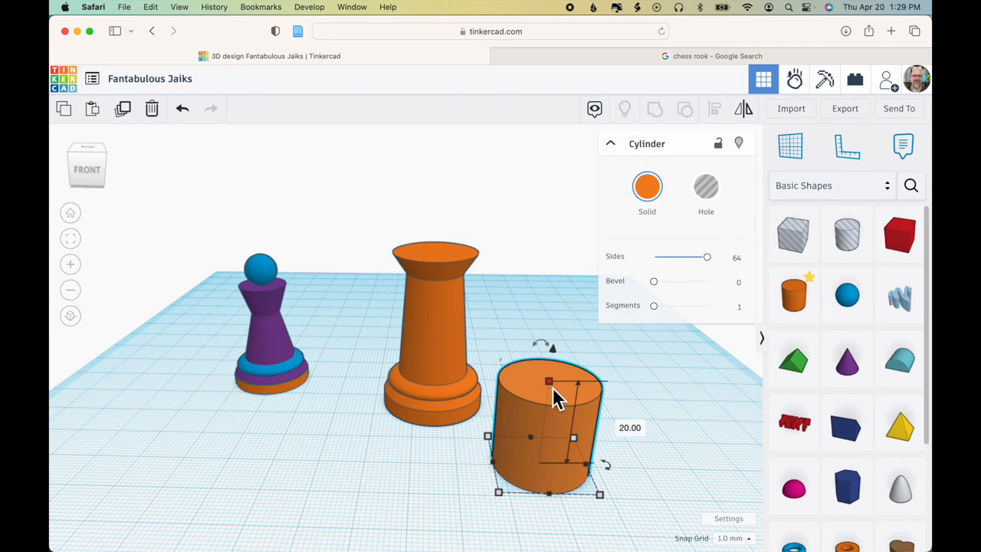
{"action": "left_click_drag", "start_coordinate": [548, 381], "coordinate": [541, 443]}
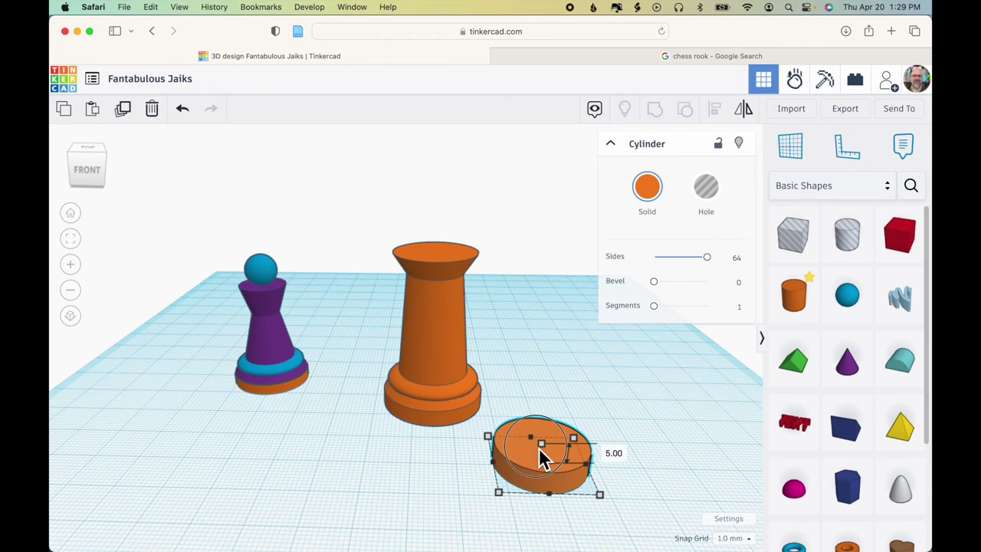
{"action": "left_click_drag", "start_coordinate": [540, 443], "coordinate": [540, 435]}
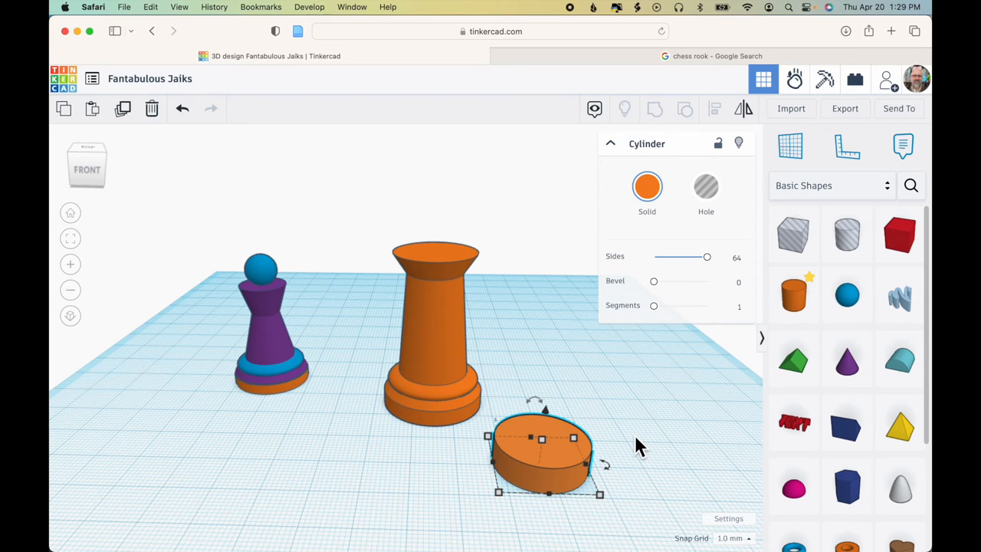
{"action": "mouse_move", "coordinate": [698, 397]}
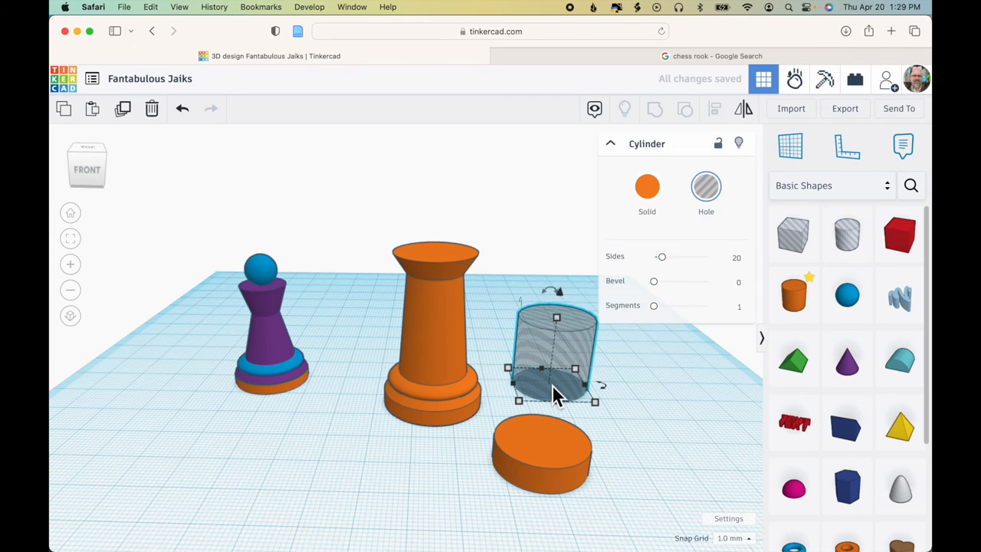
Smooth the hole cylinder with more sides, edit its width, then select the orange ring
{"action": "left_click_drag", "start_coordinate": [660, 257], "coordinate": [707, 257]}
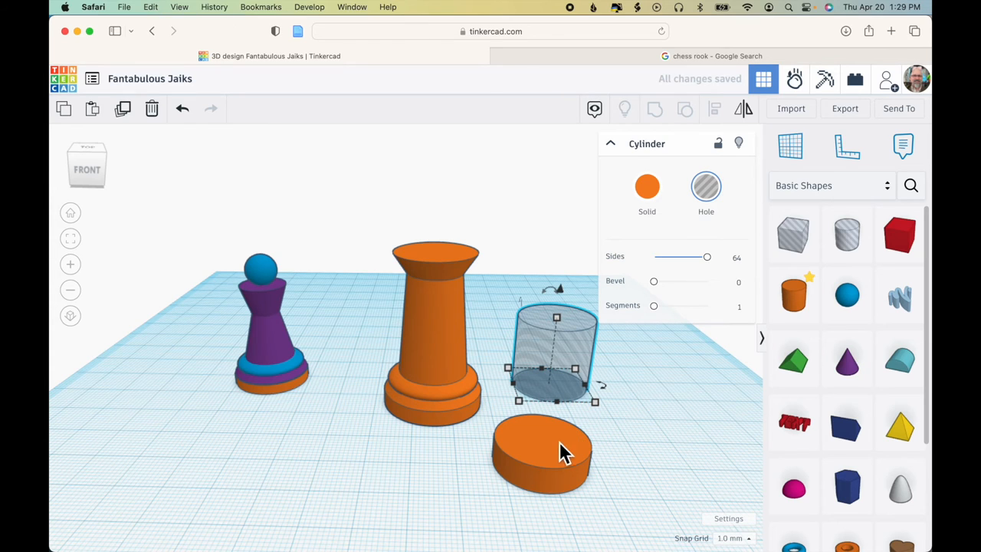
{"action": "mouse_move", "coordinate": [621, 408]}
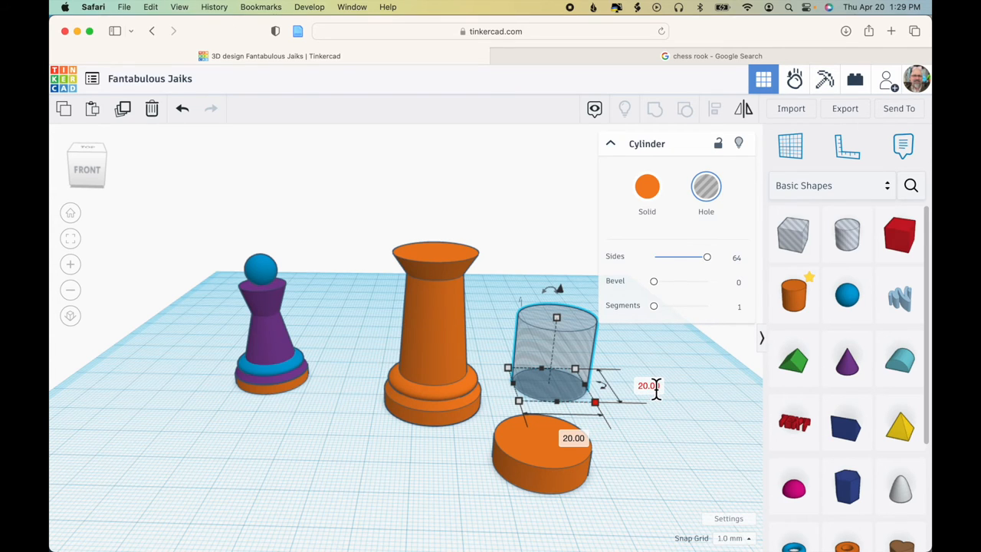
{"action": "double_click", "coordinate": [646, 385]}
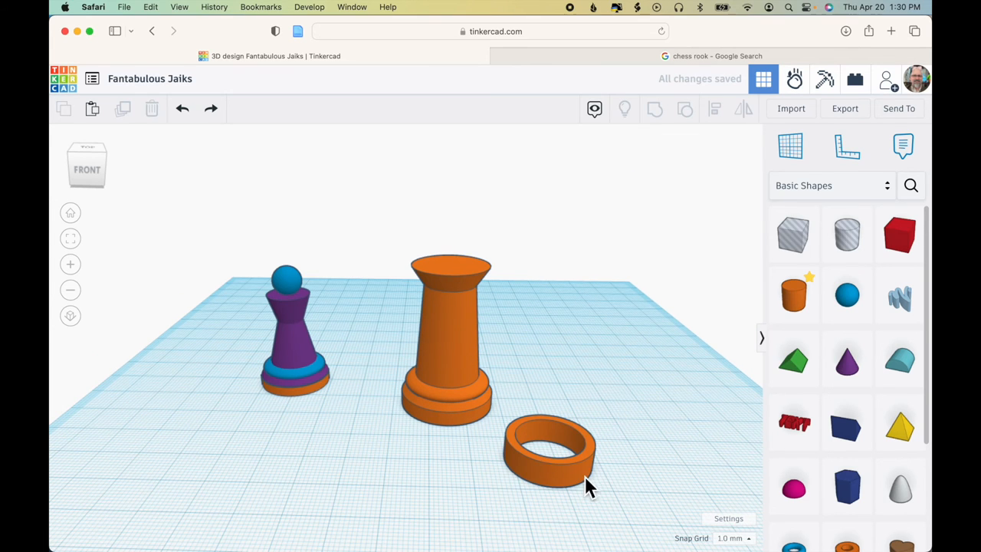
{"action": "left_click", "coordinate": [553, 452]}
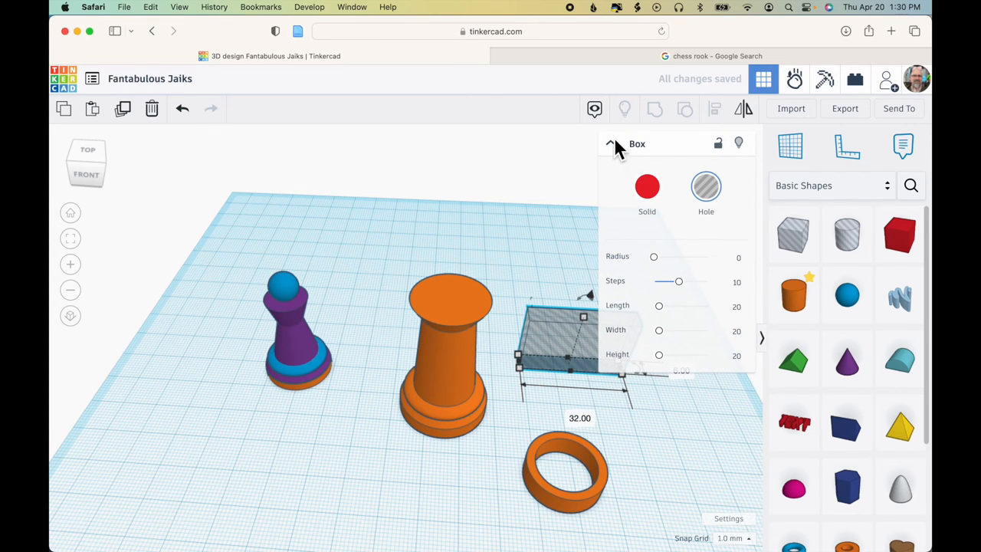
Collapse the box hole's settings and rotate the hole bar across the ring
{"action": "left_click", "coordinate": [611, 144]}
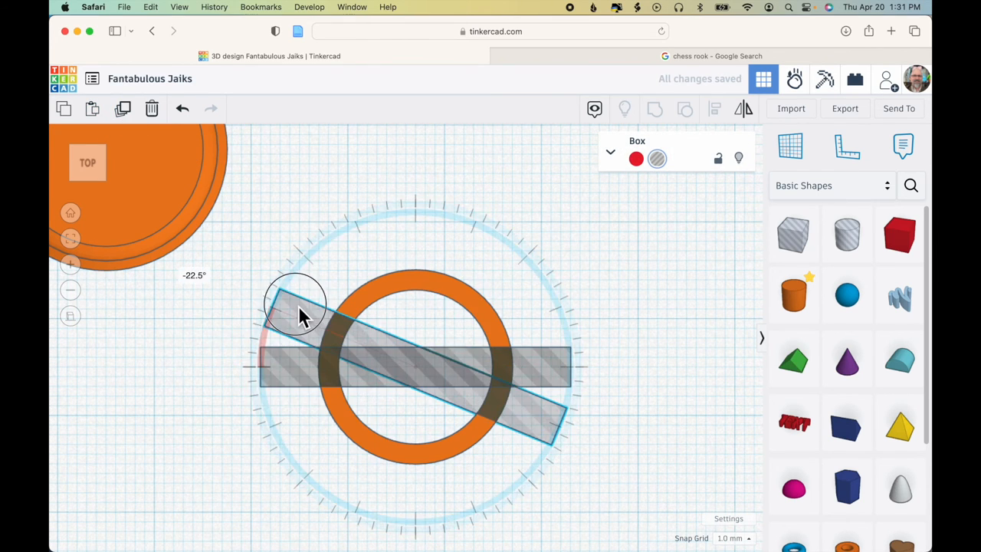
{"action": "left_click_drag", "start_coordinate": [295, 302], "coordinate": [403, 244]}
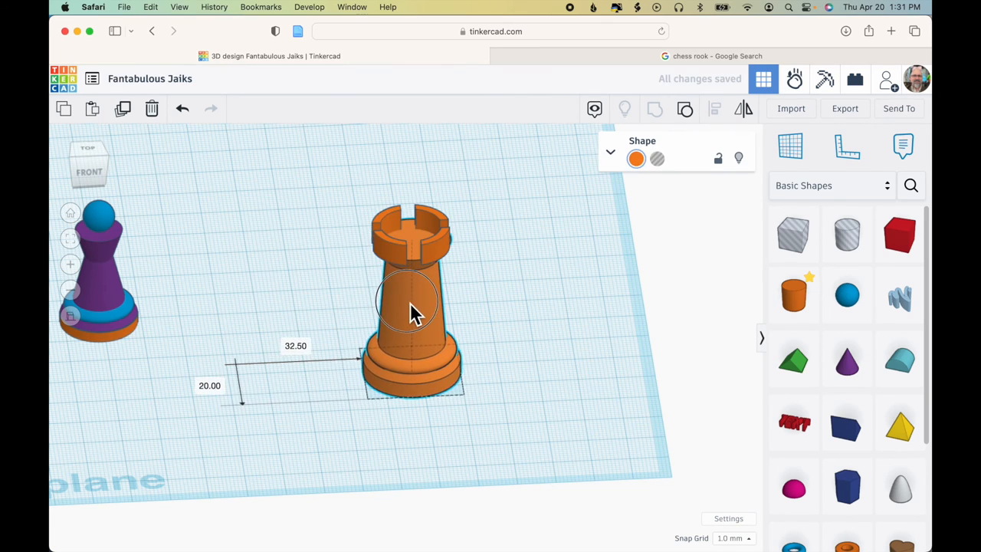
Select the pieces and group the pawn's parts into one solid orange shape
{"action": "left_click", "coordinate": [685, 109]}
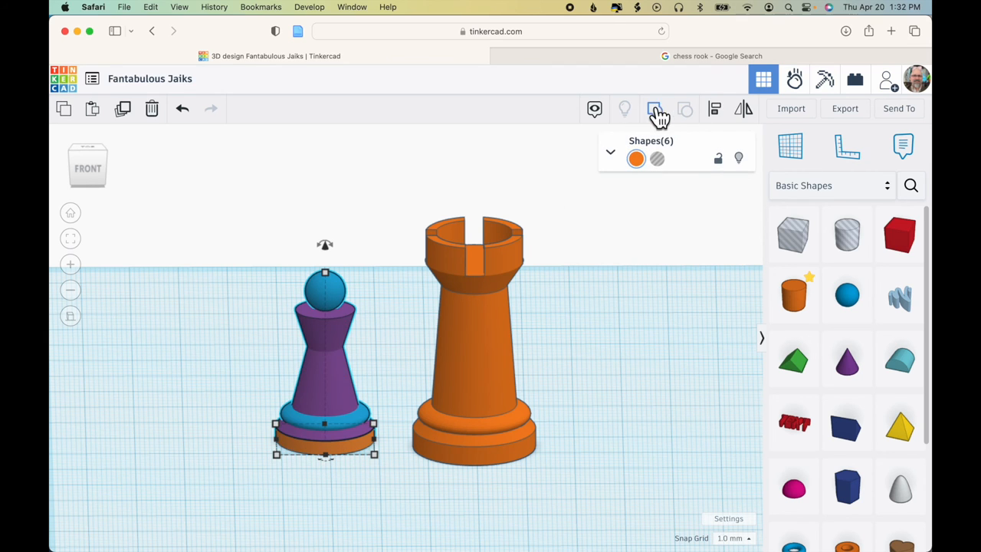
{"action": "left_click", "coordinate": [654, 108]}
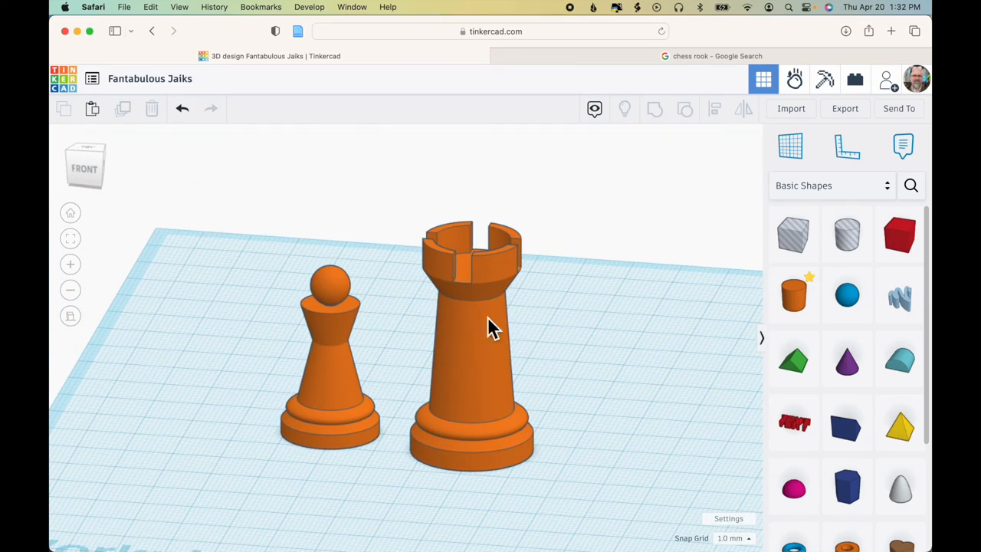
{"action": "mouse_move", "coordinate": [521, 291]}
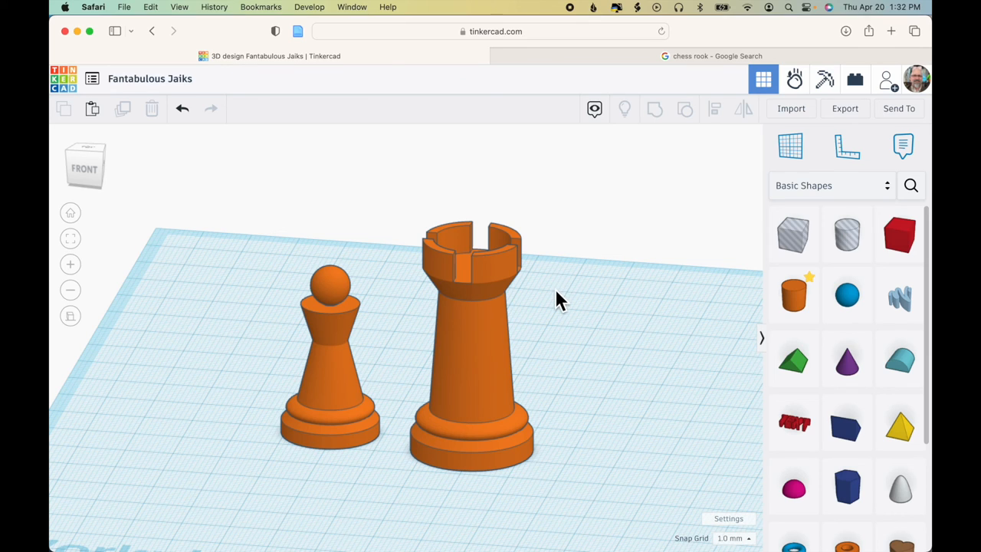
{"action": "mouse_move", "coordinate": [559, 307]}
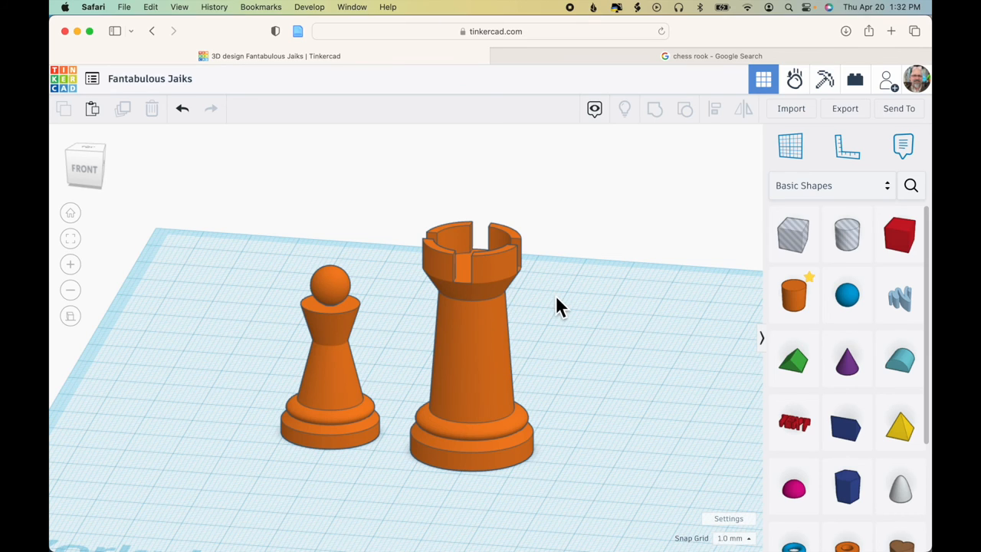
{"action": "mouse_move", "coordinate": [584, 362]}
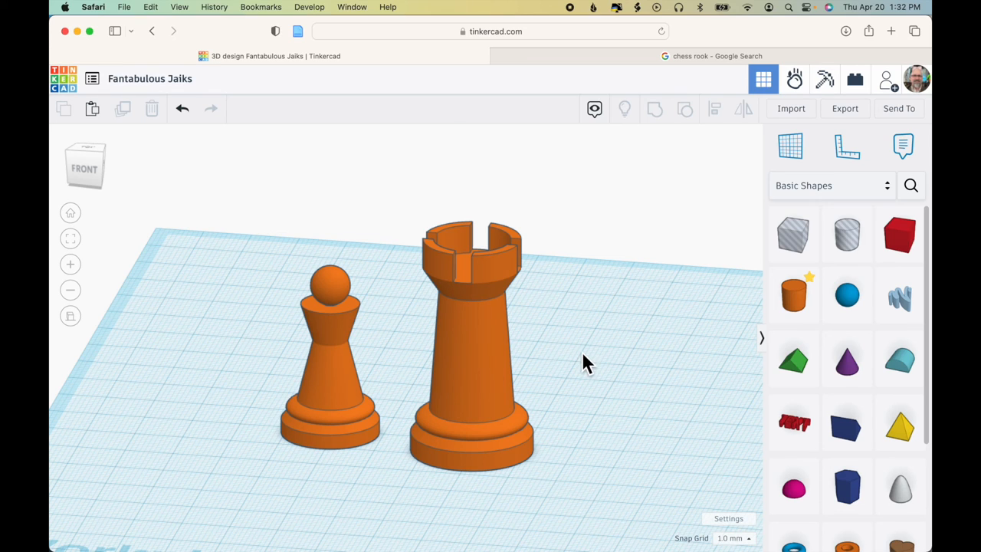
{"action": "mouse_move", "coordinate": [618, 365]}
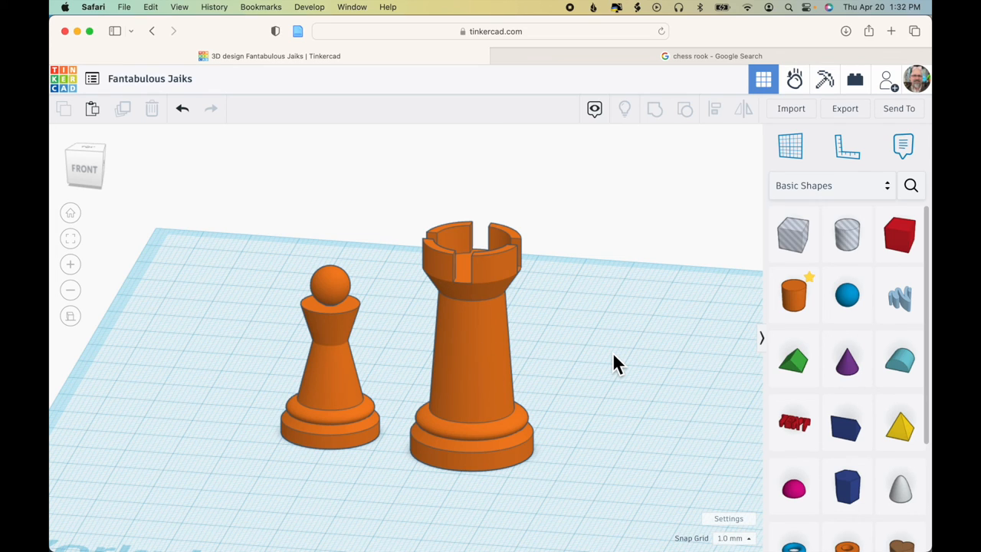
{"action": "mouse_move", "coordinate": [474, 366]}
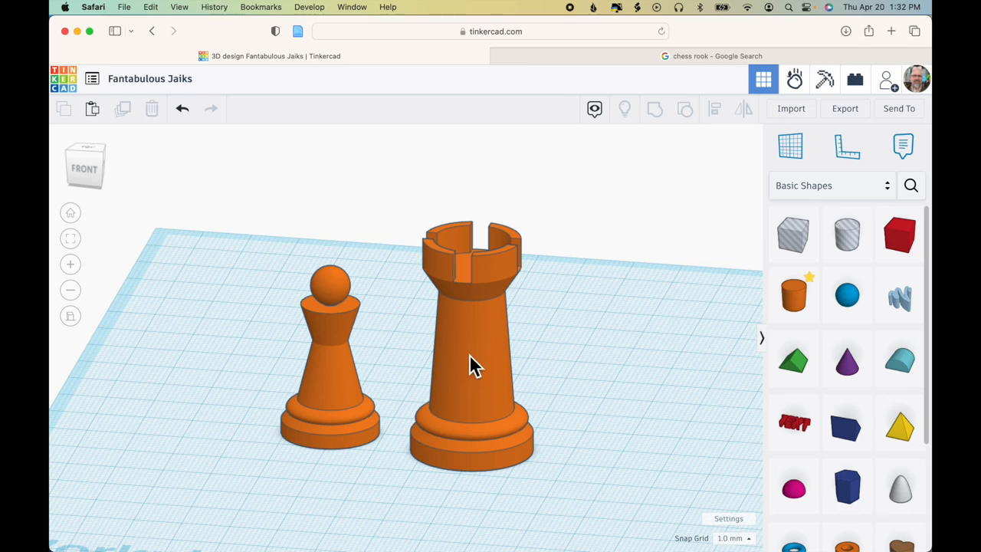
{"action": "mouse_move", "coordinate": [544, 367]}
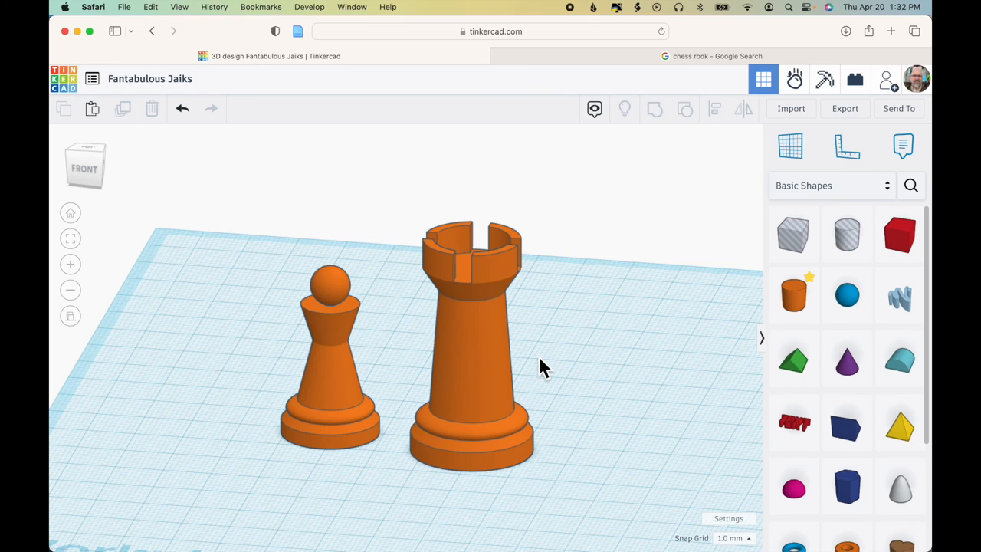
{"action": "mouse_move", "coordinate": [701, 424]}
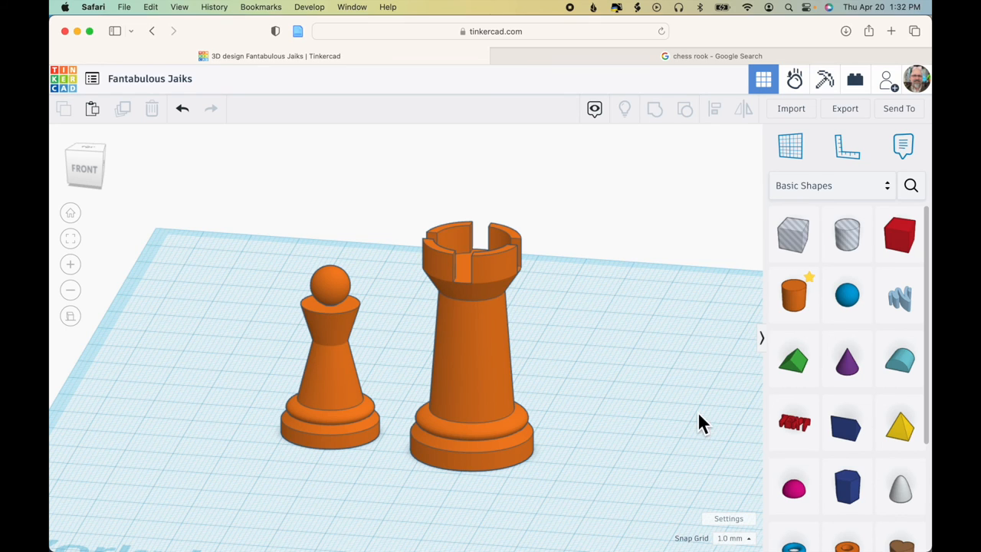
{"action": "mouse_move", "coordinate": [899, 361]}
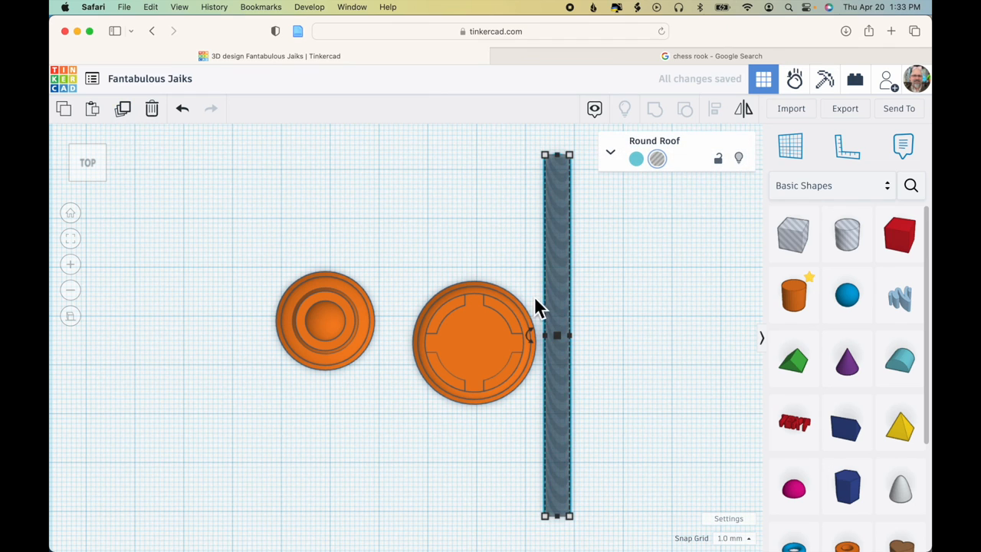
Turn the copied arch bar crosswise through the rook, align the bars, and orbit to inspect
{"action": "left_click_drag", "start_coordinate": [557, 156], "coordinate": [527, 237]}
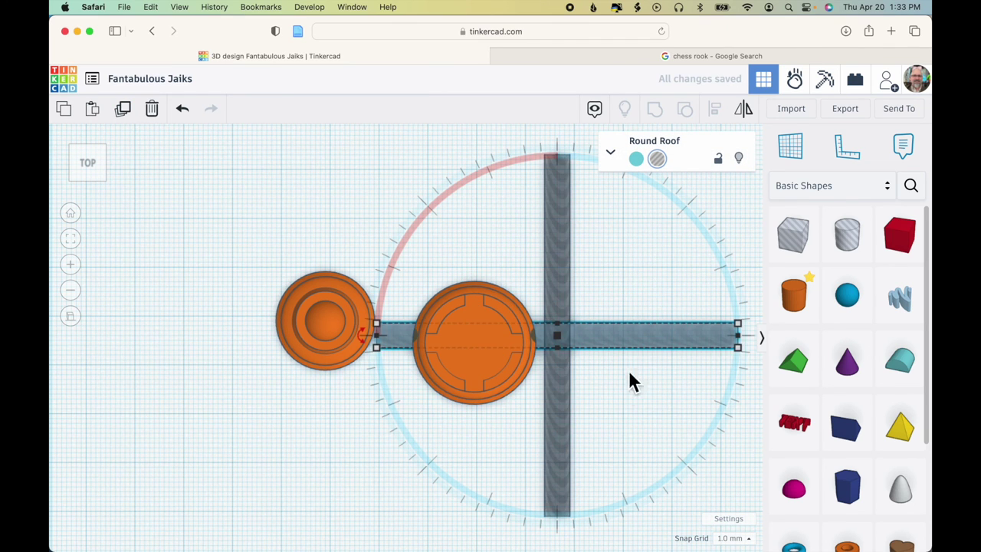
{"action": "left_click_drag", "start_coordinate": [640, 368], "coordinate": [640, 375]}
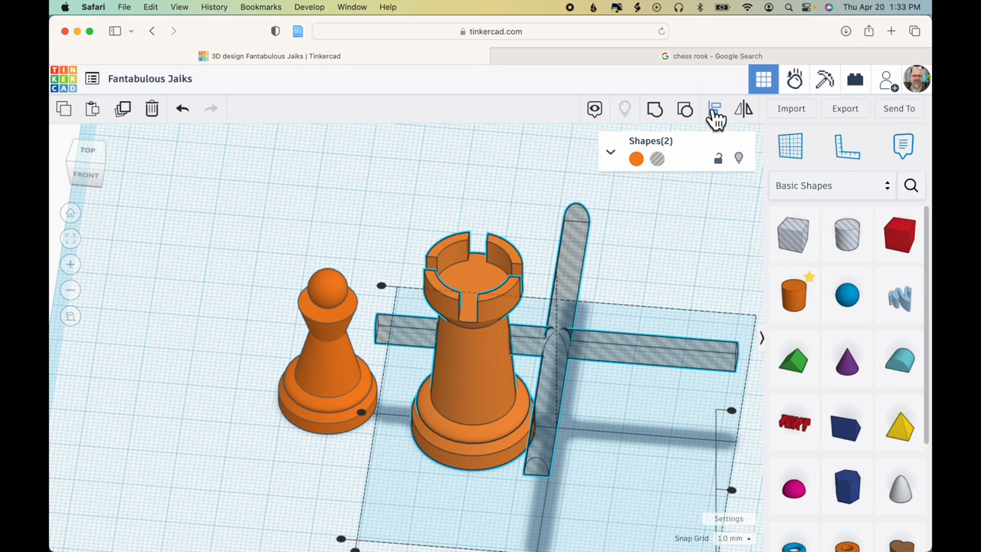
{"action": "left_click", "coordinate": [714, 108]}
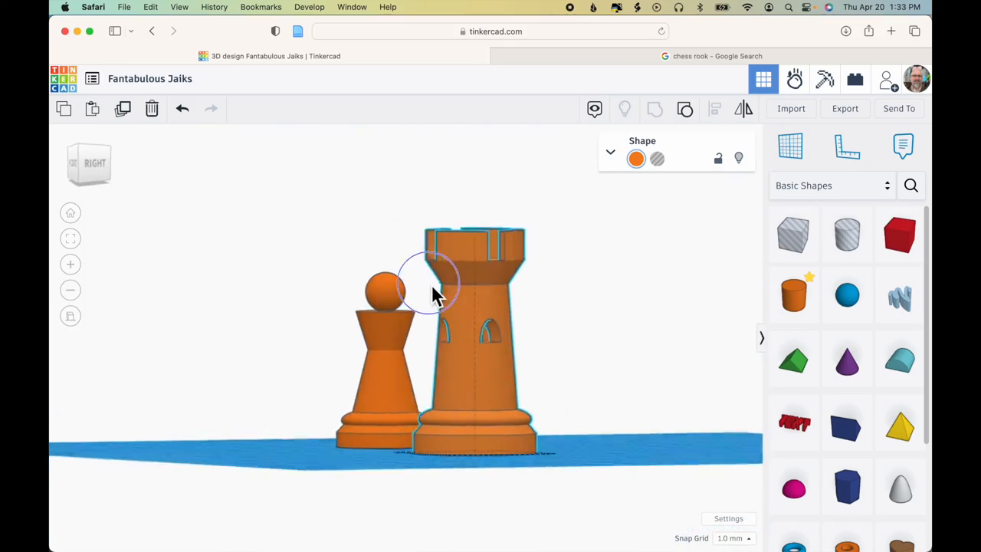
{"action": "left_click_drag", "start_coordinate": [429, 292], "coordinate": [590, 322]}
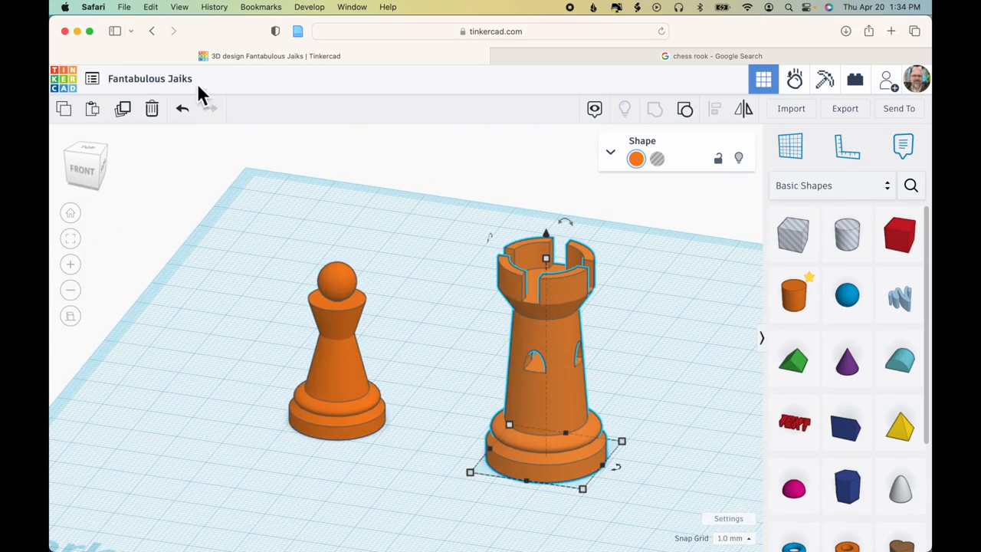
Type 'Chess' into the design title, then select the pawn and rook individually
{"action": "type", "text": "Chee"}
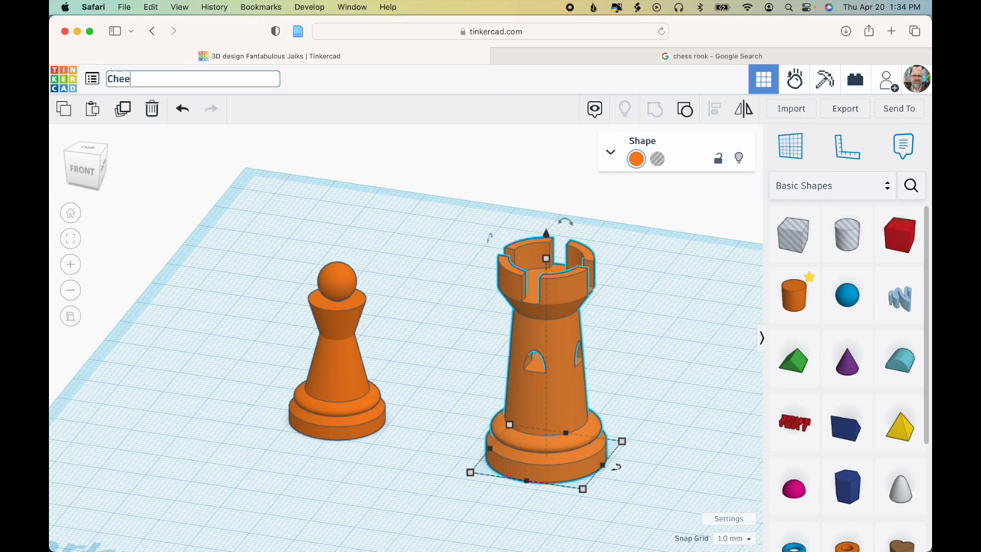
{"action": "type", "text": "ss Pieces"}
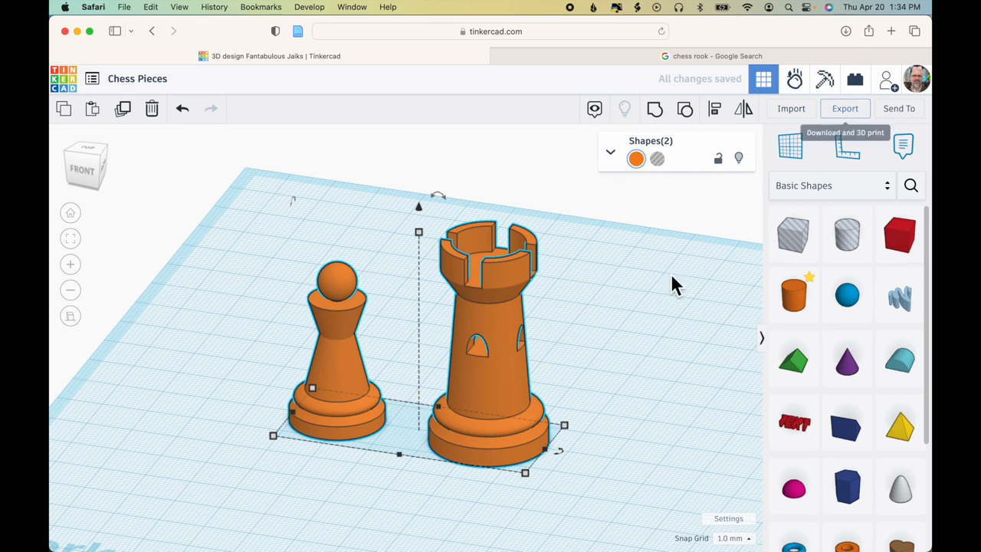
{"action": "mouse_move", "coordinate": [634, 337]}
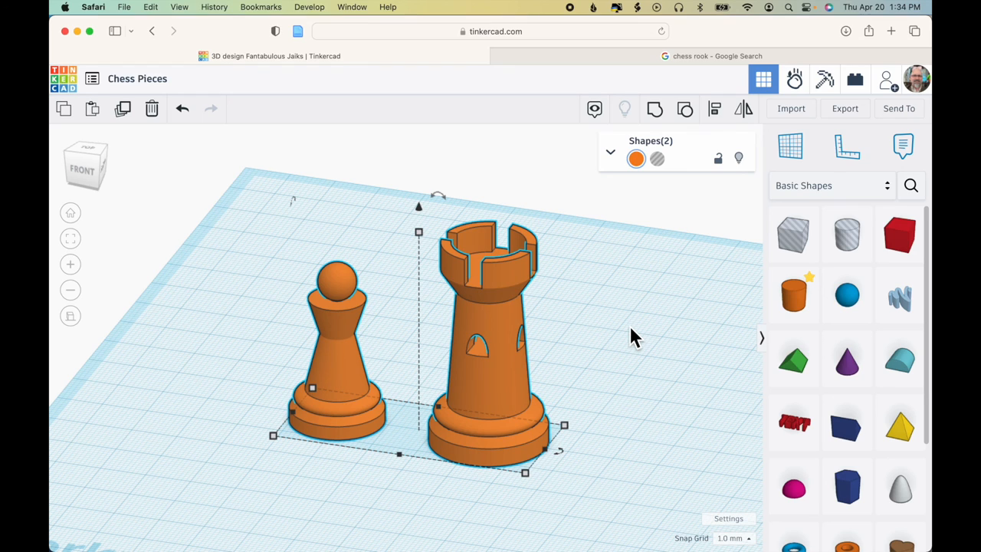
{"action": "mouse_move", "coordinate": [612, 389]}
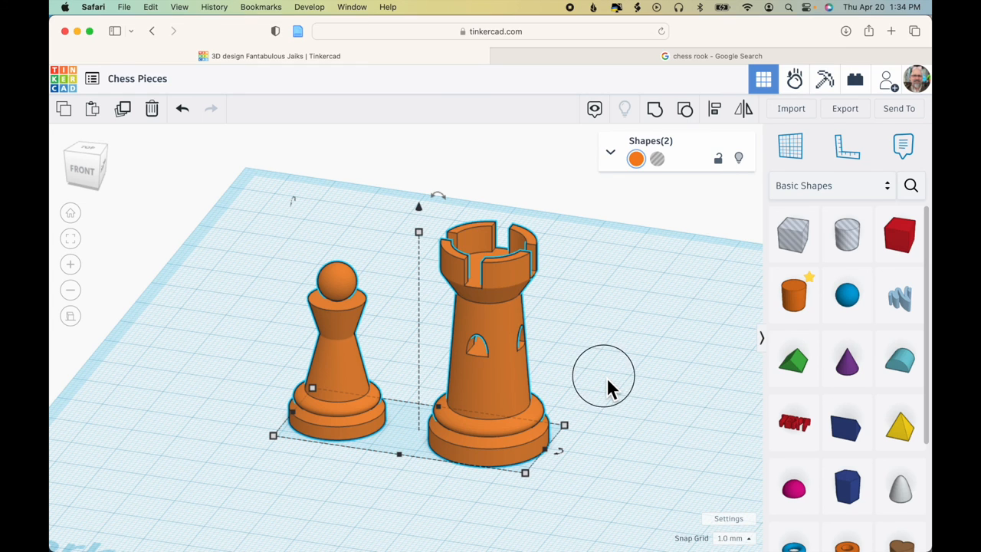
{"action": "left_click", "coordinate": [333, 360]}
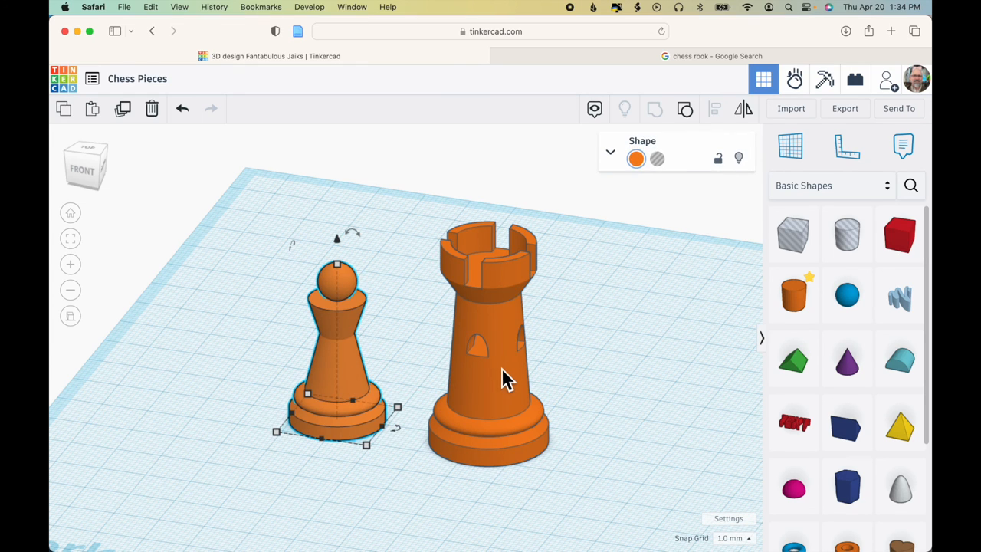
{"action": "left_click", "coordinate": [506, 376]}
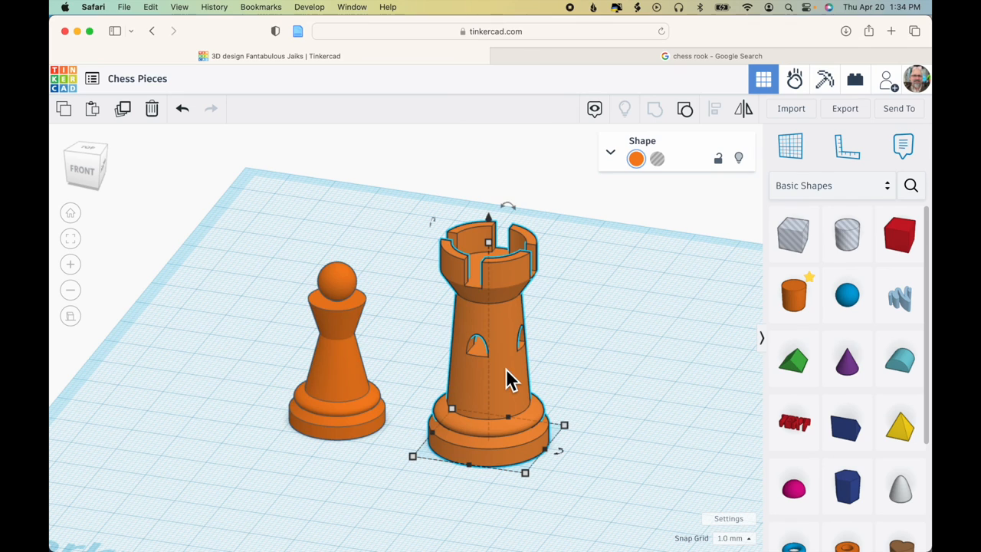
{"action": "mouse_move", "coordinate": [578, 375]}
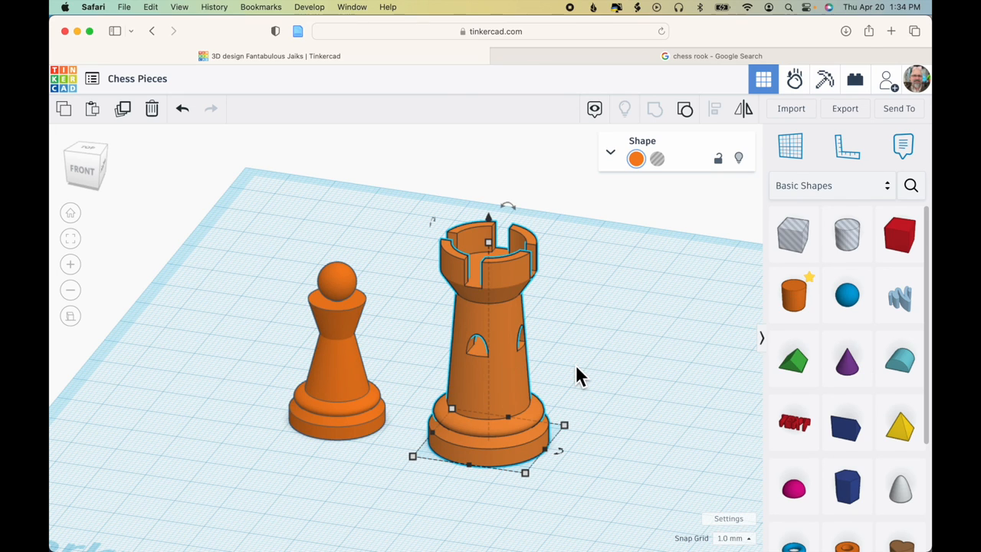